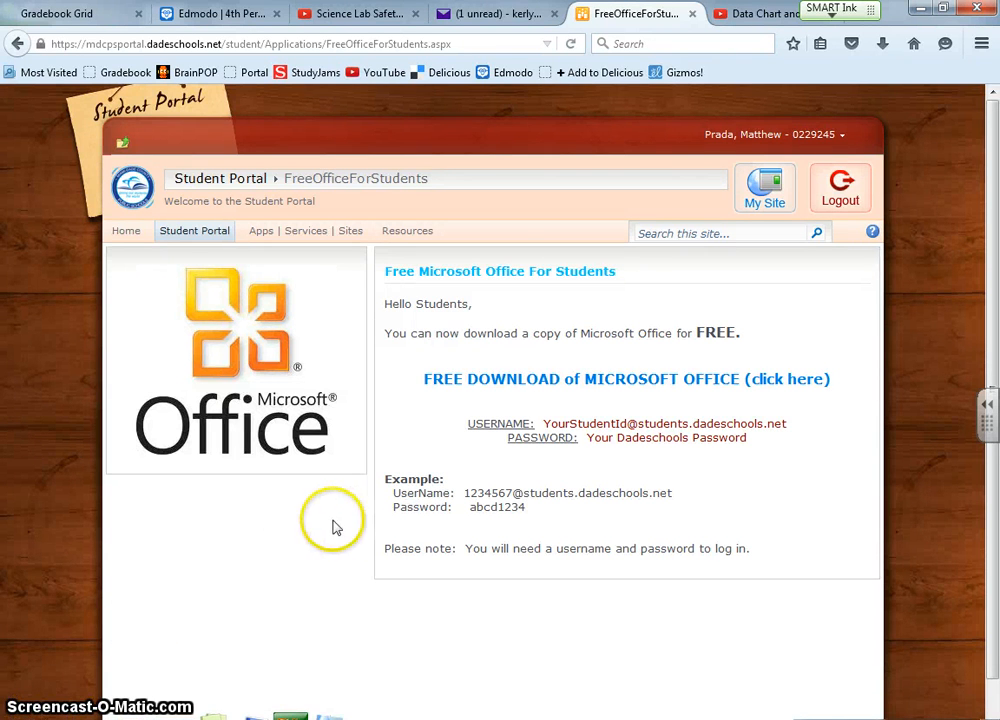
mouse_move(476, 440)
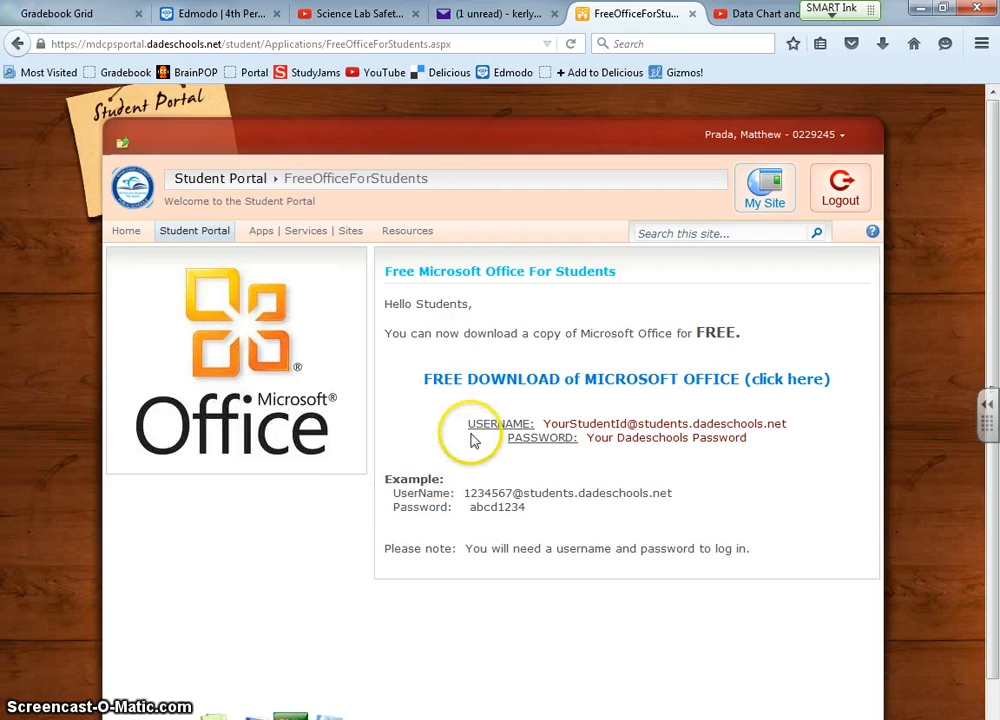
mouse_move(290, 422)
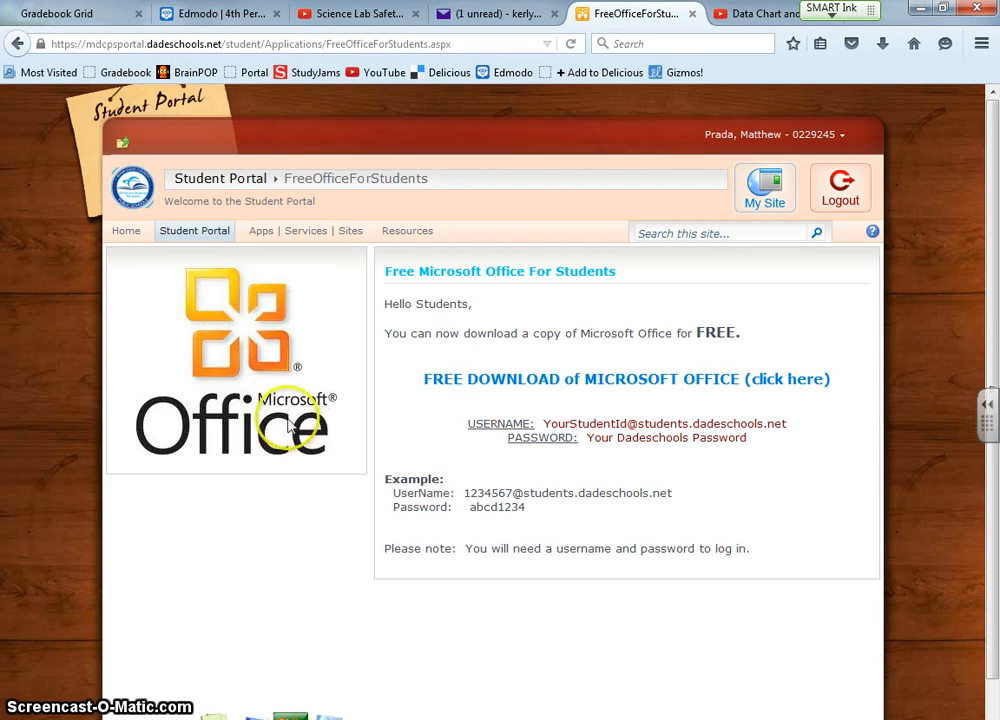
mouse_move(416, 428)
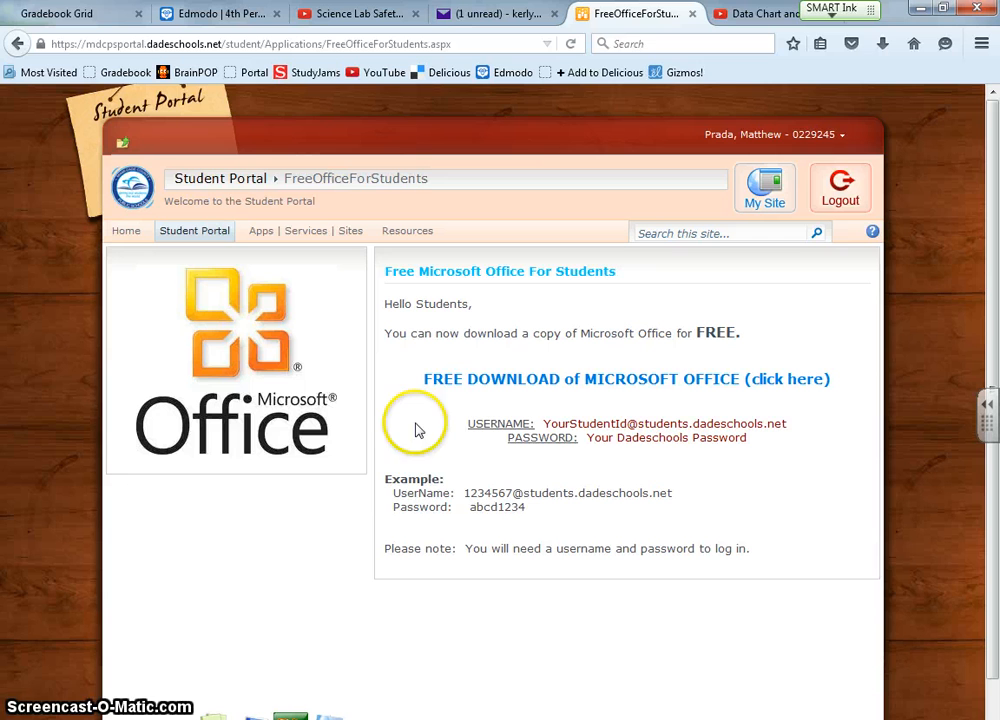
mouse_move(504, 420)
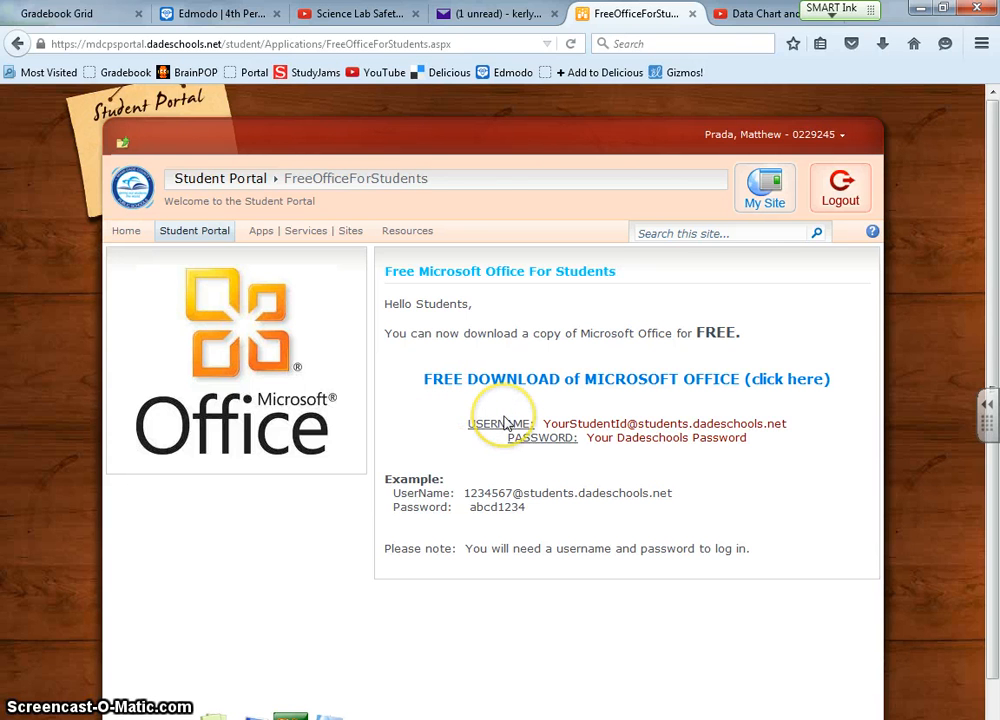
mouse_move(612, 428)
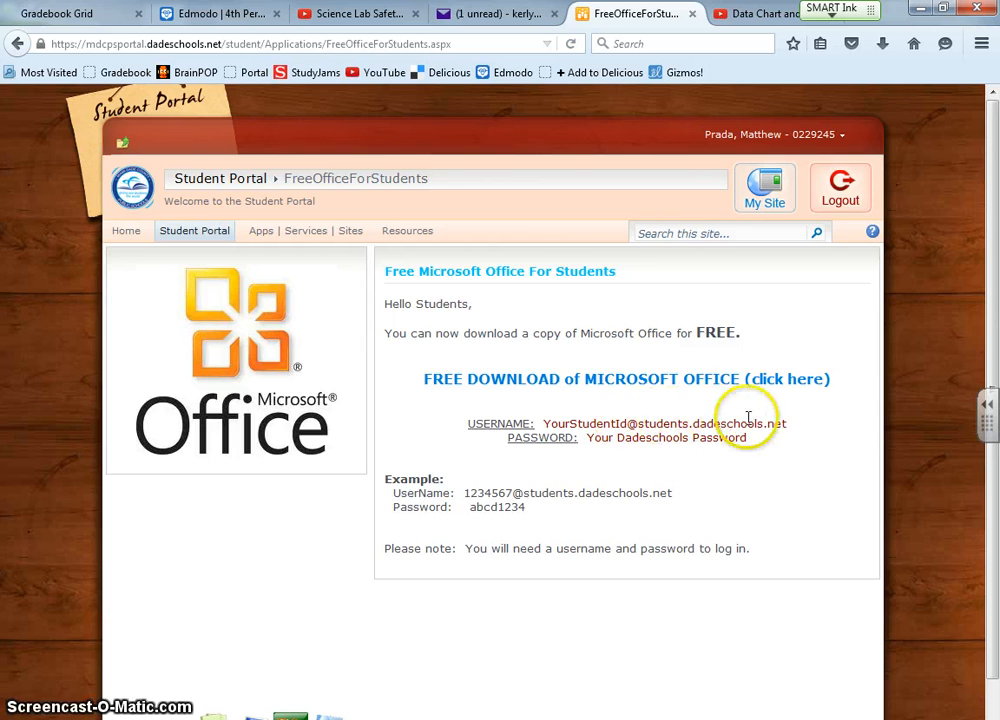
mouse_move(634, 452)
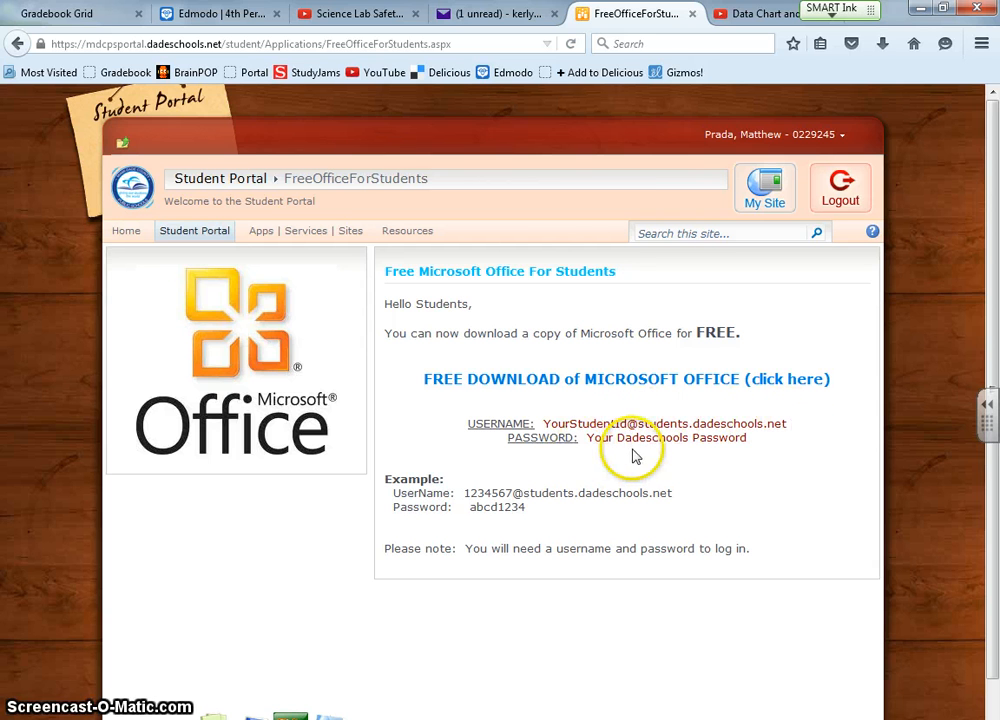
mouse_move(900, 18)
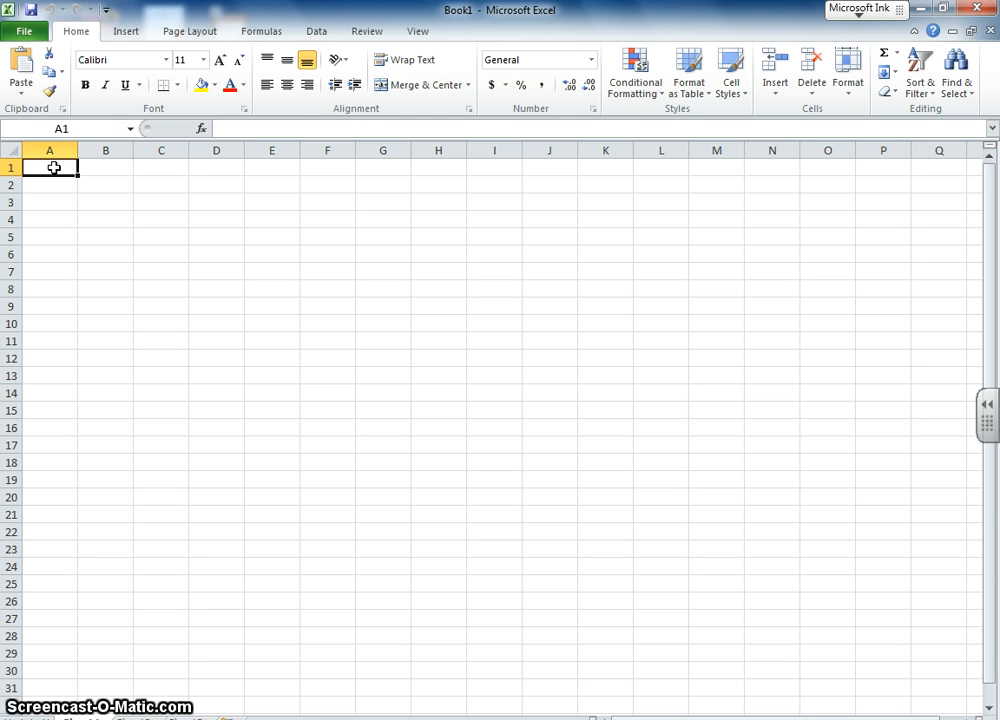
- Enter the Type of Food header with Shrimp, Squid and Fish listed in column A
text(Type)
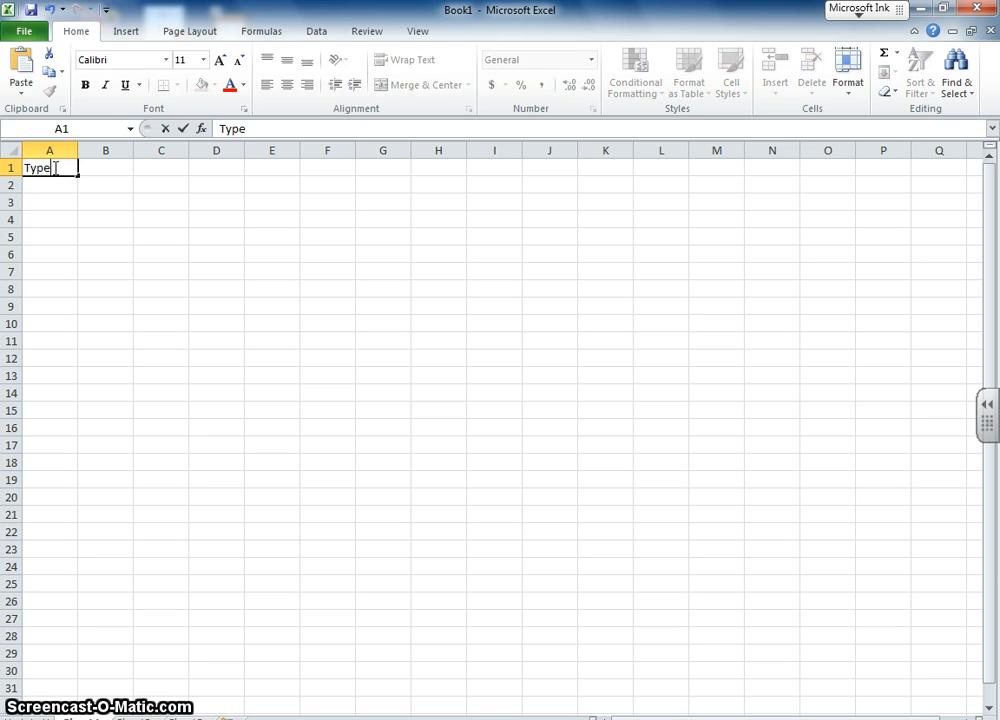
text(of)
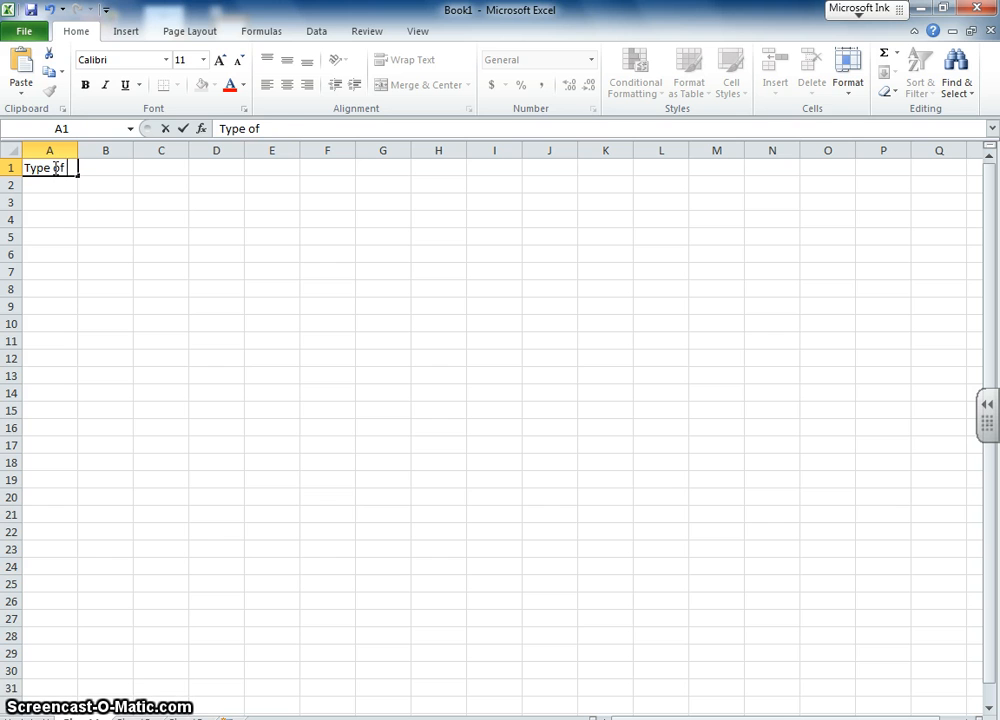
text(Food)
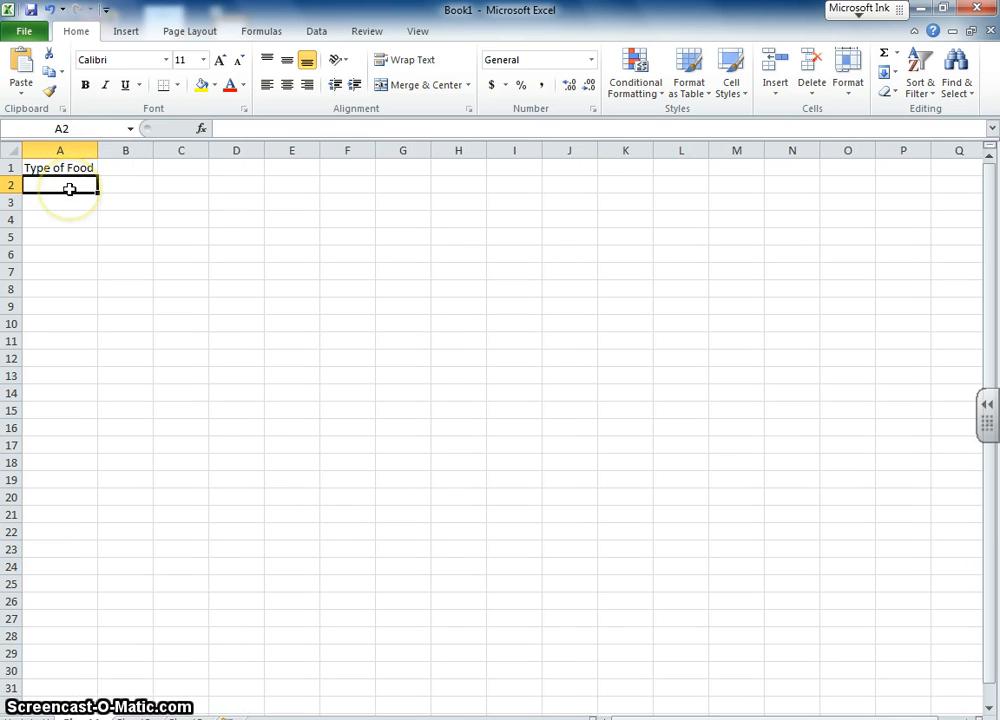
text(Shrimp)
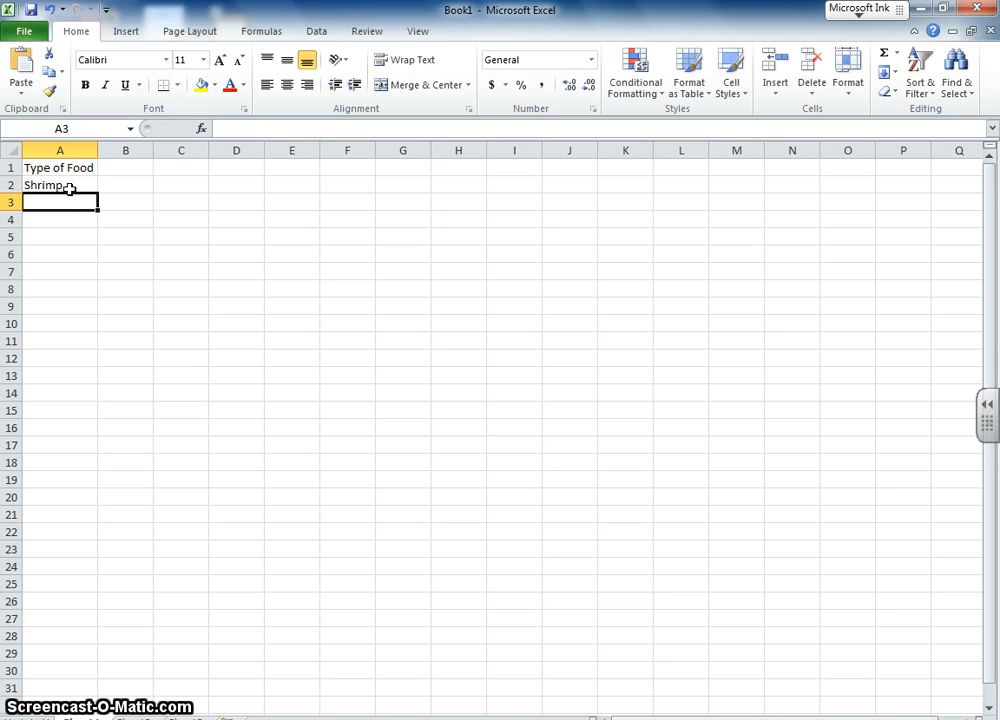
text(Squid)
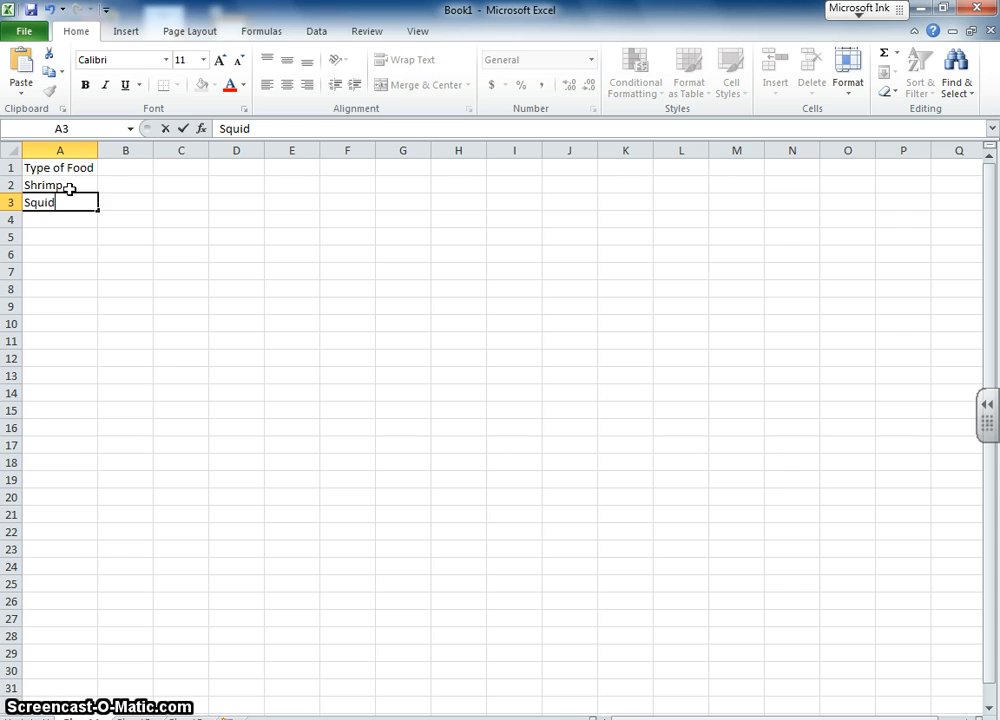
text(Fish)
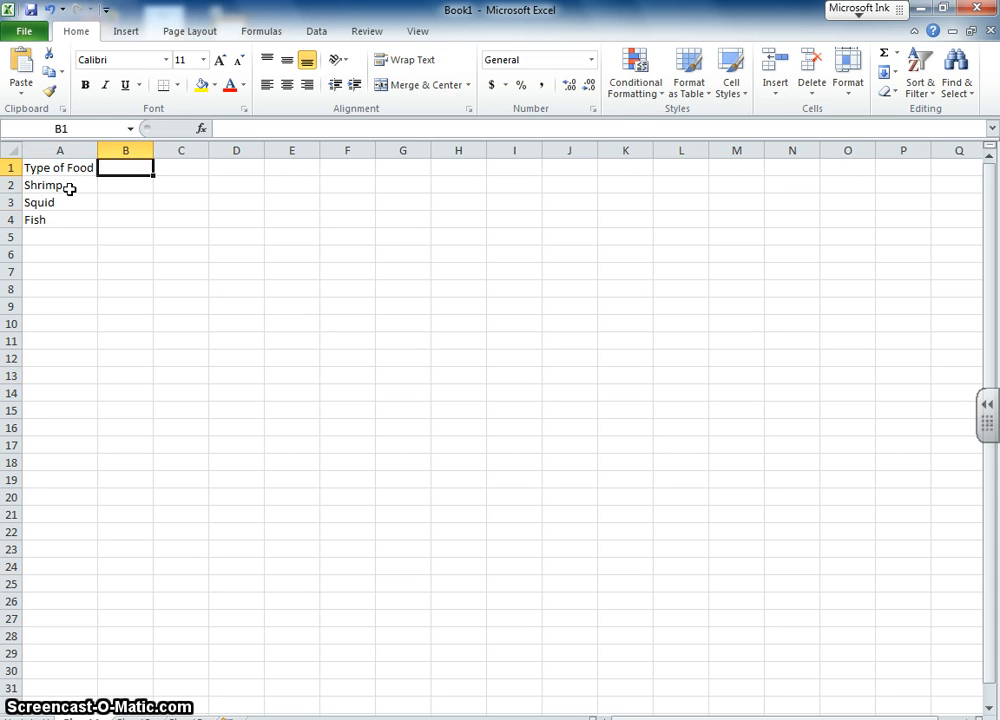
- Enter the Trial 1 to Trial 5 and Average headers across row 1, fixing a misspelled Trial
text(Trial)
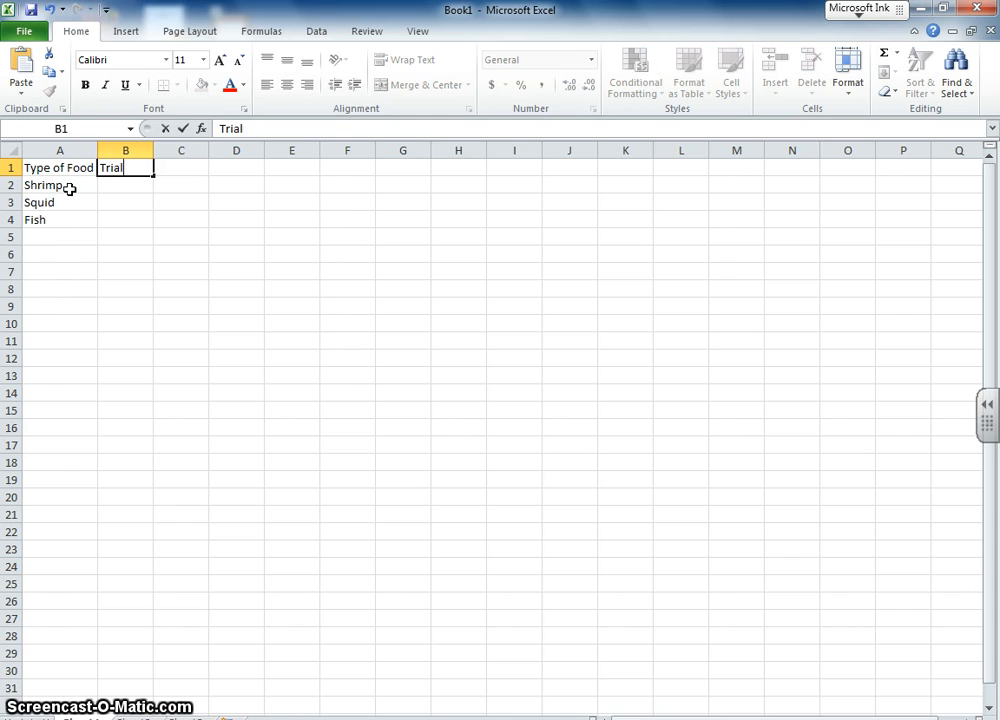
text(1)
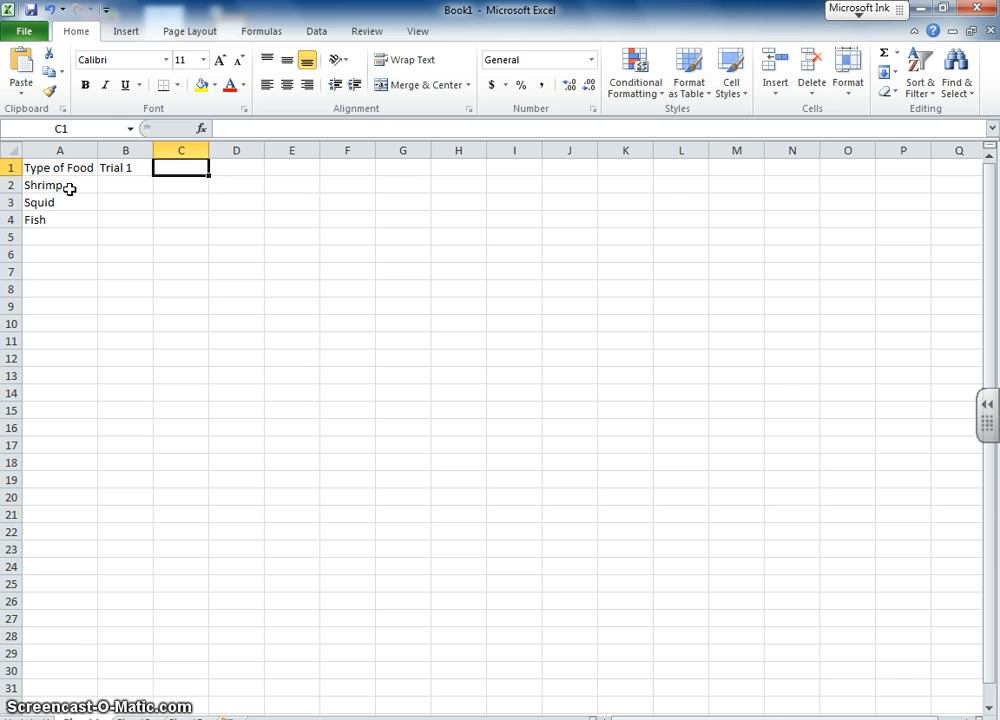
text(Trial 2)
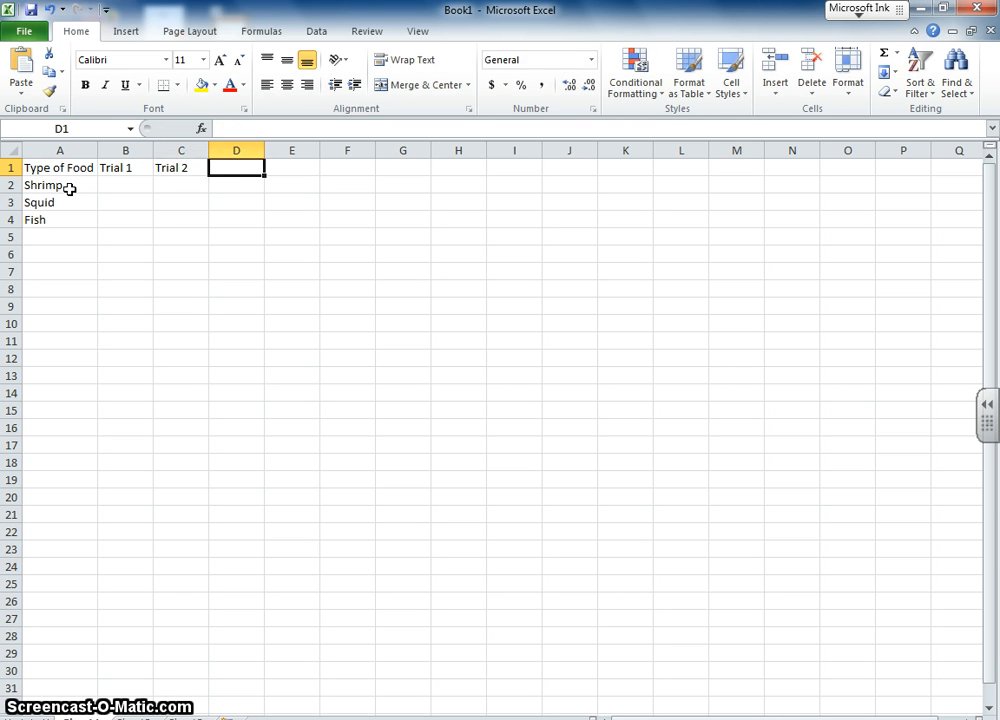
text(Trail)
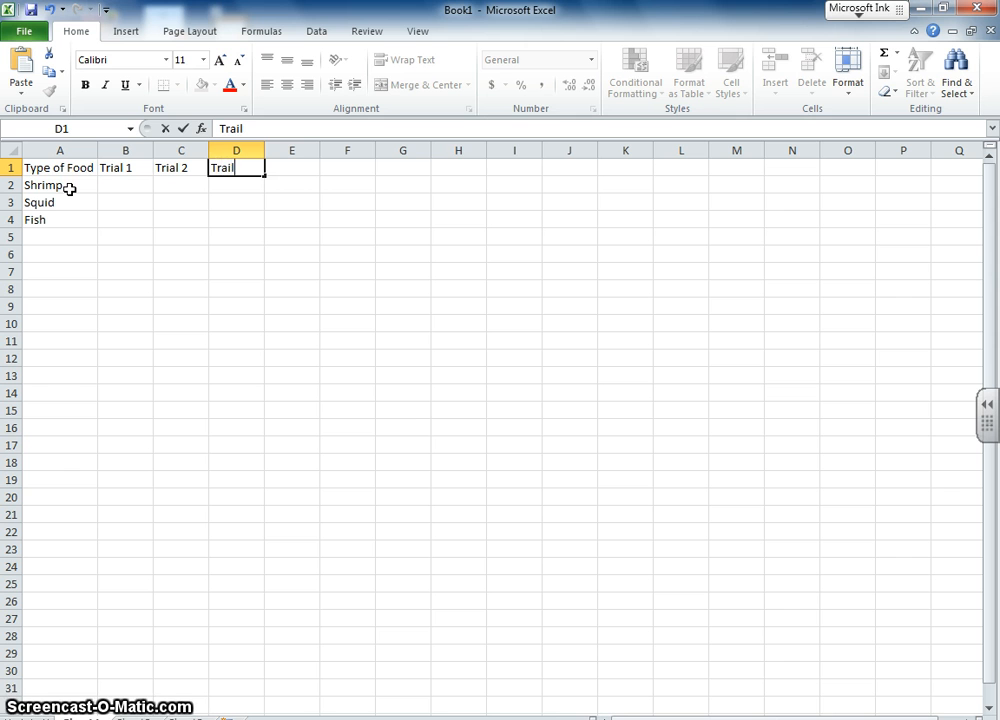
key(Backspace)
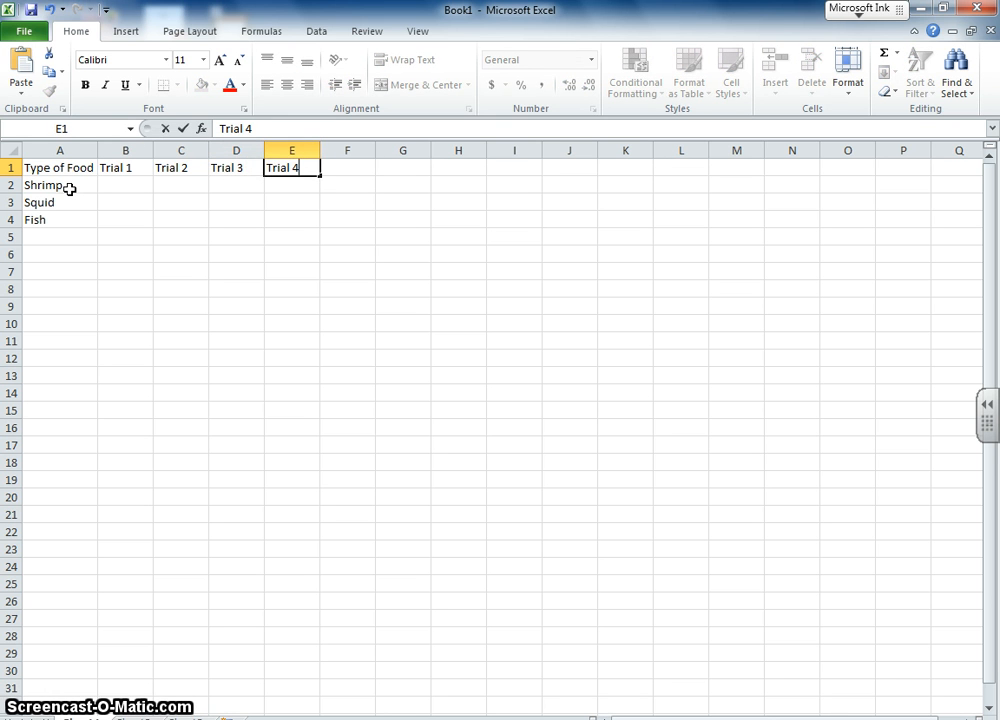
text(Trial 5)
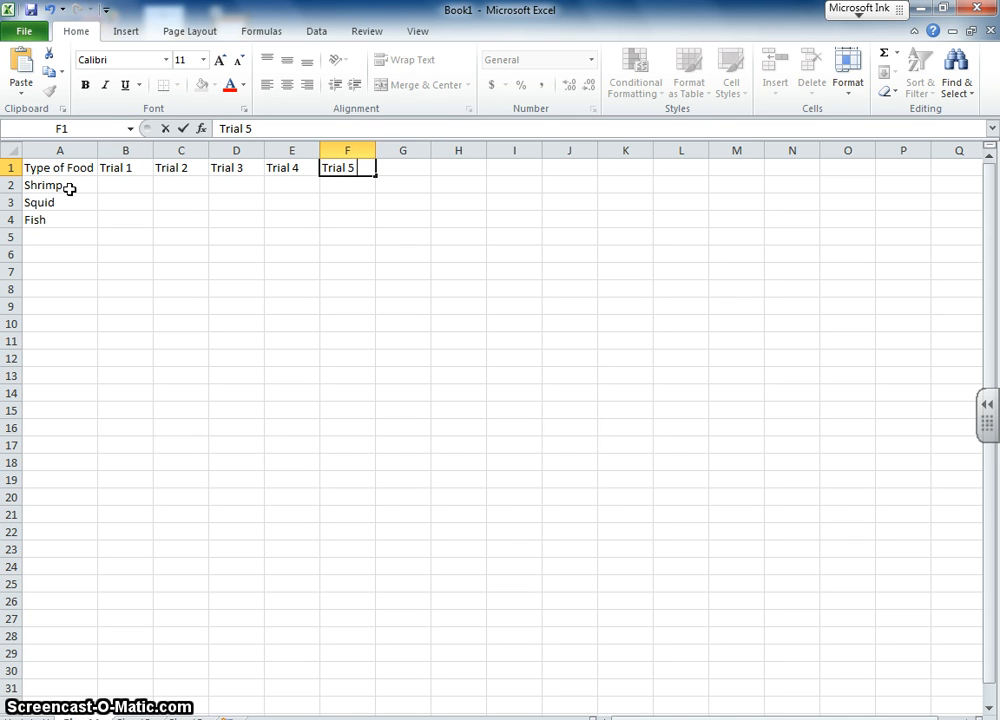
text(Average)
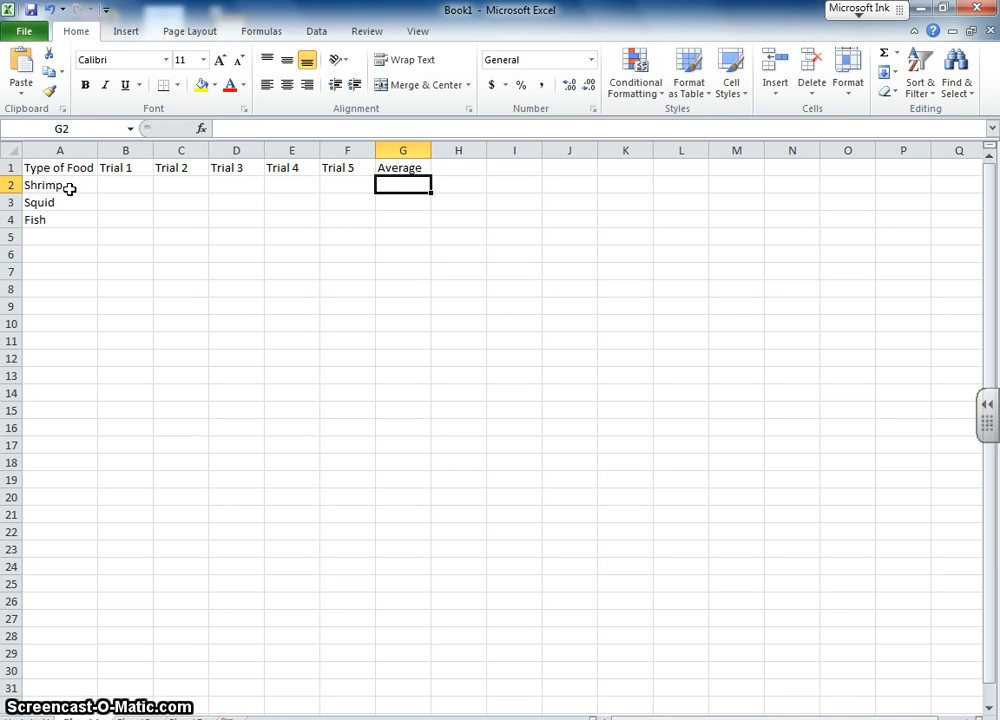
click(124, 184)
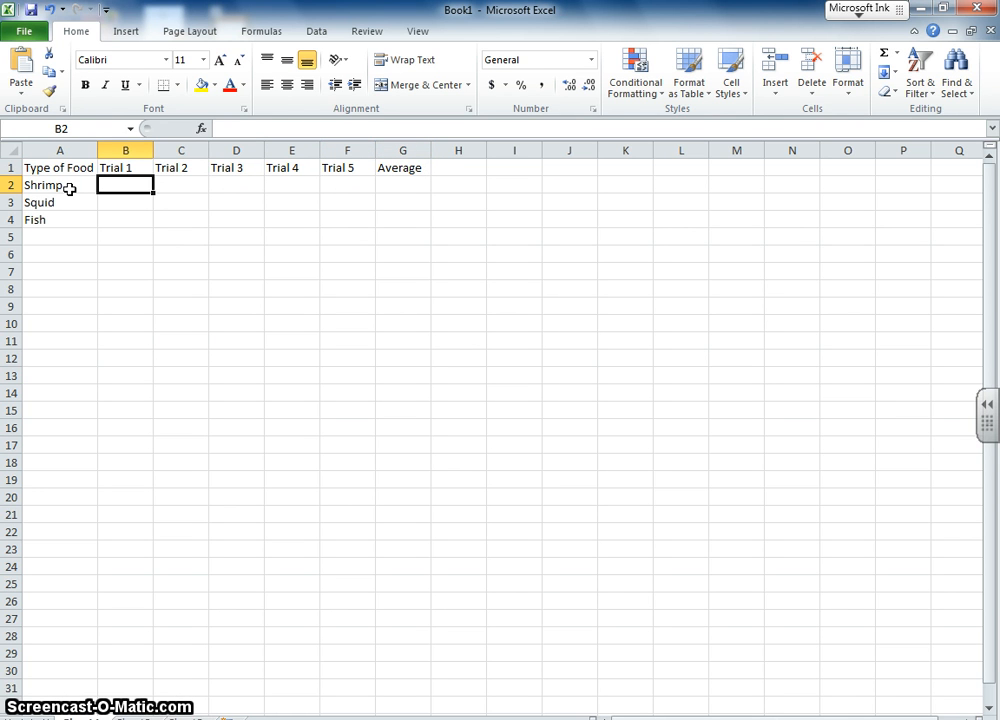
- Enter the remaining trial scores for Squid and Fish, including 89, 6, 7, 75 and 90
text(89)
click(348, 184)
text(8)
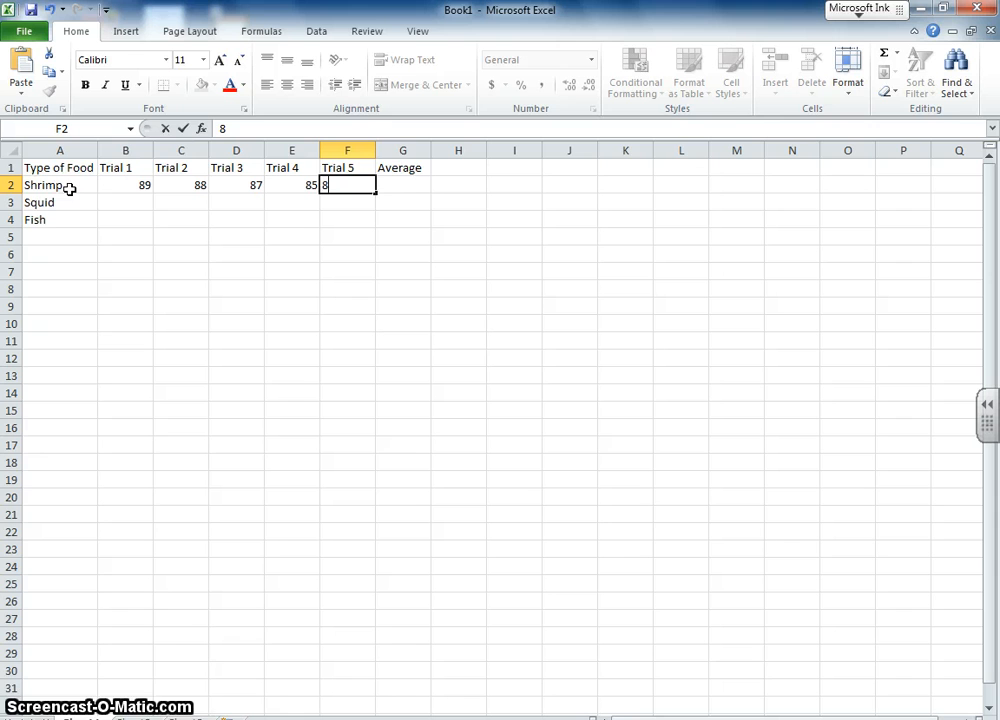
text(6)
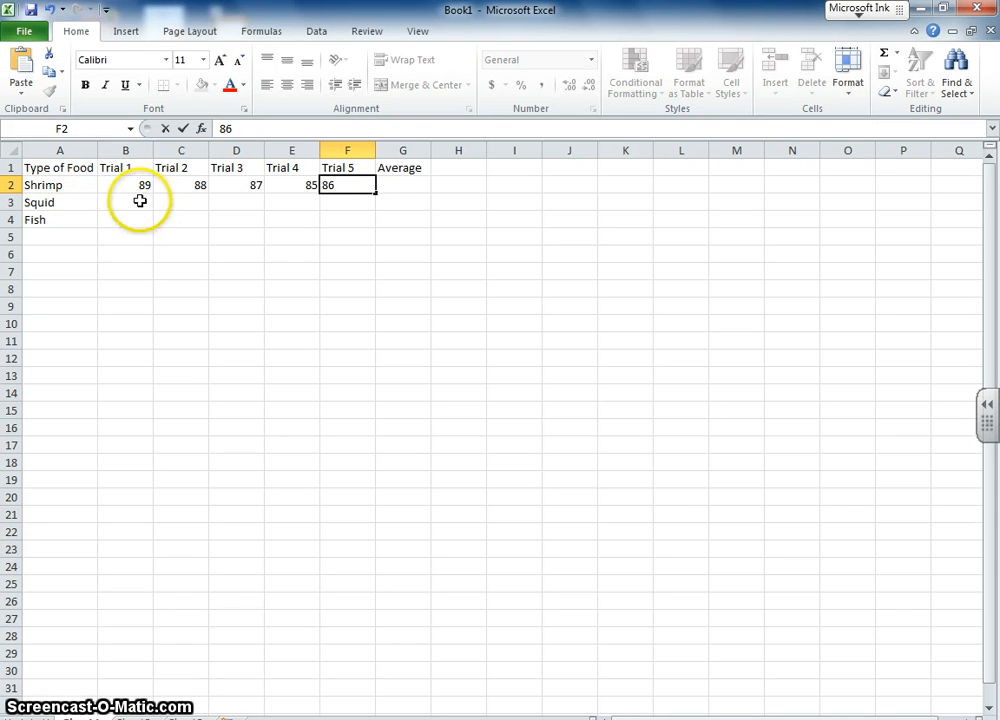
text(7)
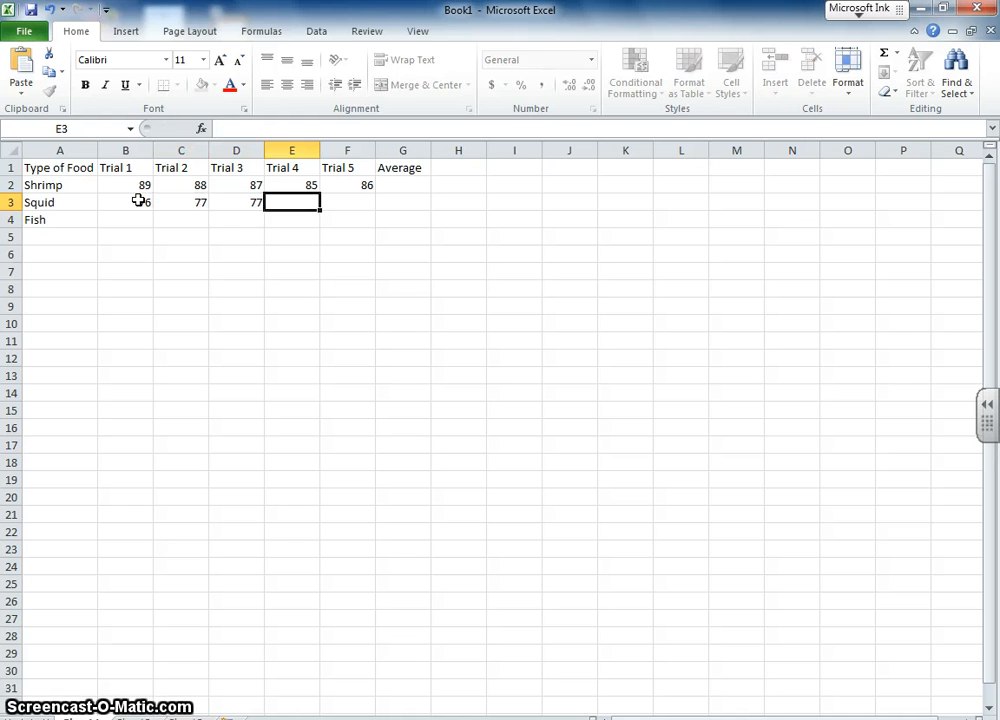
text(75)
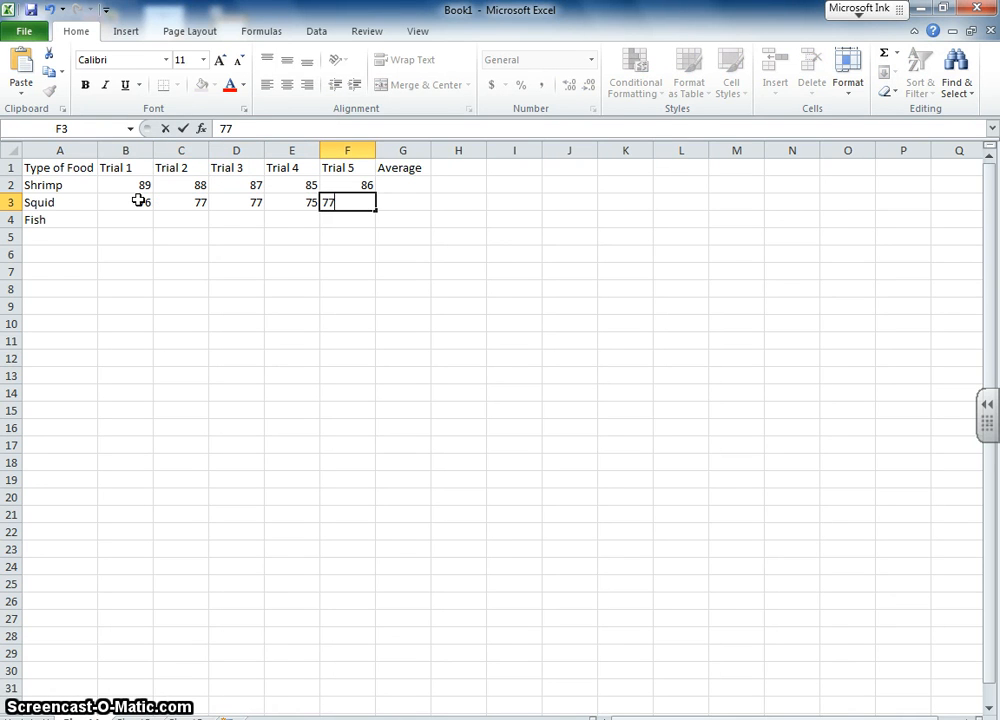
click(124, 218)
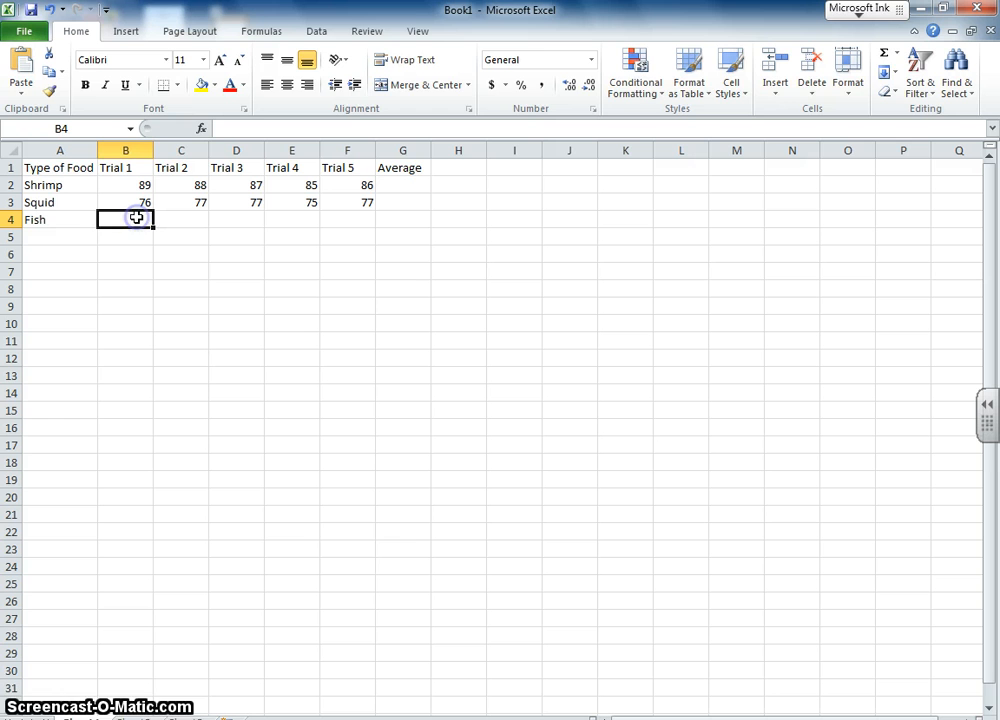
text(90)
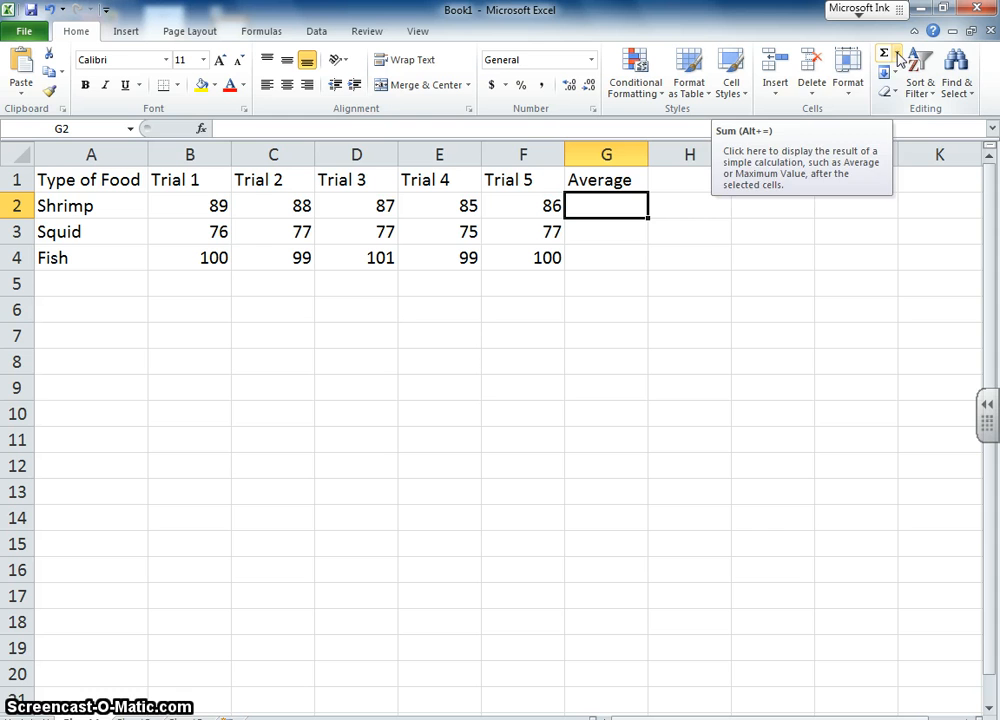
- Insert AutoSum Average formulas over each food's trials: Shrimp 87, Squid 76.4, Fish 99.8
click(920, 52)
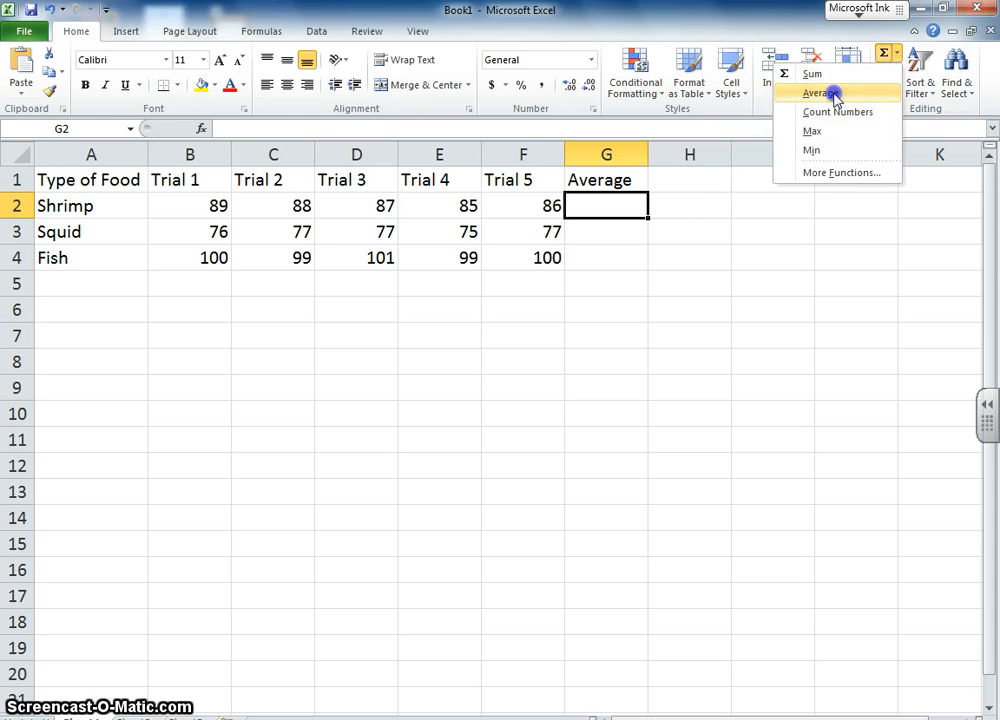
click(816, 94)
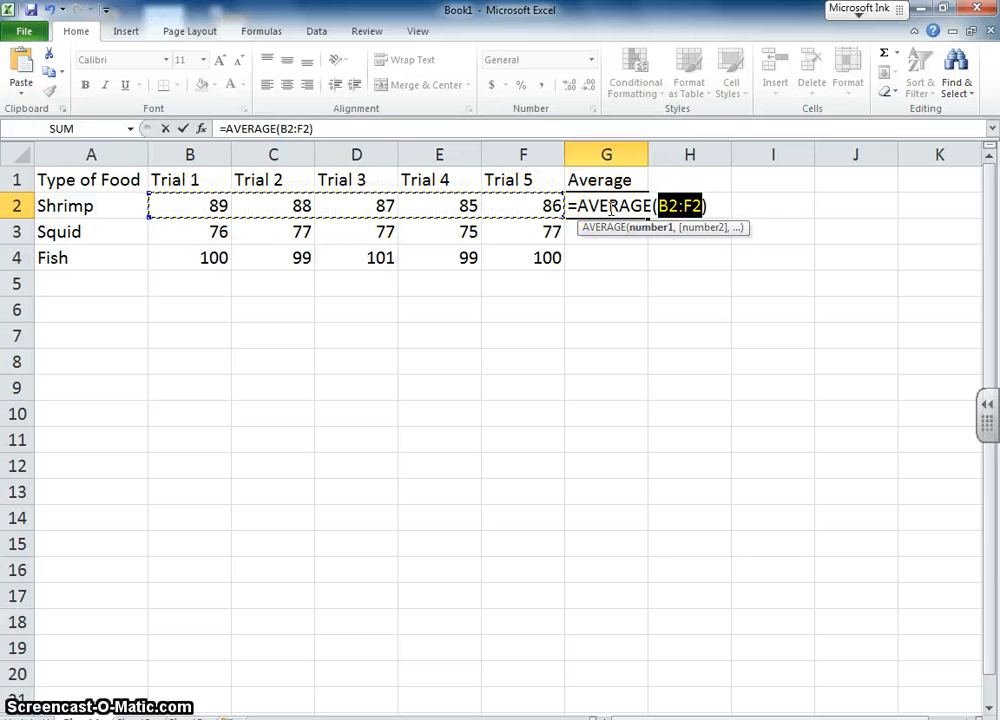
key(Enter)
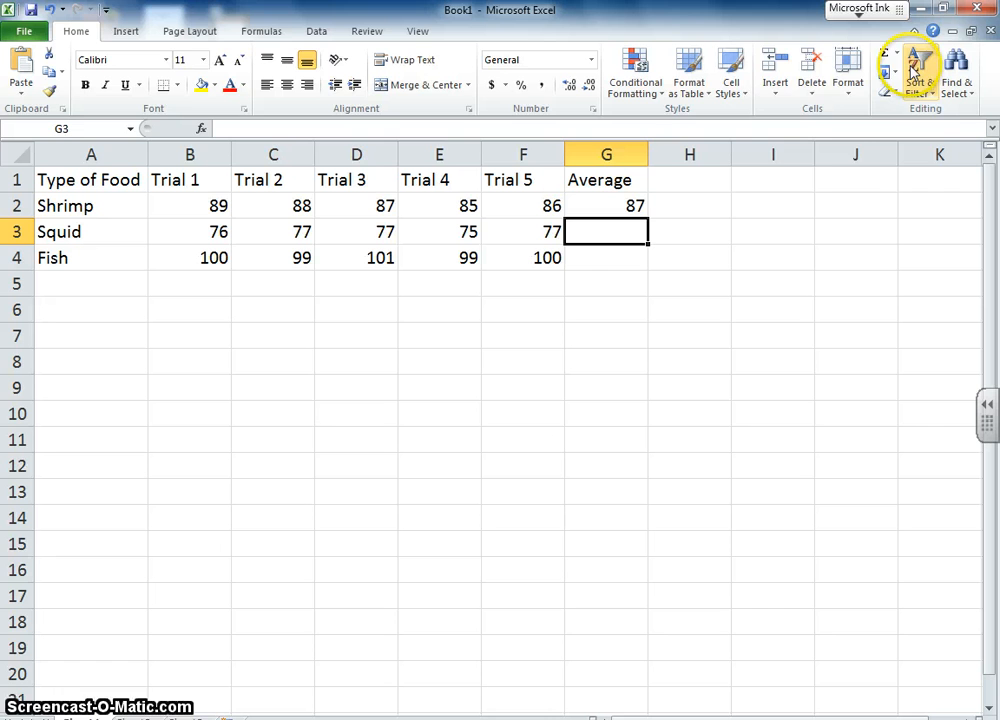
click(888, 58)
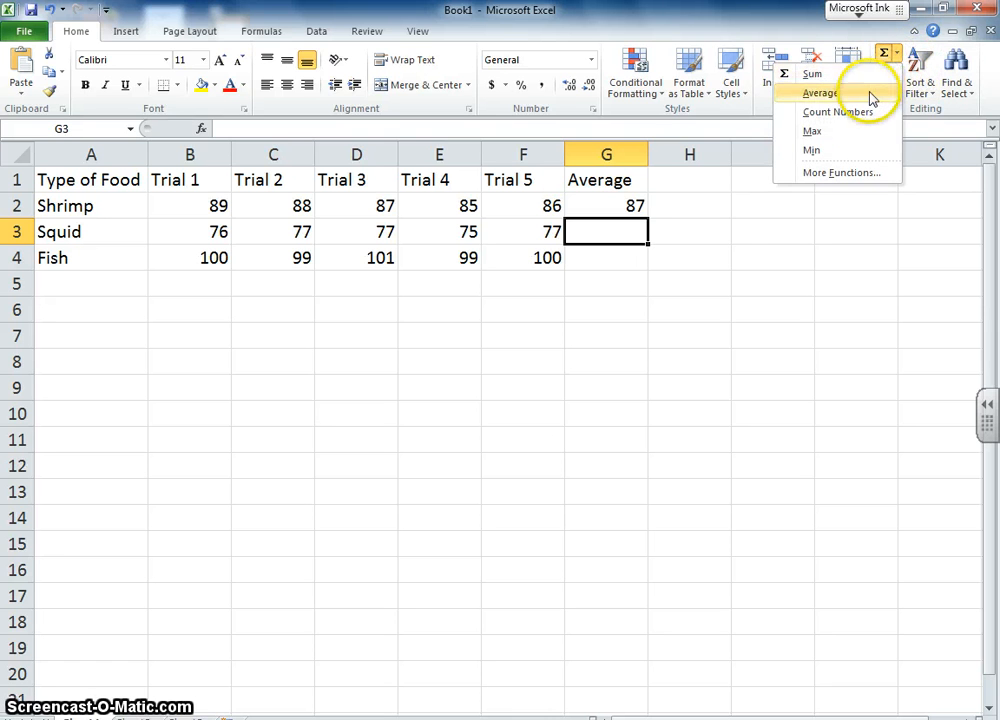
click(818, 92)
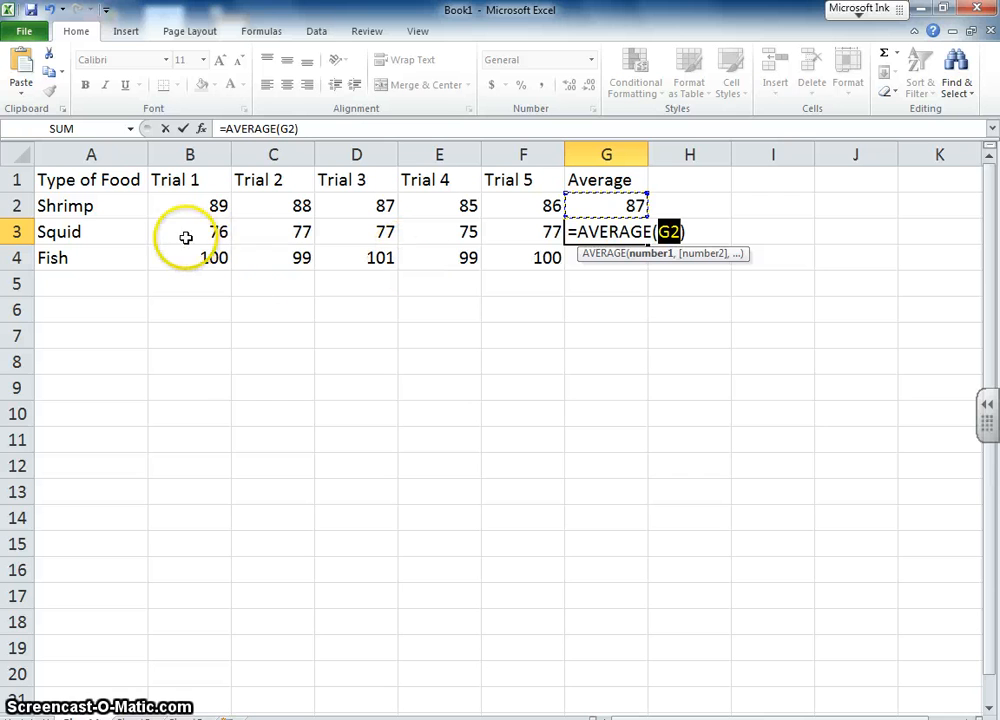
drag(188, 232, 524, 232)
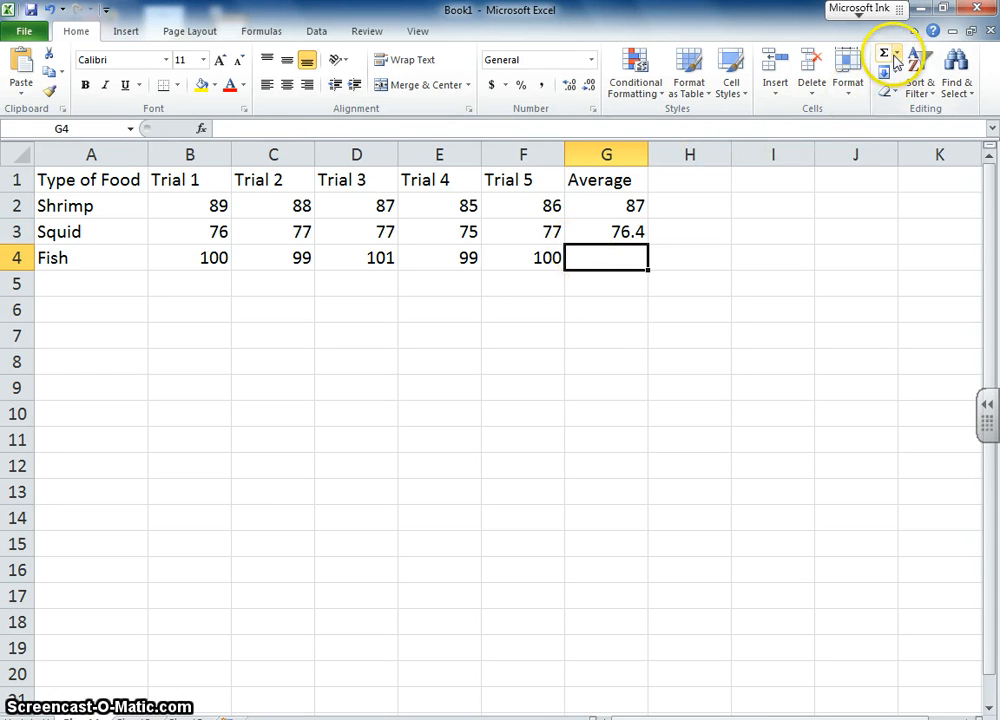
click(888, 54)
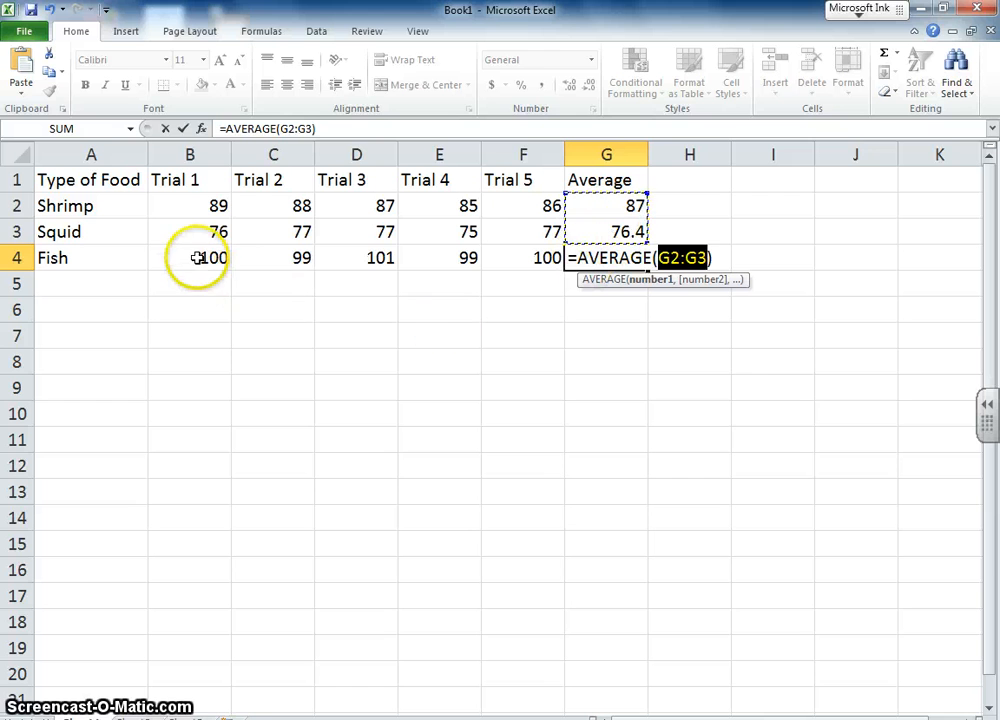
drag(190, 256, 522, 256)
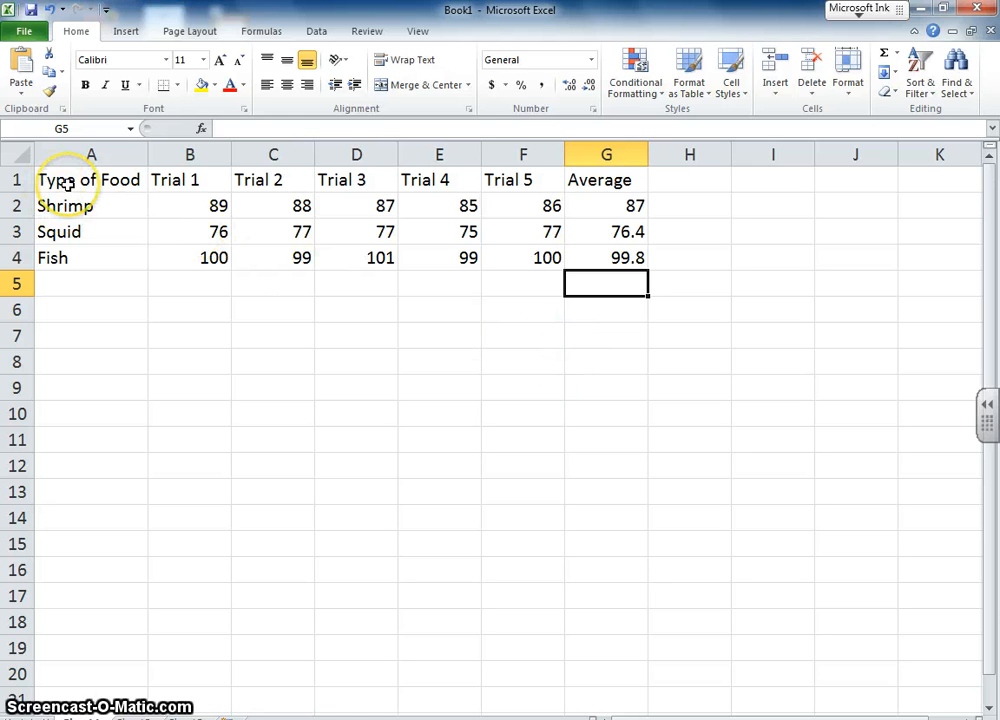
- Select the food names and trial scores and insert a clustered column chart
click(72, 180)
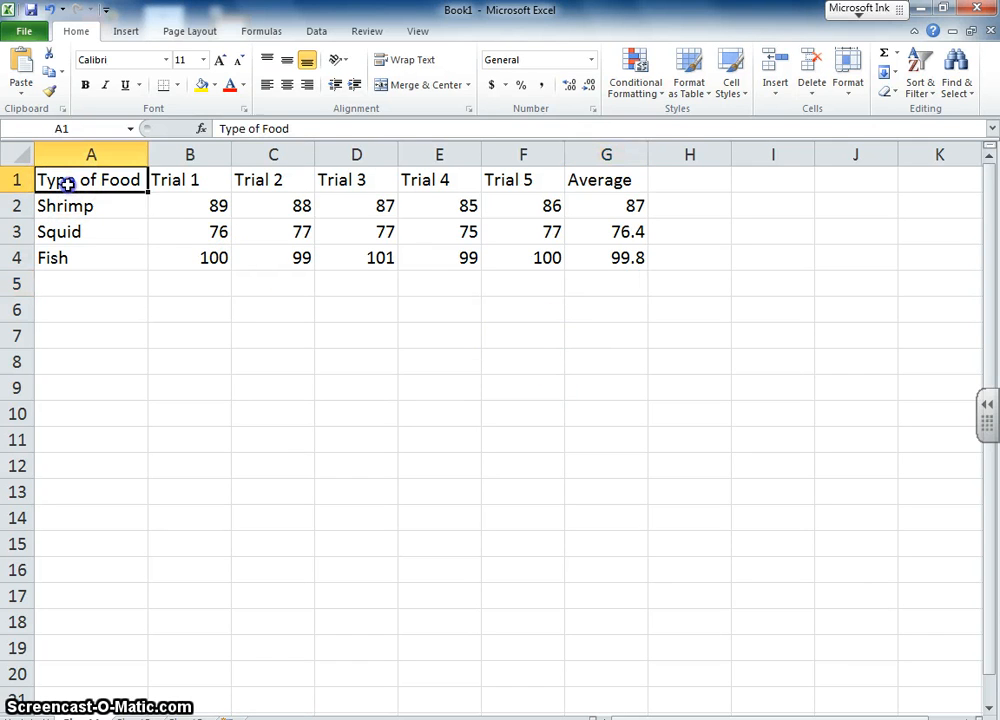
drag(92, 180, 522, 232)
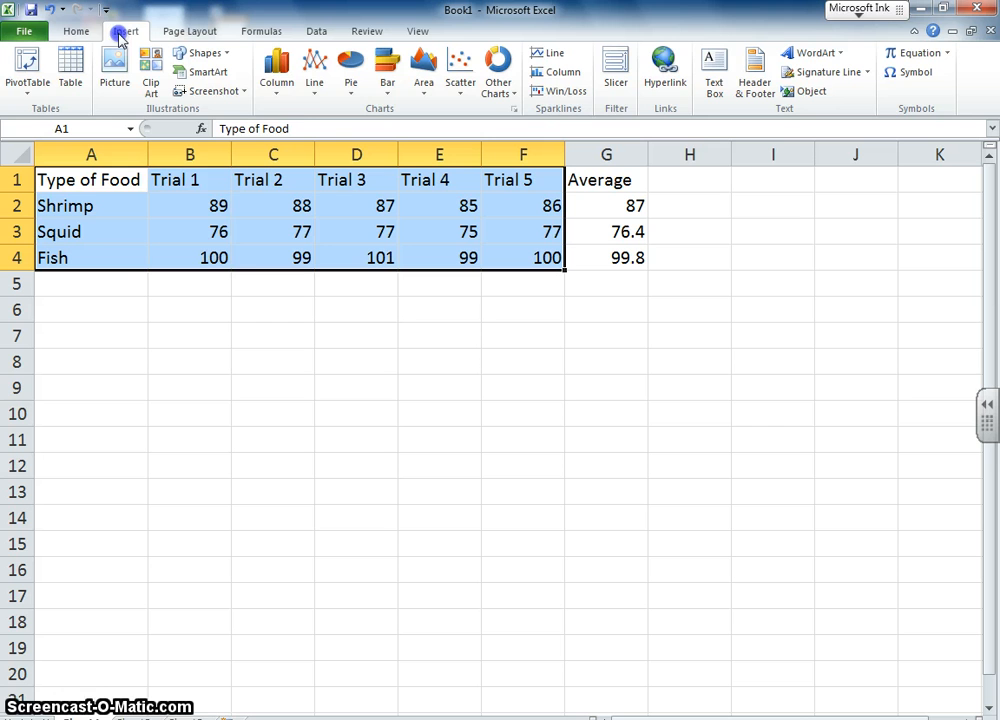
click(276, 70)
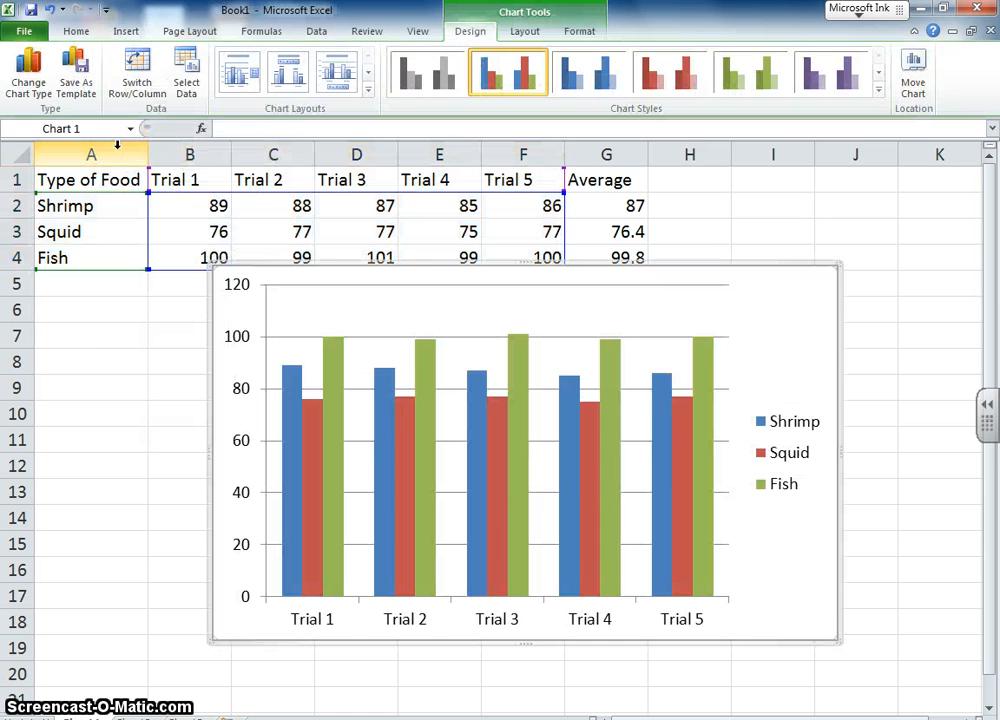
mouse_move(404, 494)
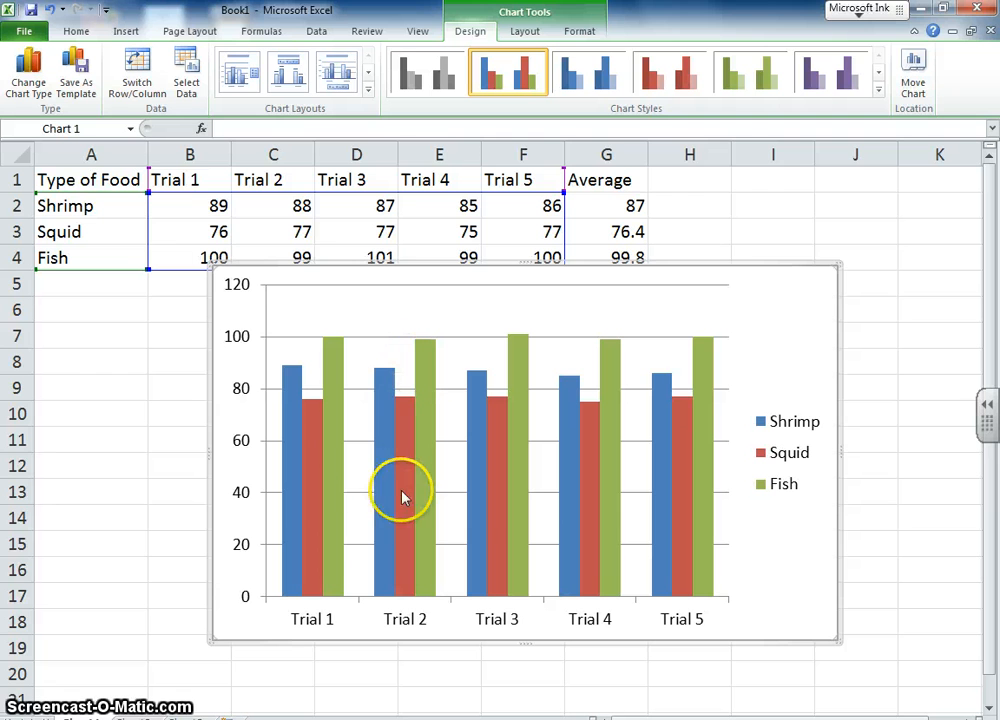
mouse_move(508, 636)
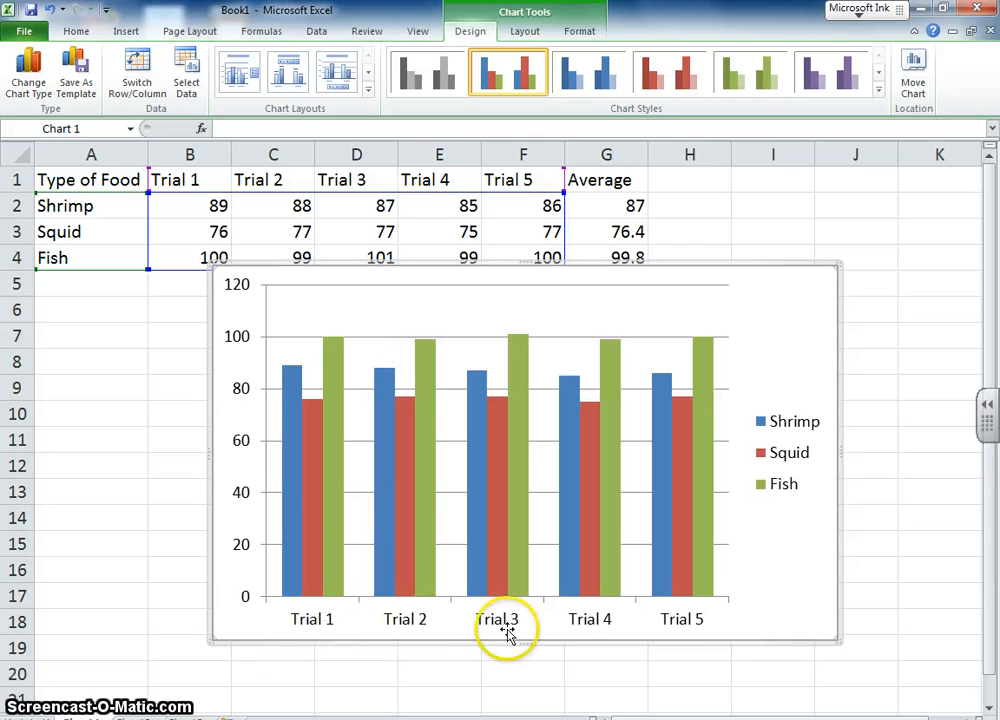
mouse_move(356, 618)
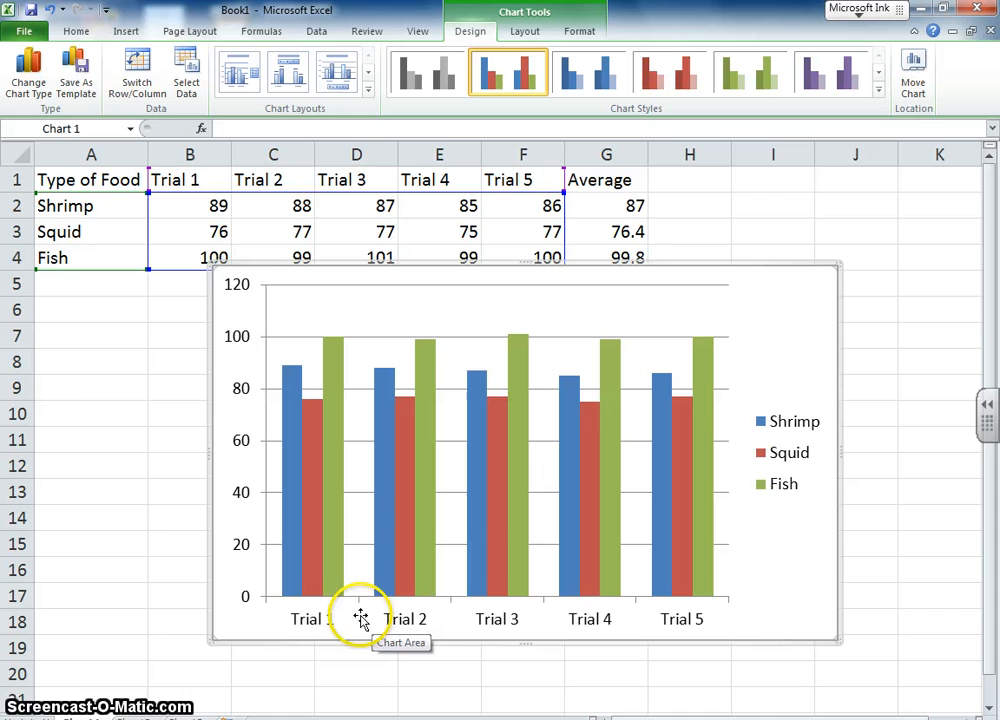
mouse_move(584, 628)
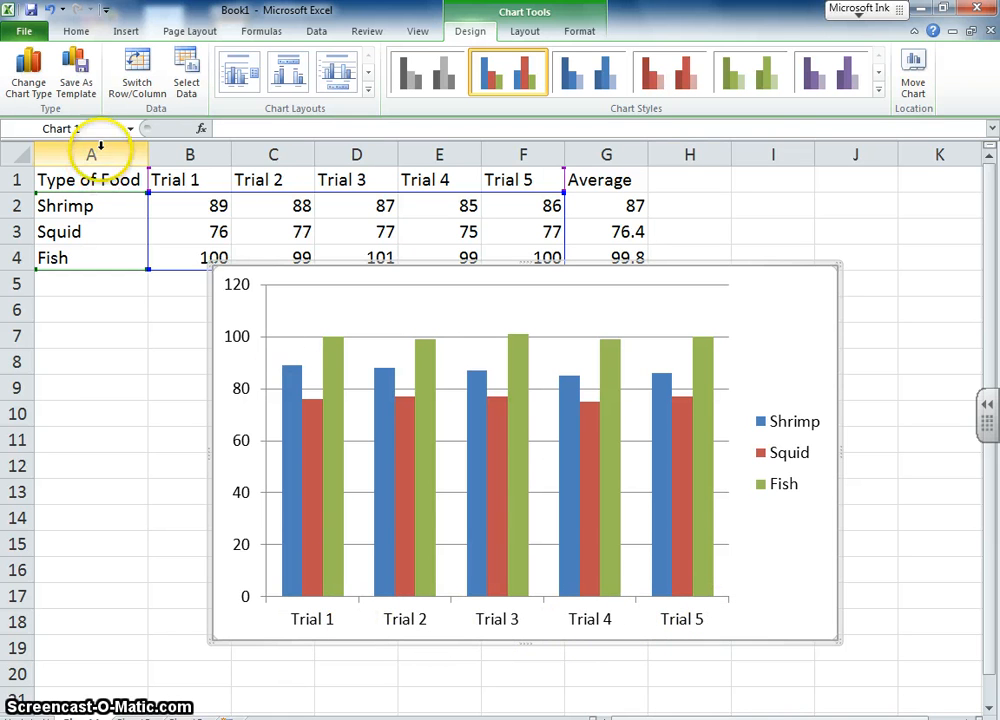
mouse_move(136, 70)
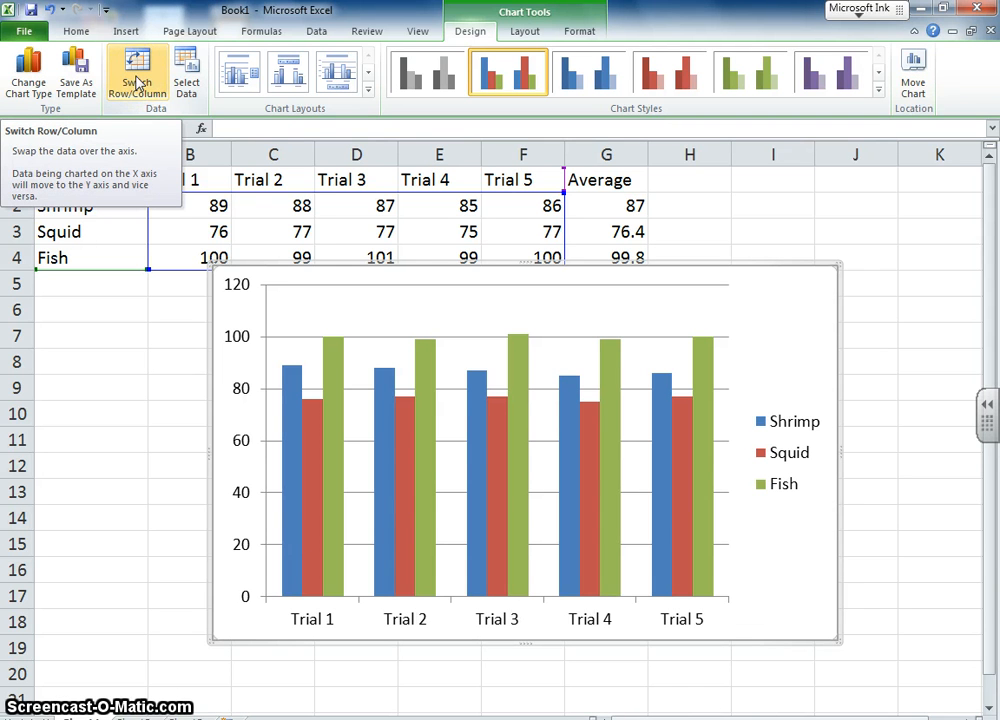
- Switch the chart's rows and columns so bars group by Shrimp, Squid and Fish
click(136, 74)
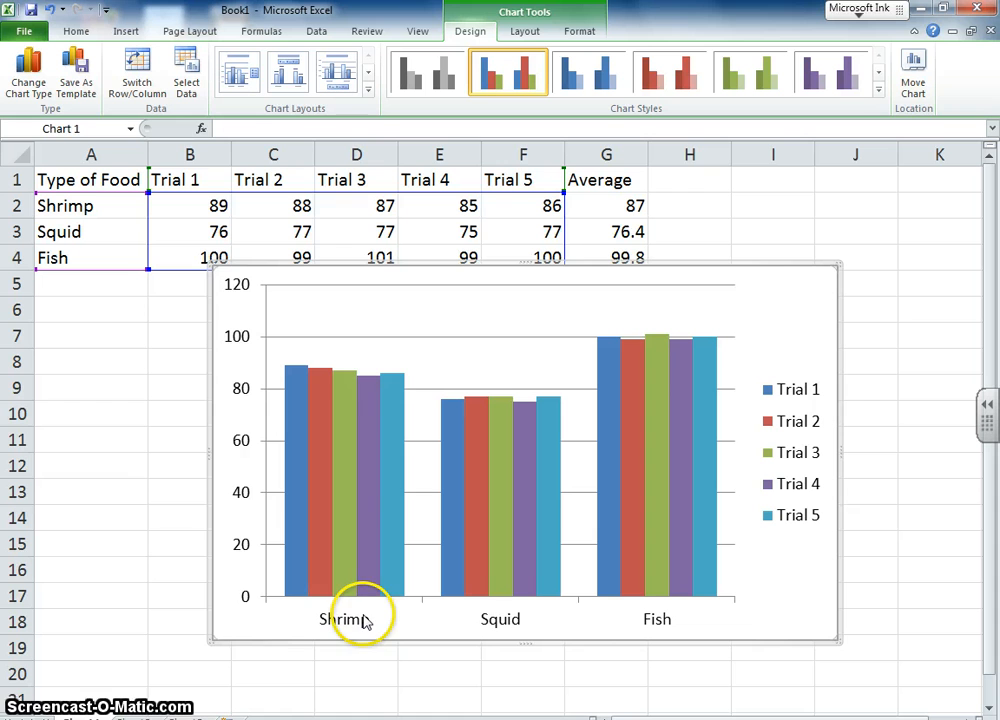
mouse_move(344, 624)
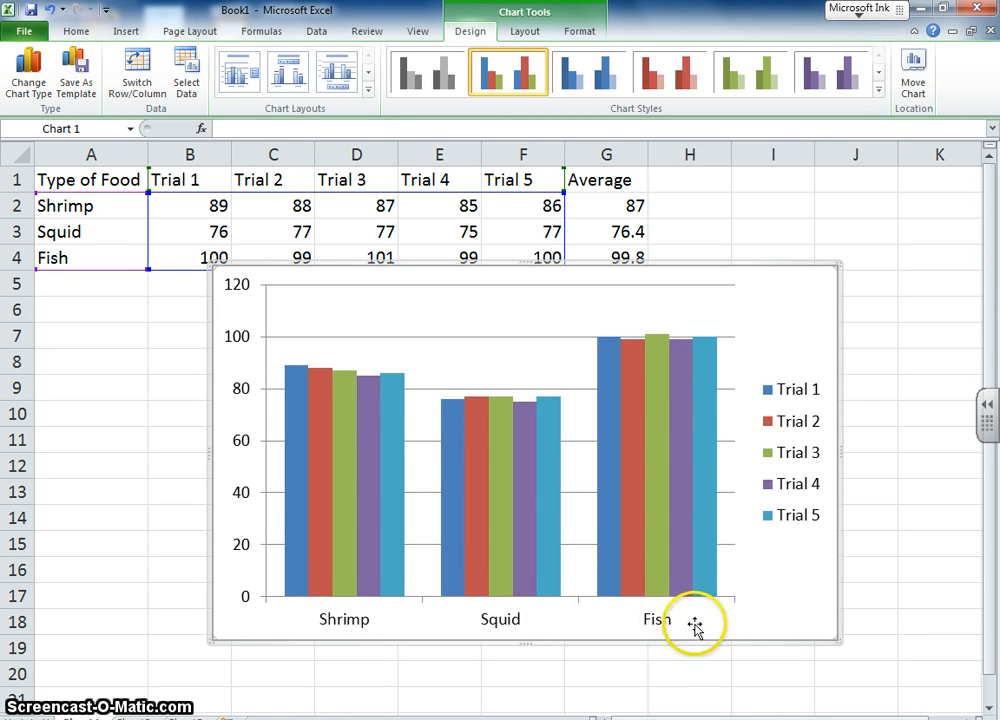
mouse_move(704, 376)
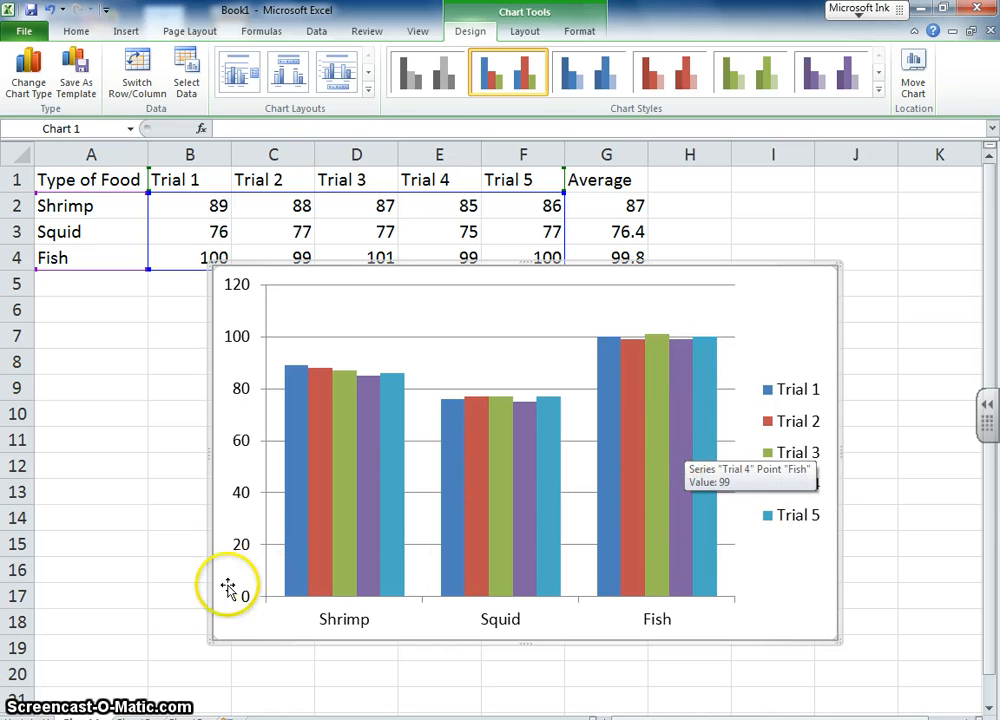
mouse_move(304, 344)
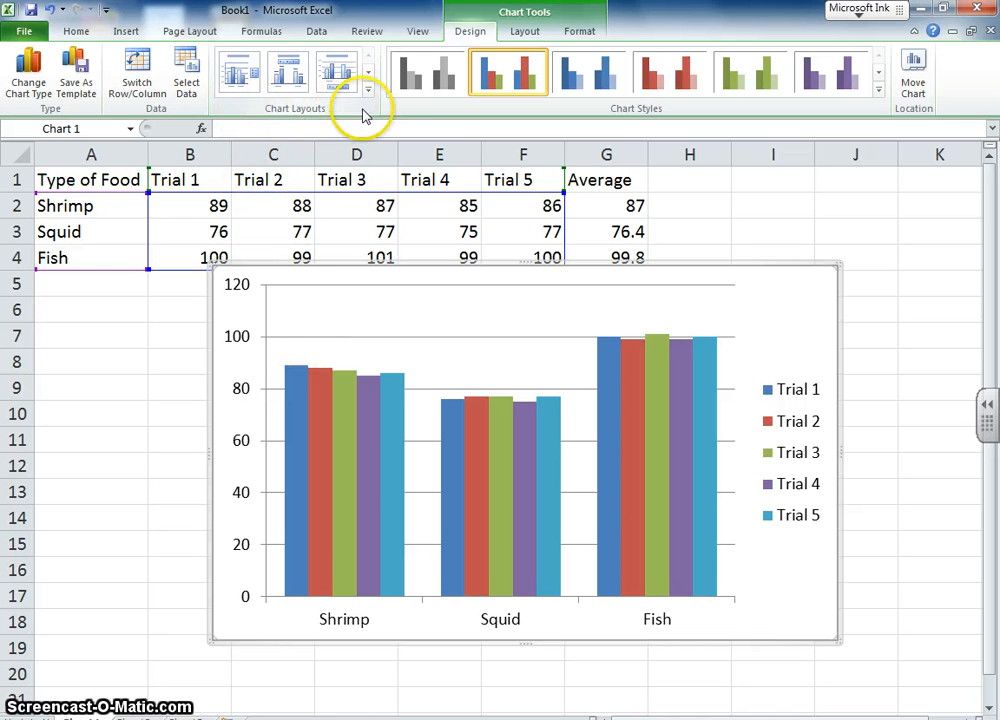
- Apply a chart layout with axis titles and name the vertical axis Time in seconds
click(364, 92)
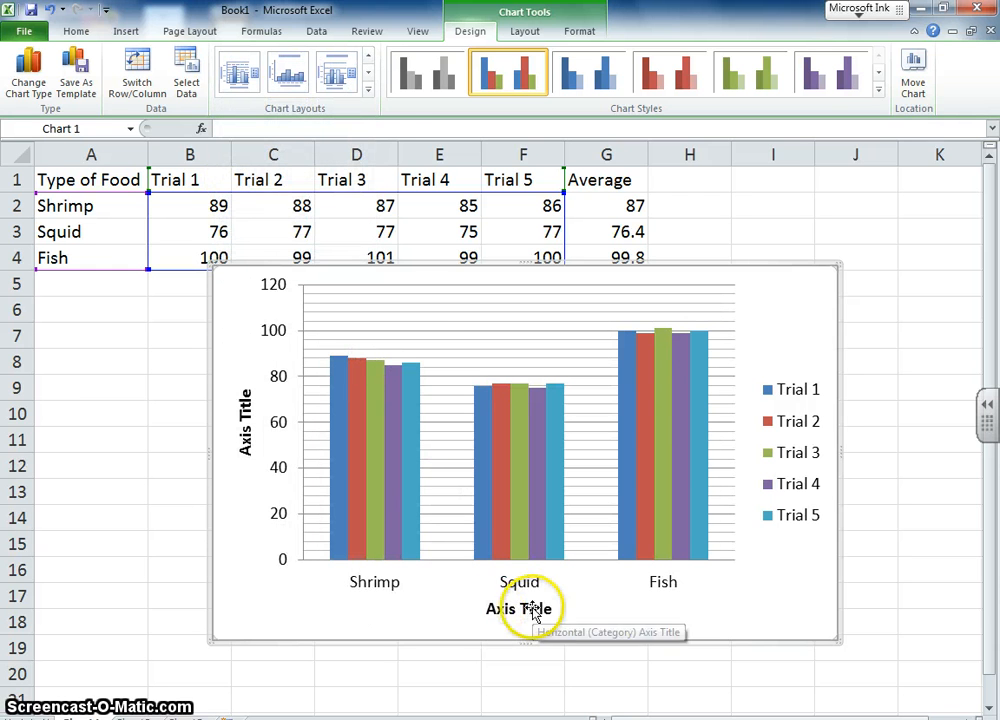
click(512, 606)
text(Type of Food)
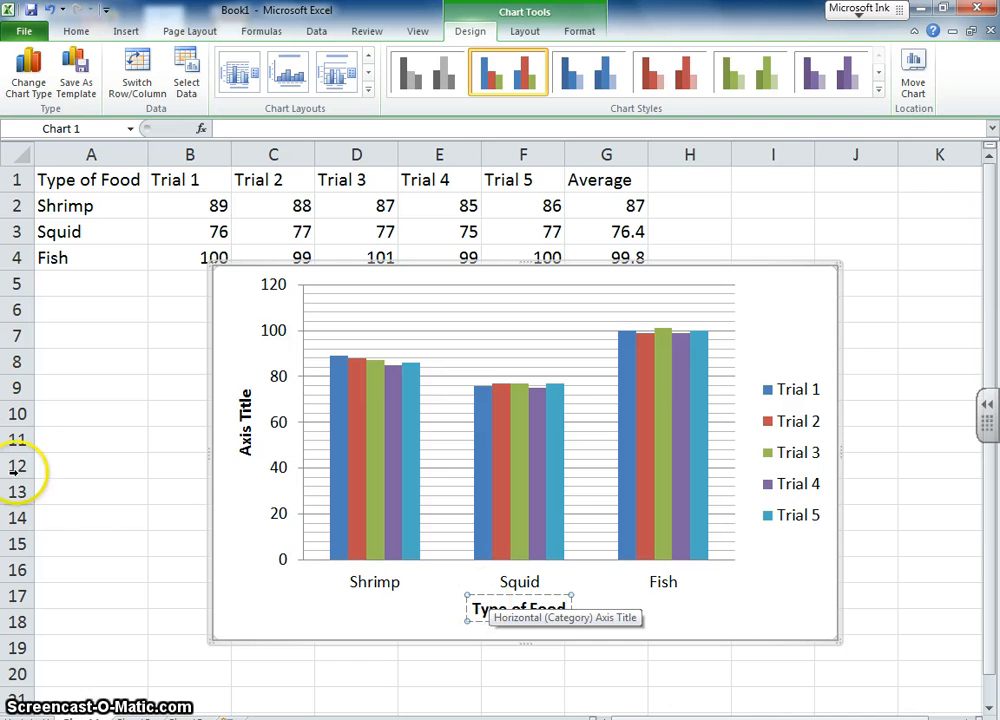
click(248, 426)
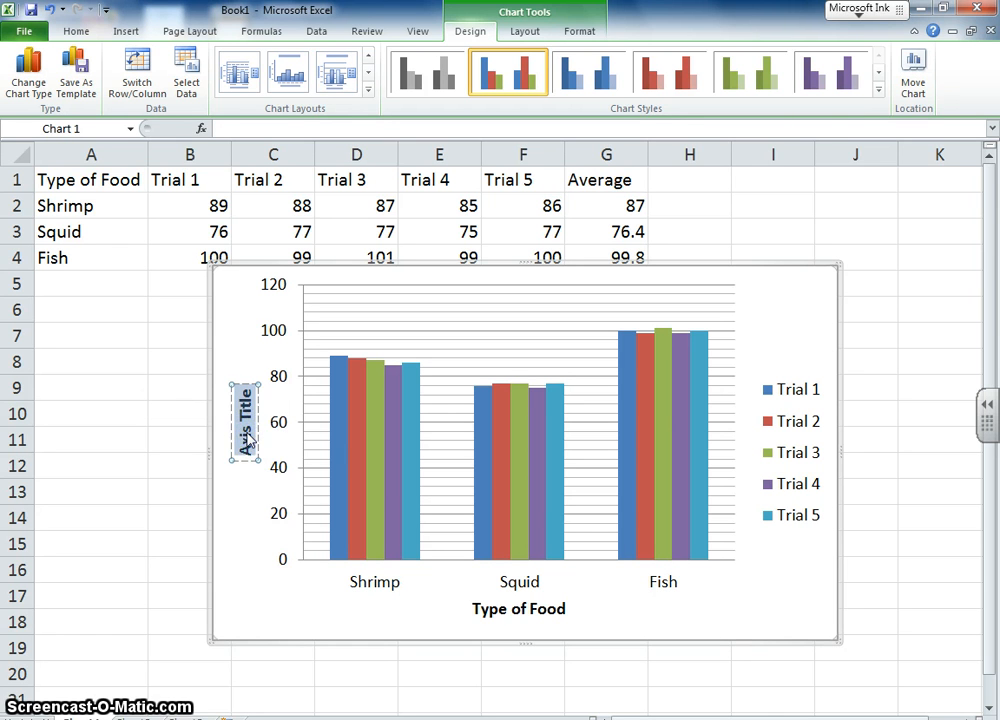
text(Time in se)
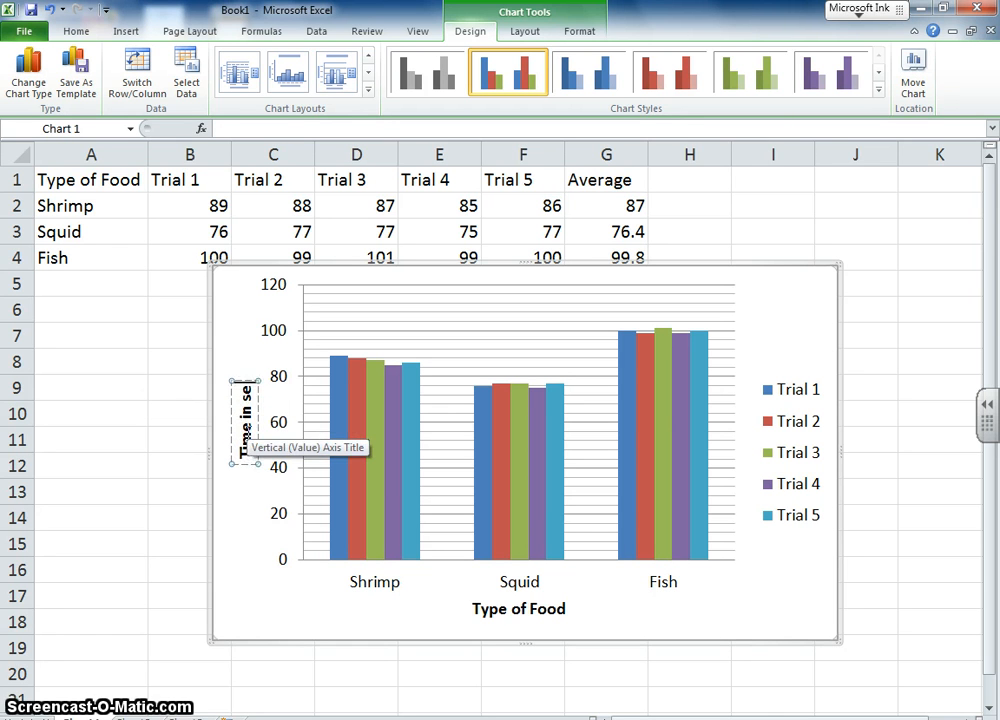
text(Time in seconds)
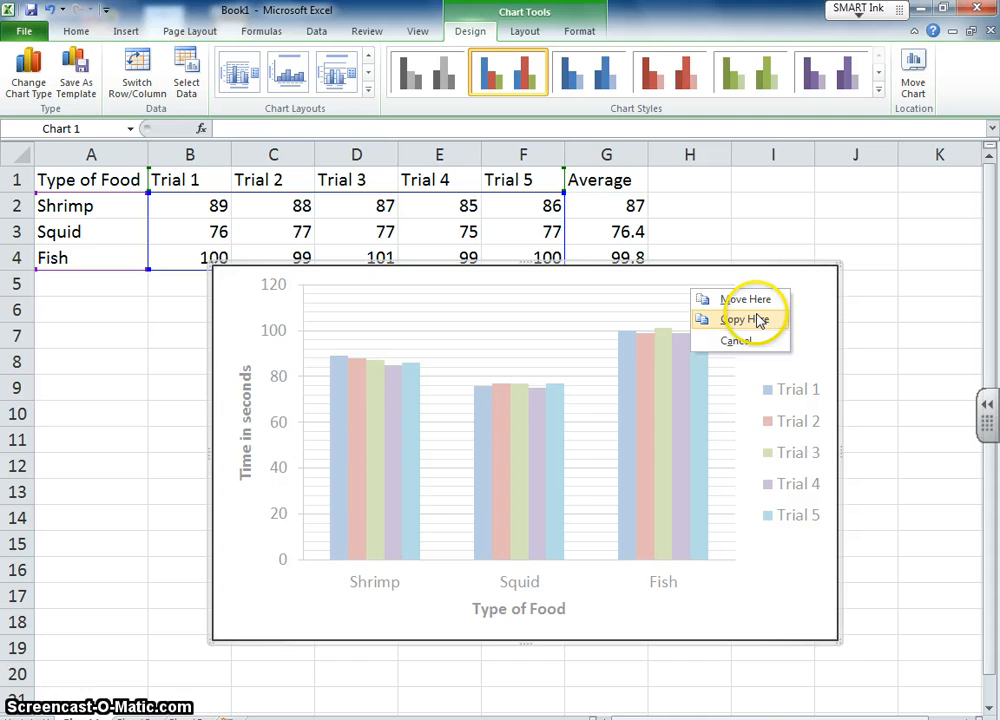
- Place a copy of the trials chart in Excel before showing the Results slide
click(736, 320)
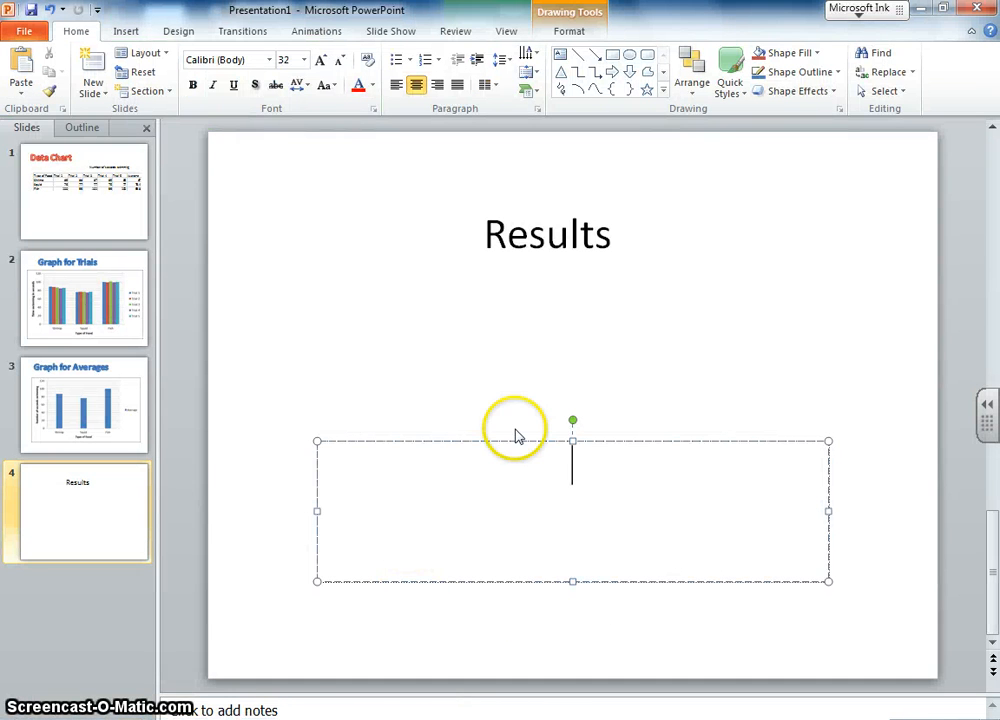
mouse_move(78, 206)
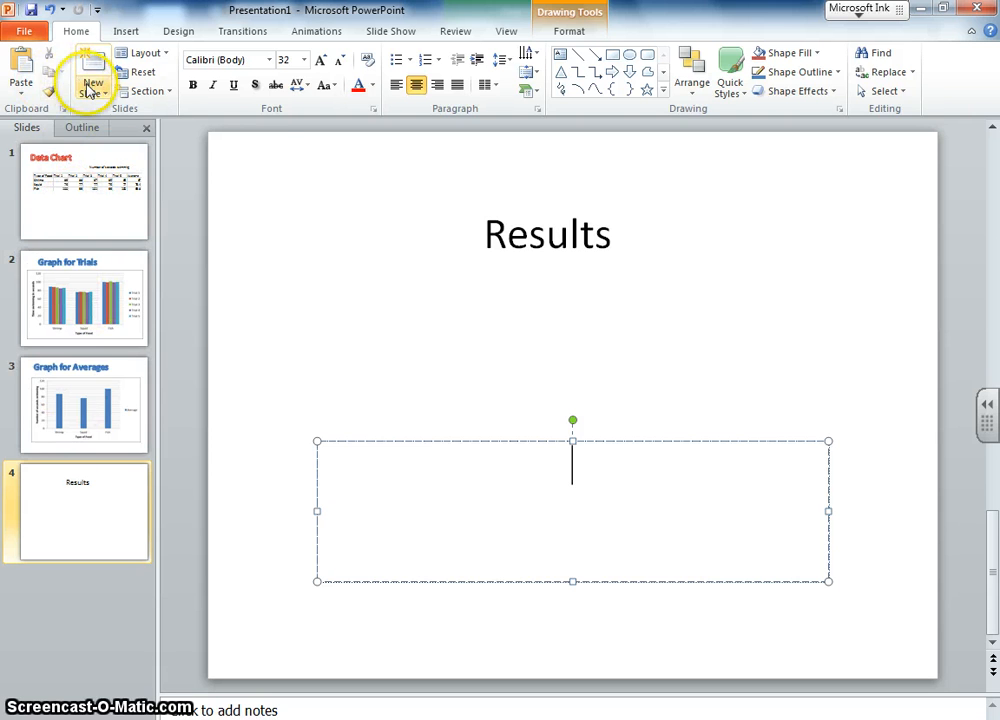
- Add a new slide, paste the trials chart as a picture and enlarge it to fill the slide
click(88, 76)
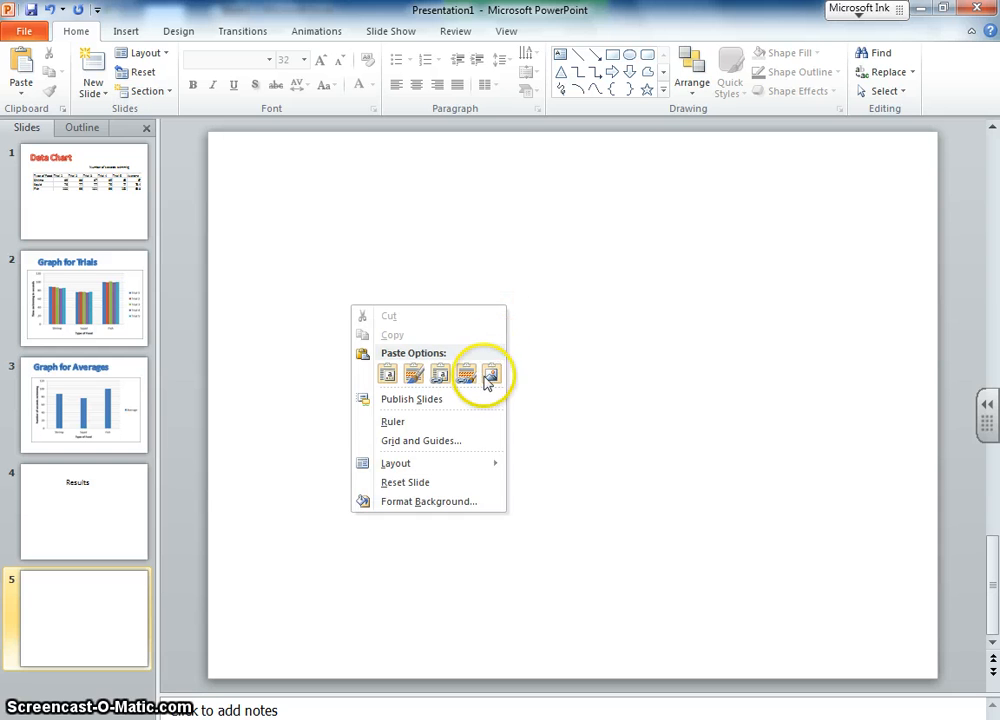
click(488, 374)
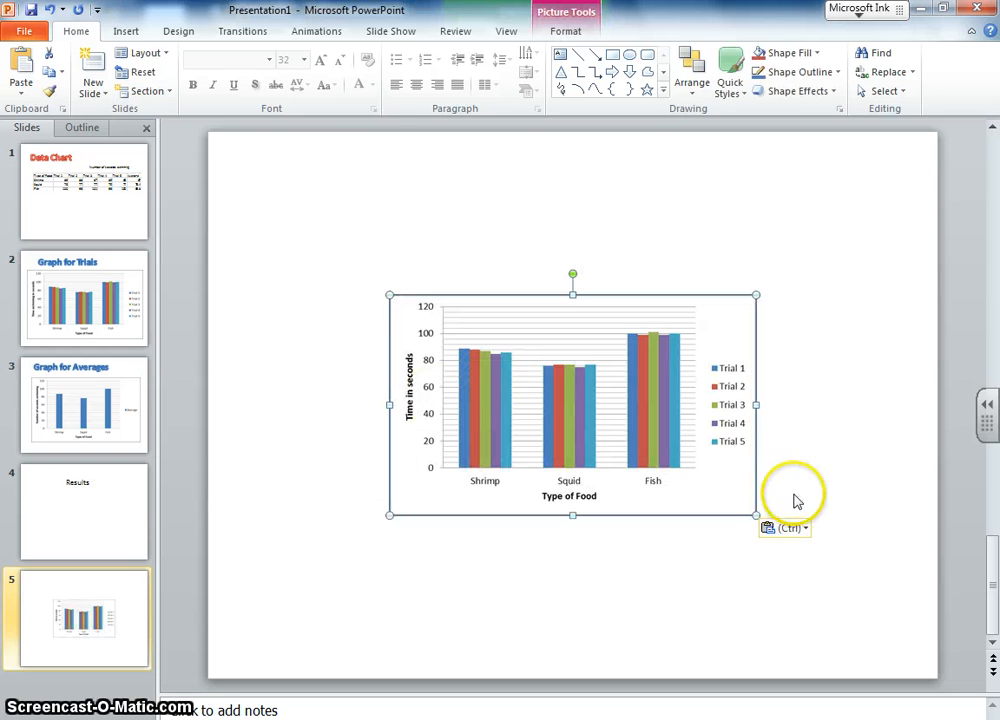
drag(756, 514, 922, 638)
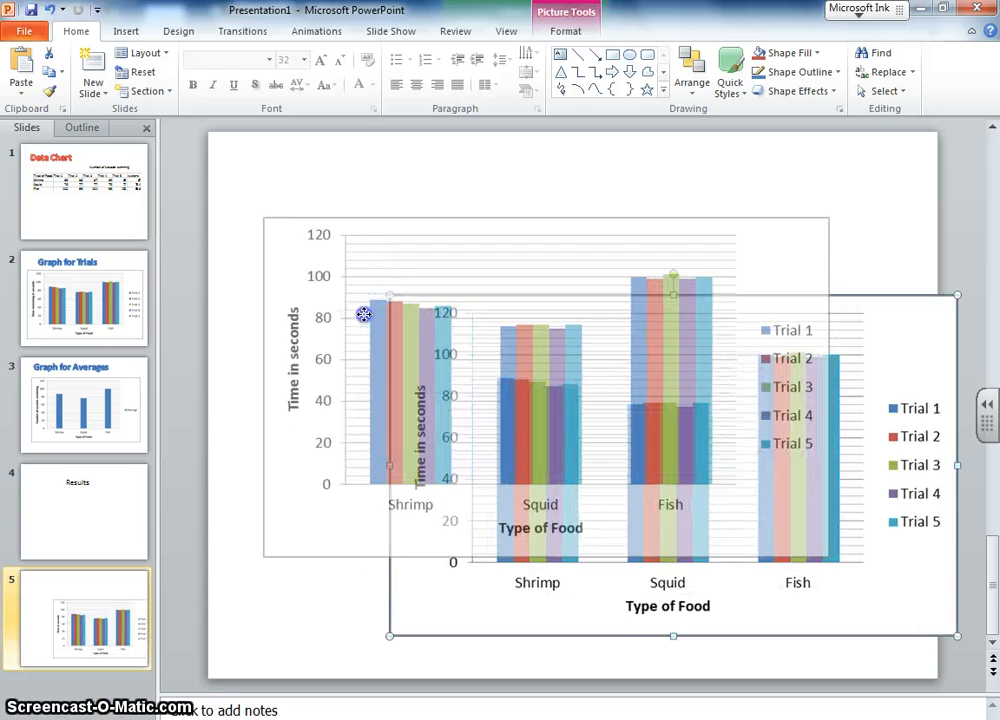
drag(956, 636, 836, 566)
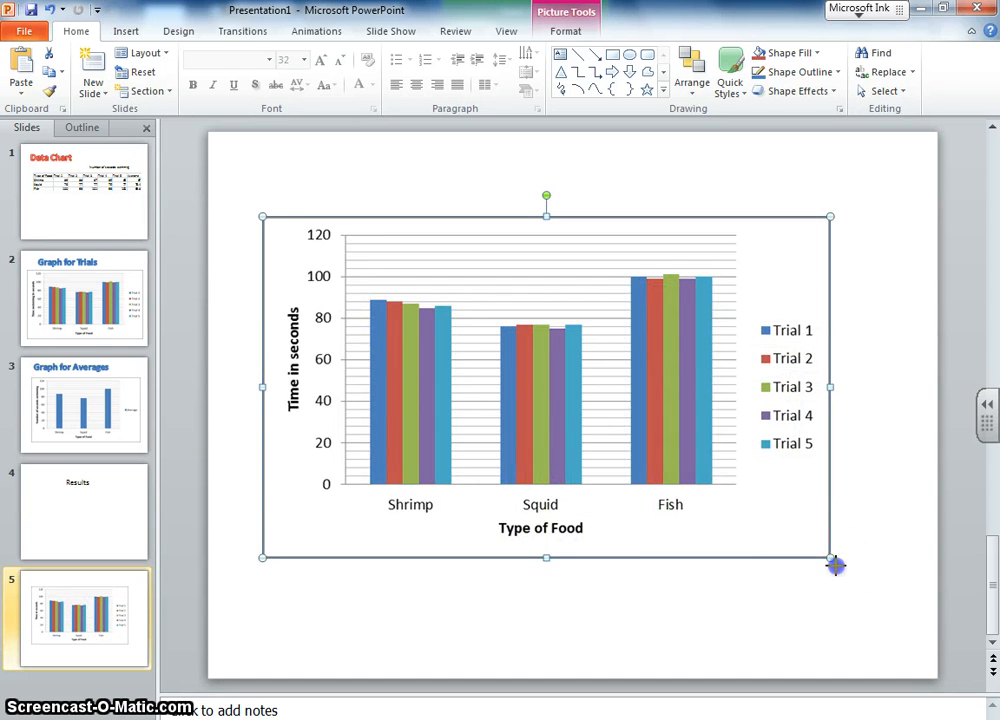
drag(836, 564, 880, 588)
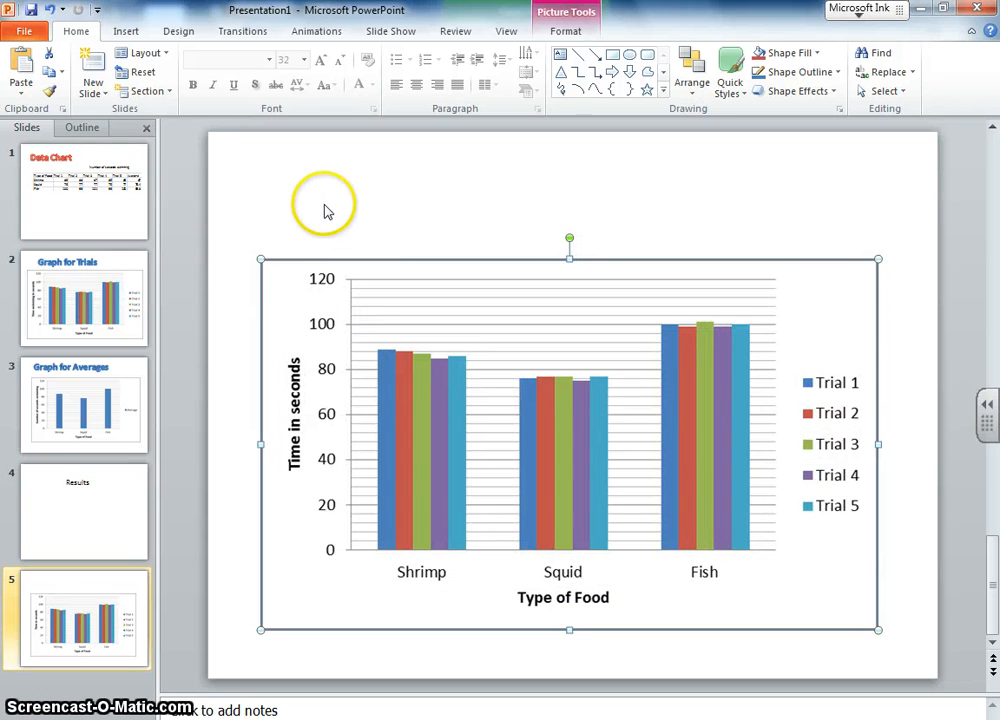
mouse_move(618, 536)
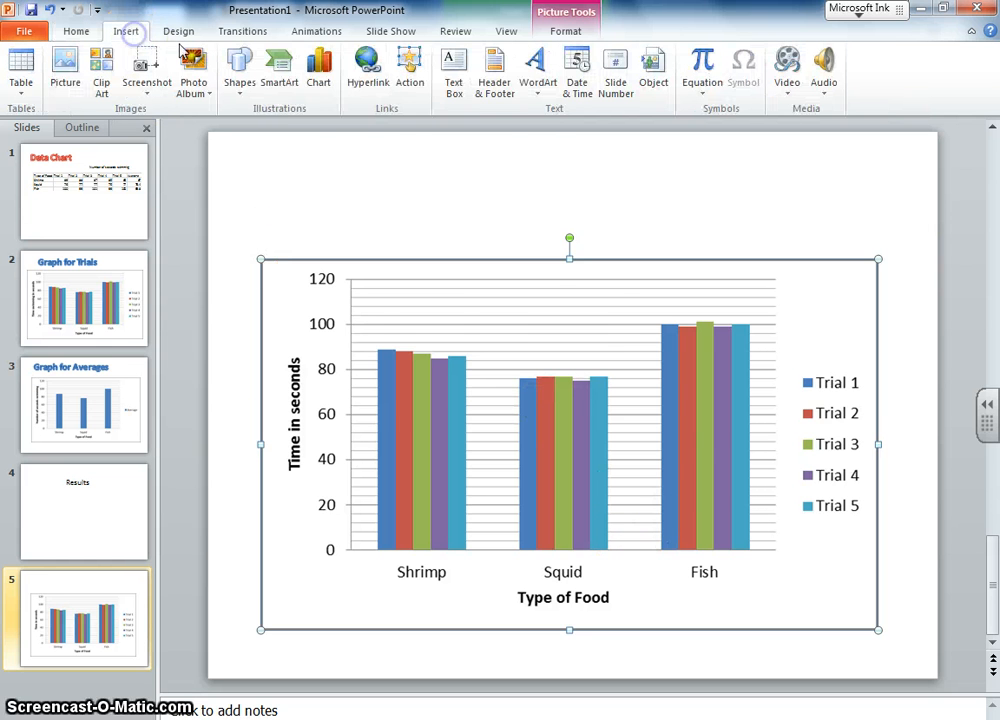
- Insert a blue WordArt title Graph of Trials and position it above the chart
click(538, 70)
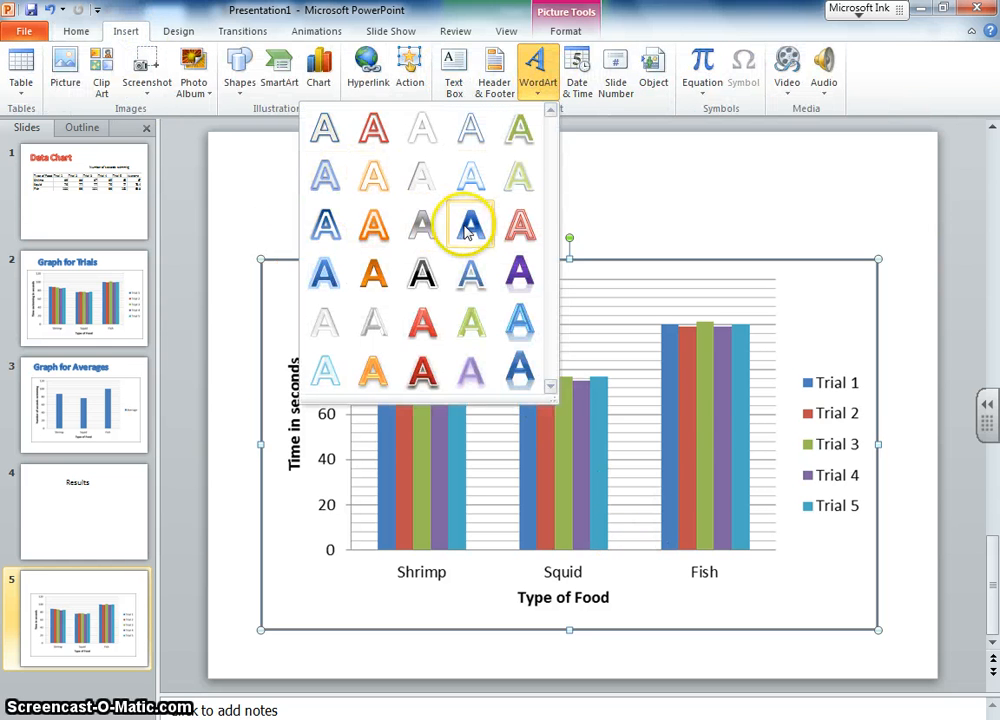
click(470, 224)
text(Graph of Trials)
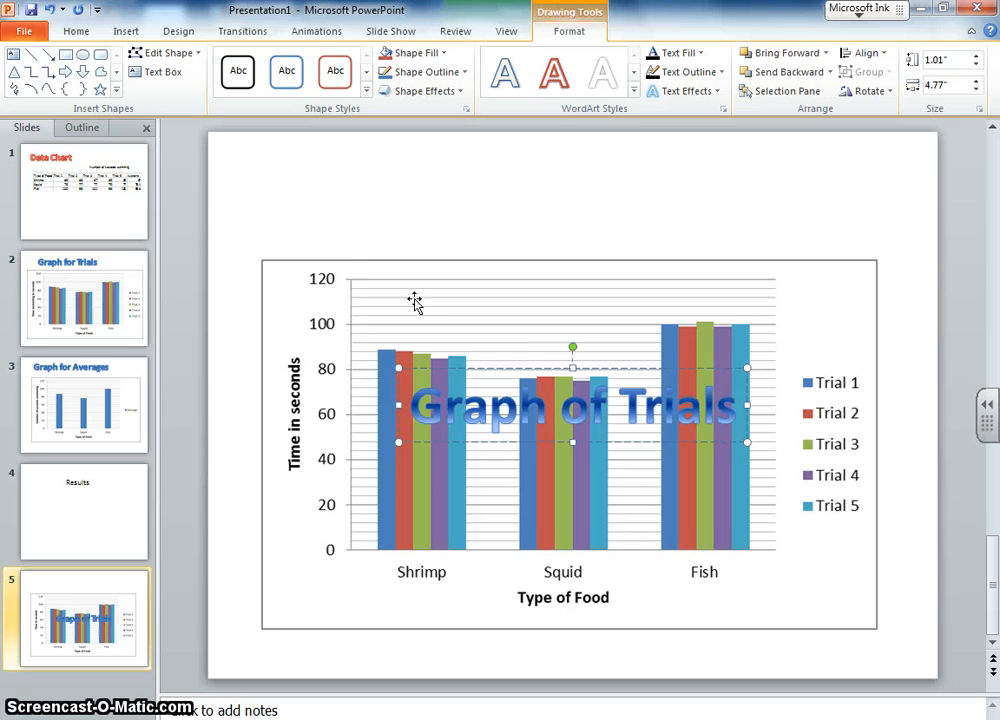
drag(572, 404, 484, 220)
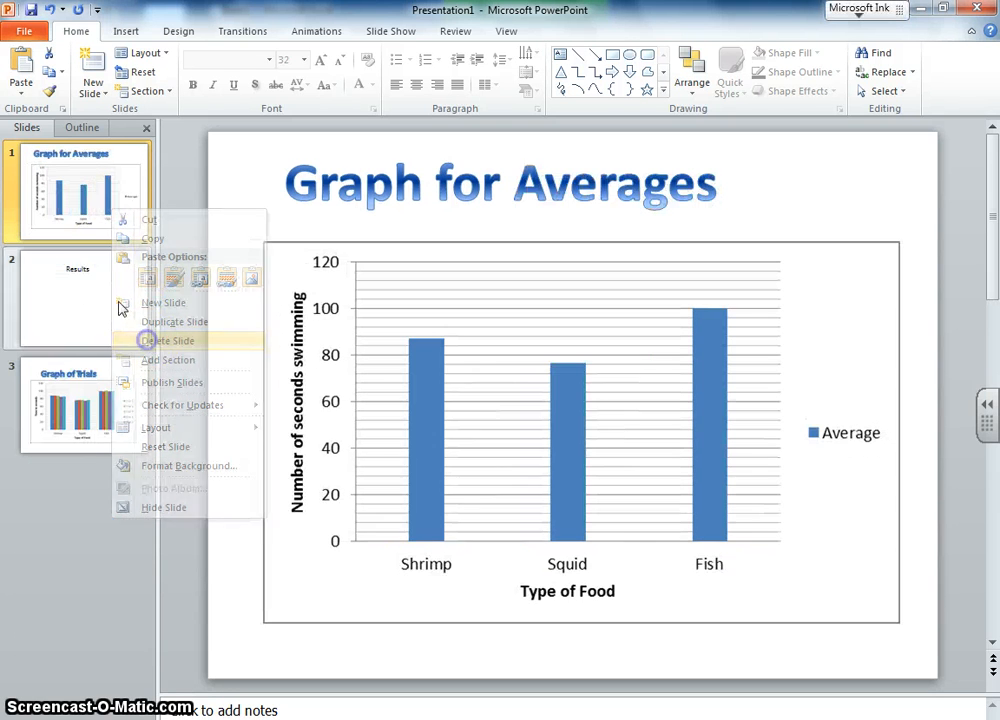
- Delete the Graph for Averages slide from the Slides pane
click(168, 340)
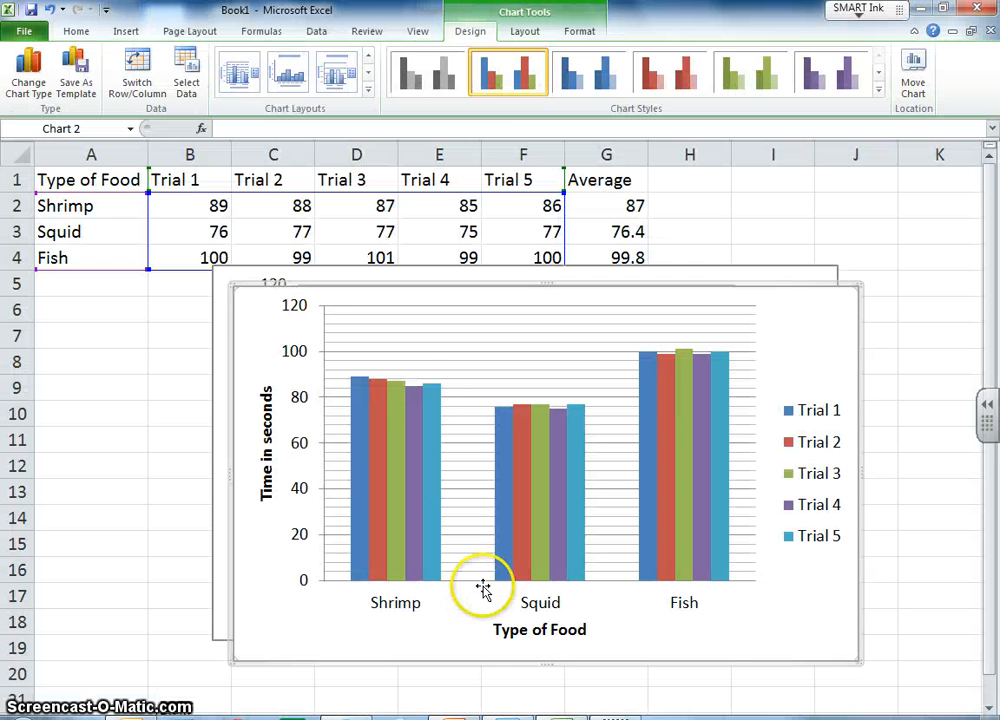
- Copy the food trial data range and bring up paste choices on PowerPoint's blank first slide
click(90, 180)
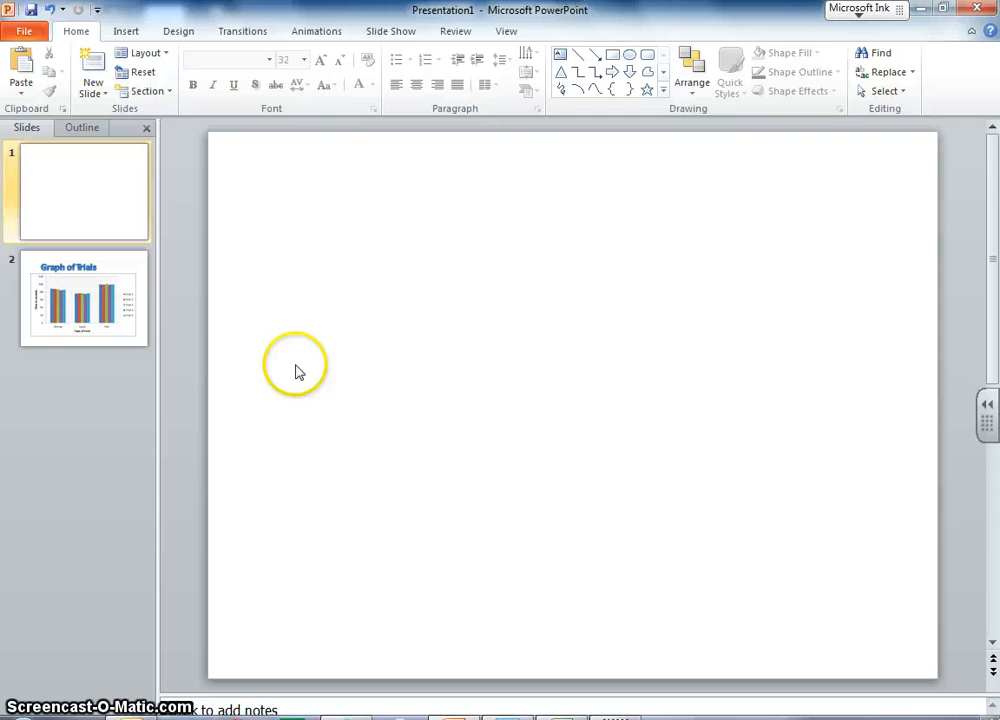
right_click(298, 364)
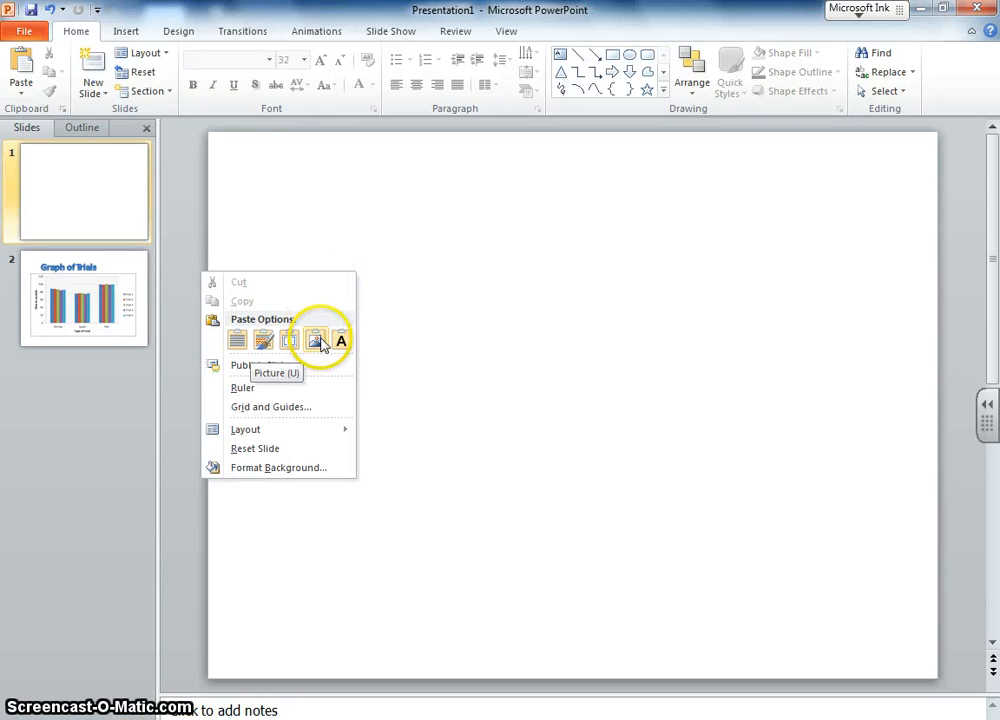
- Paste the food trial data table onto slide 1 as a picture
click(318, 340)
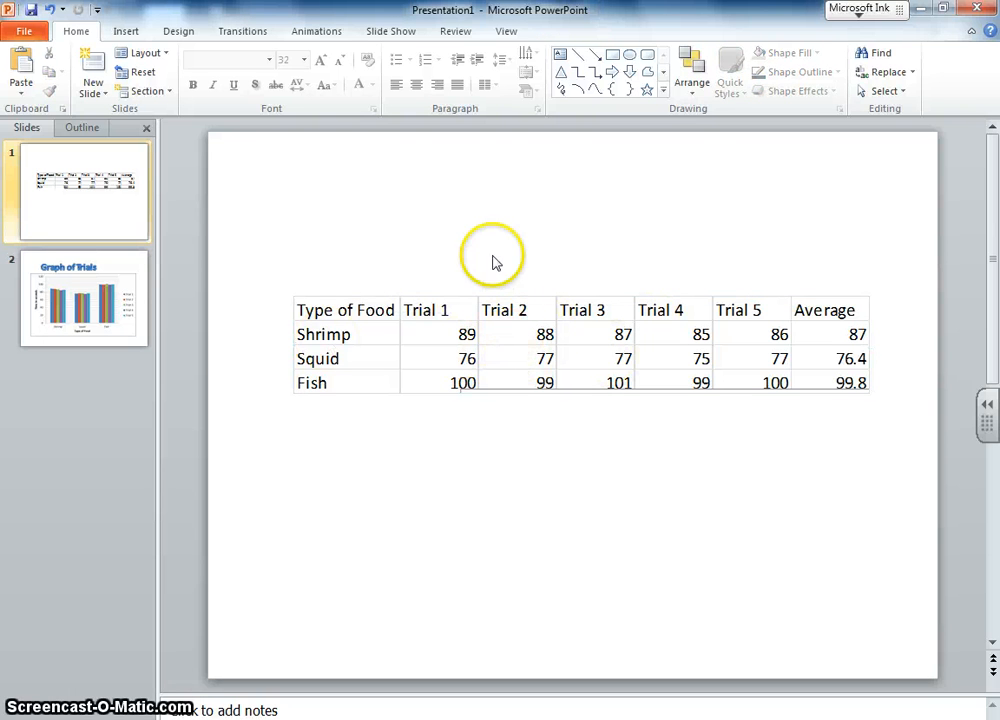
click(156, 32)
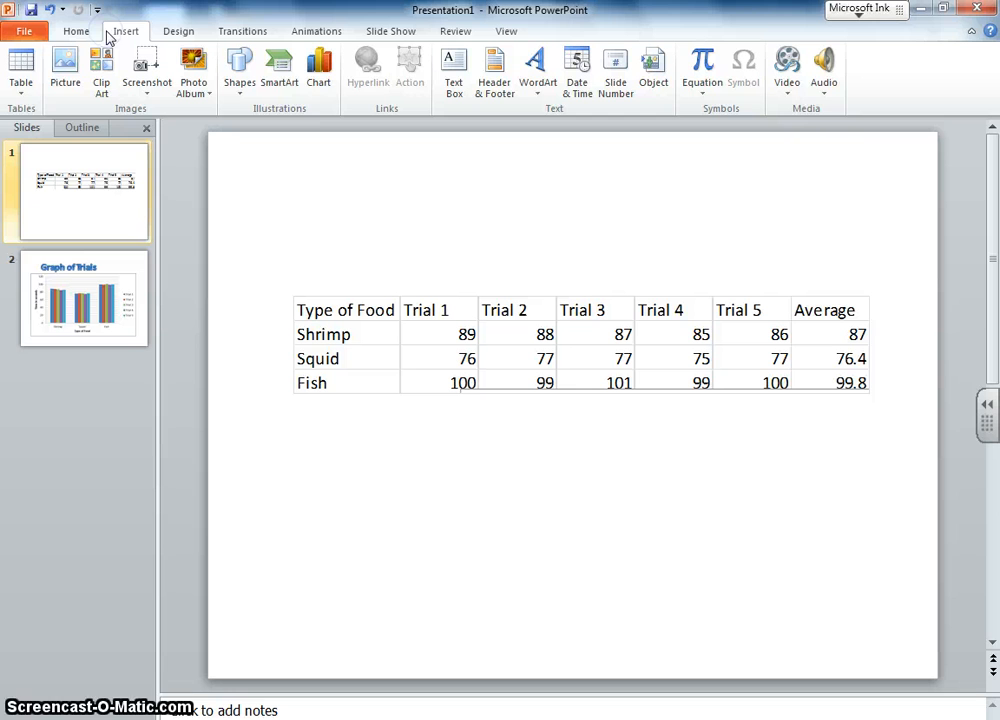
- Add a text box reading 'Time in seconds' above the table, placed toward the right
click(452, 68)
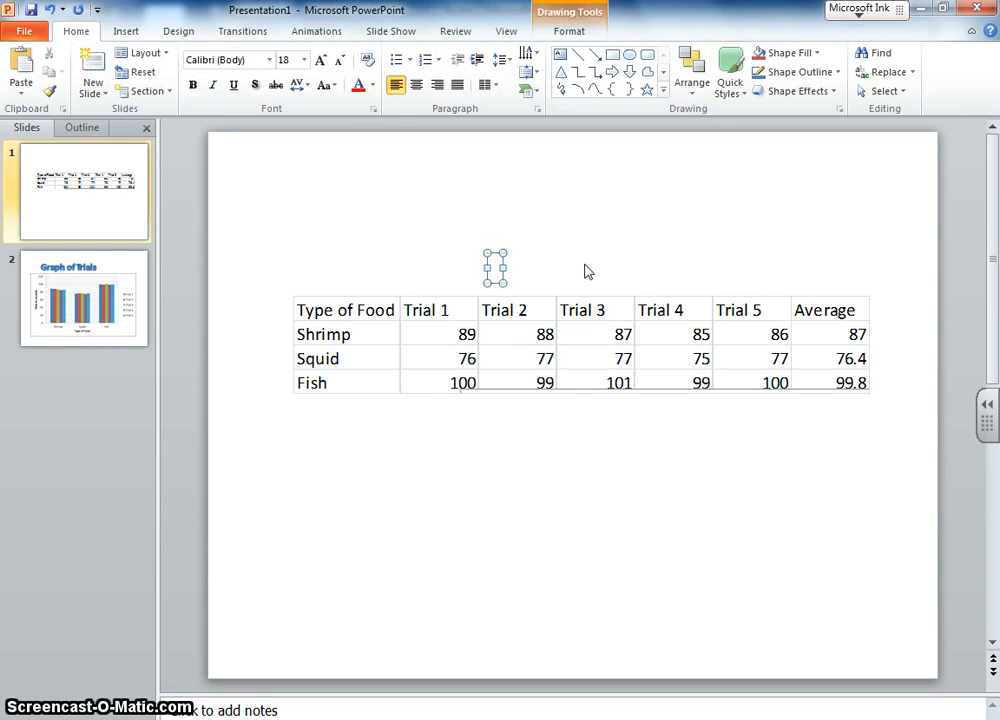
text(Time in se)
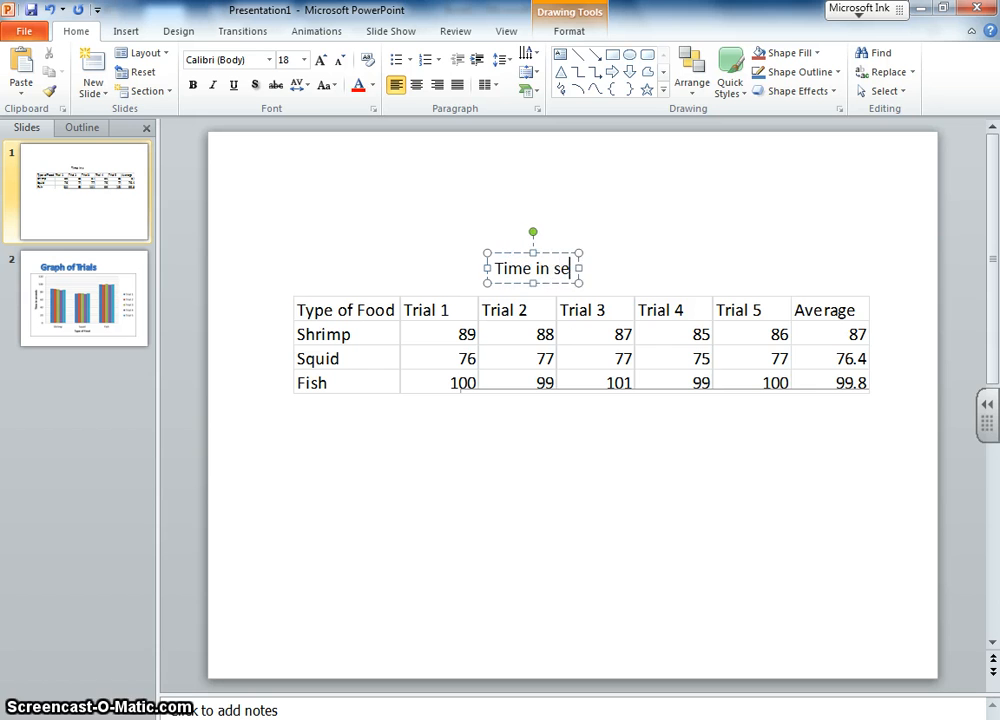
text(conds)
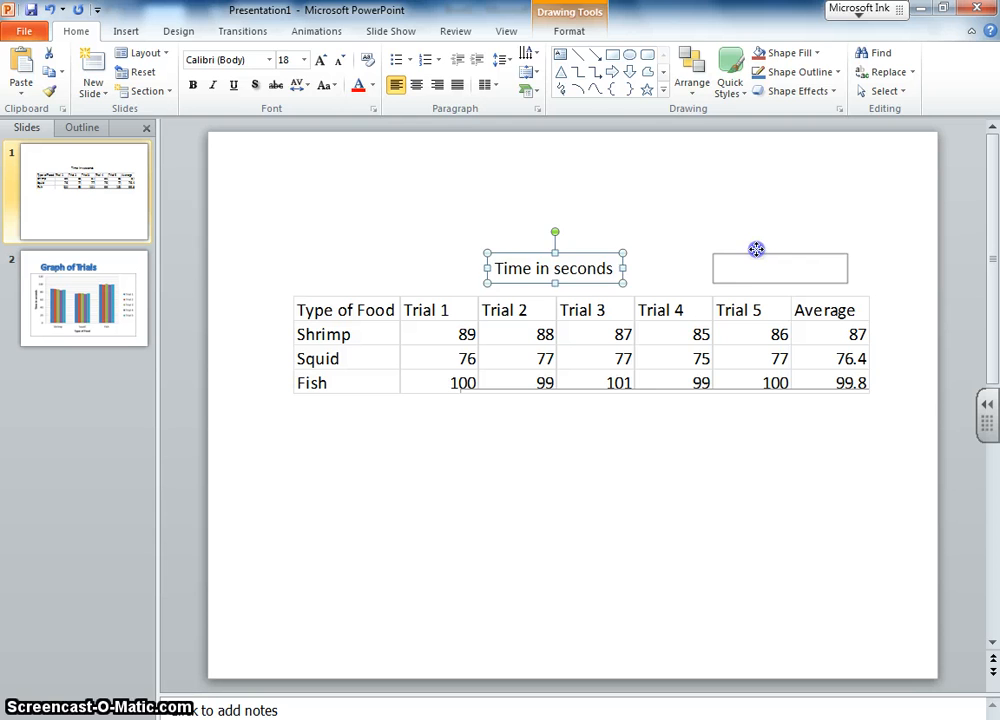
click(136, 32)
text(Data Chart)
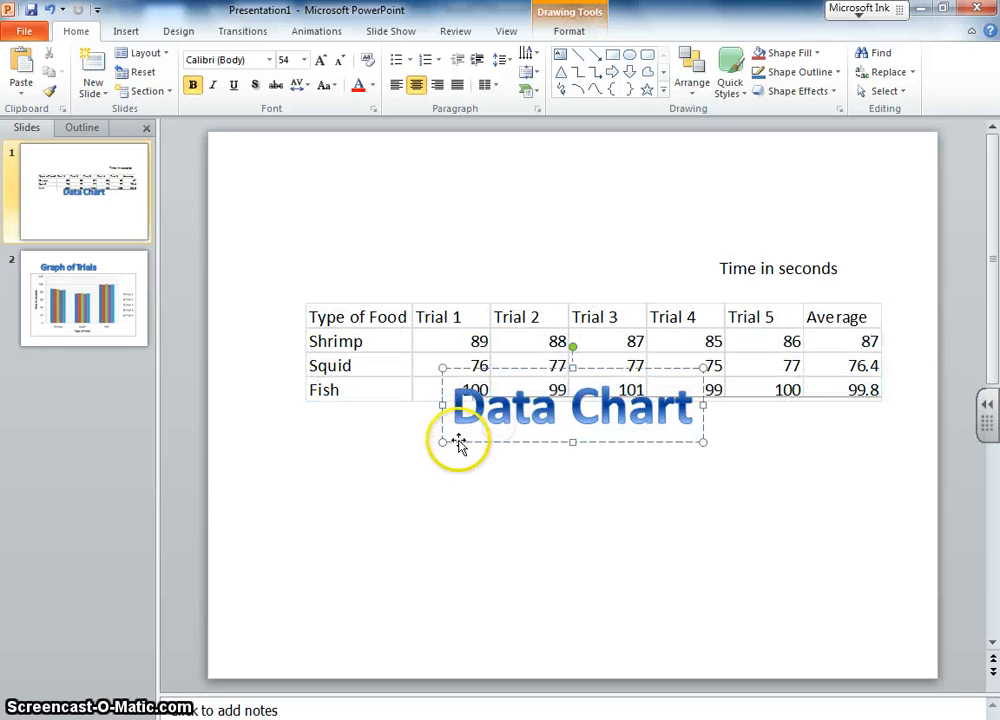
- Place the WordArt title 'Data Chart' at the top of the slide
drag(572, 404, 436, 196)
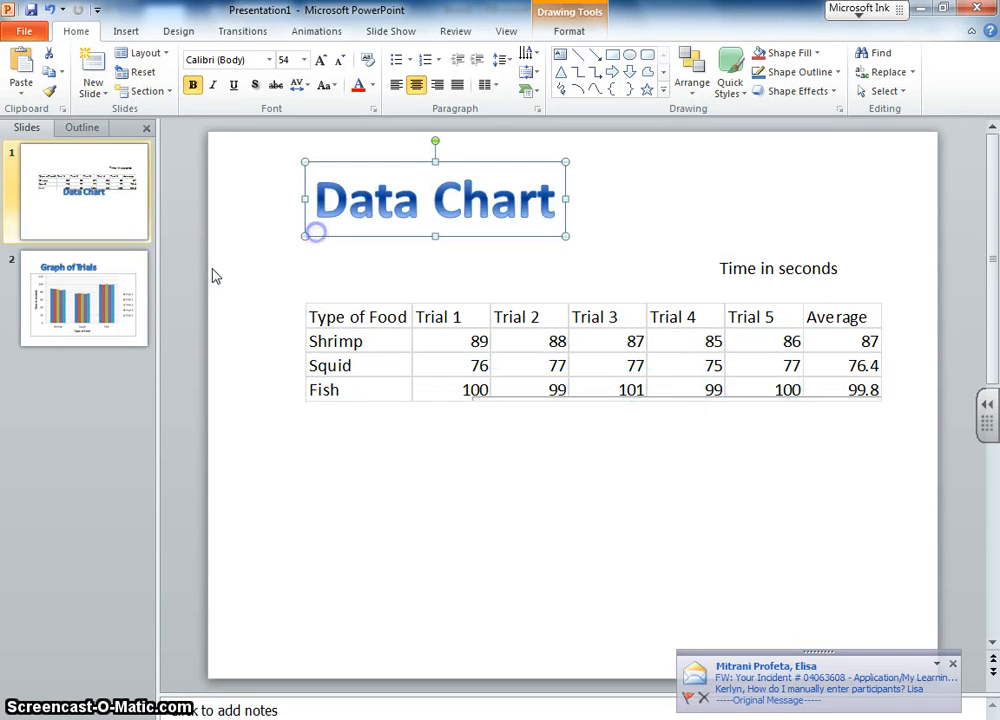
click(84, 296)
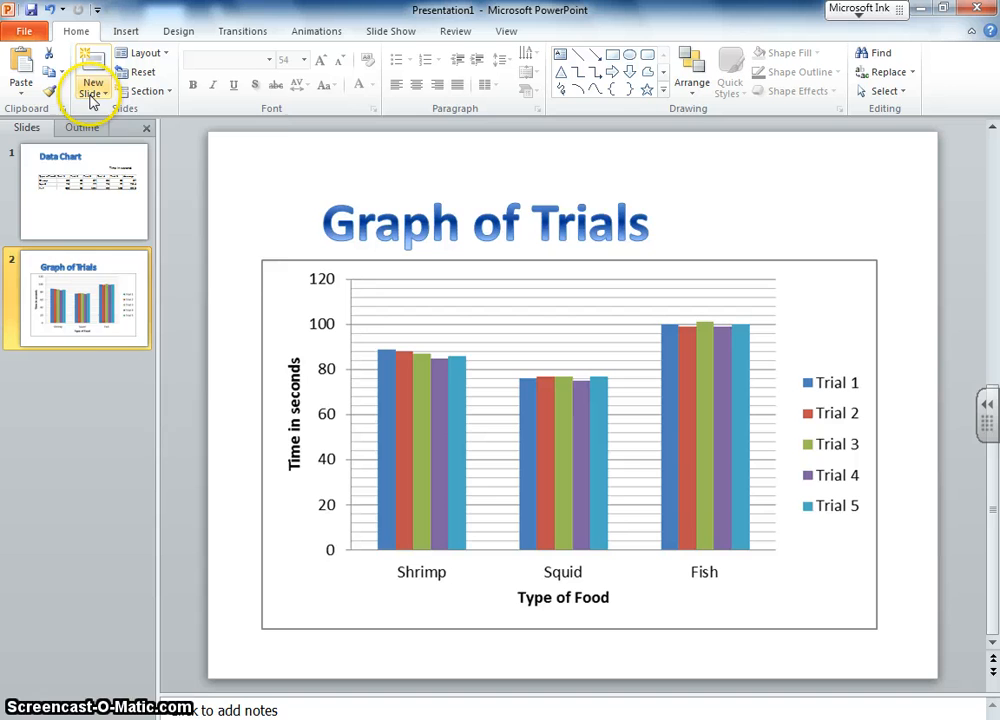
- Add a new slide after the Graph of Trials slide
click(92, 76)
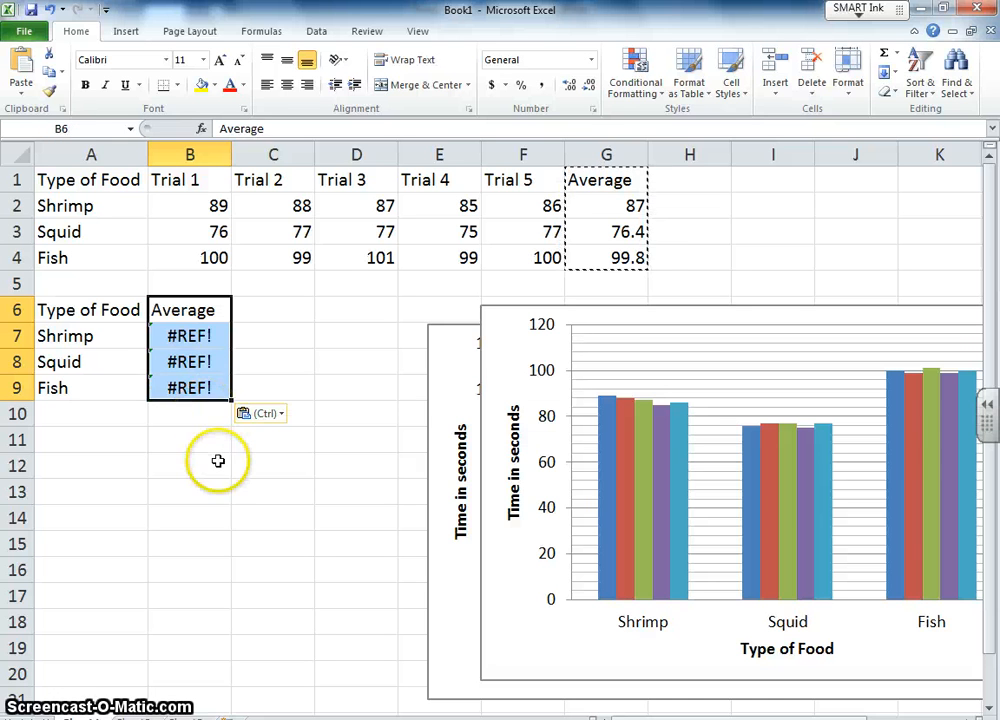
- Fix the #REF! averages to 87, 76.4 and 99.8 and select the Average table for a column chart
click(188, 336)
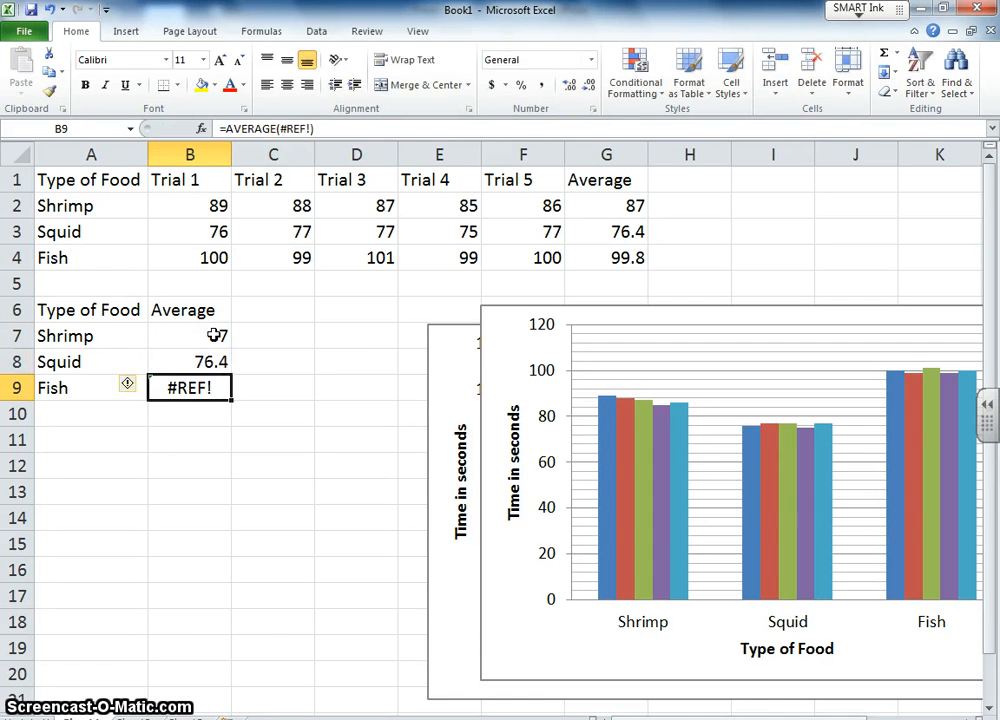
click(188, 412)
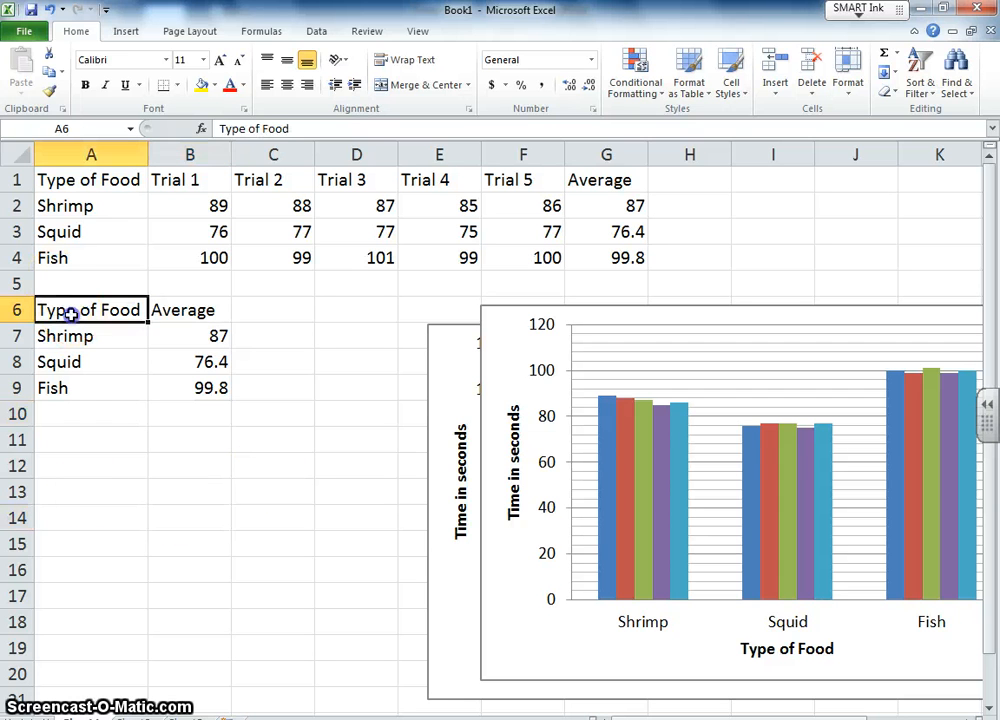
drag(90, 308, 184, 388)
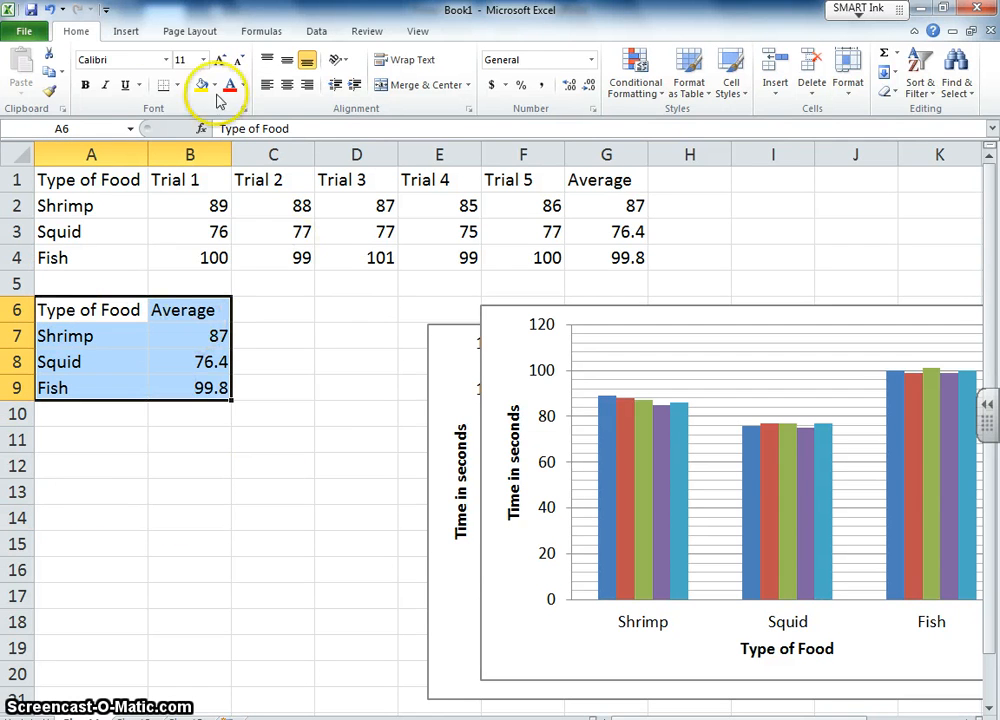
click(276, 72)
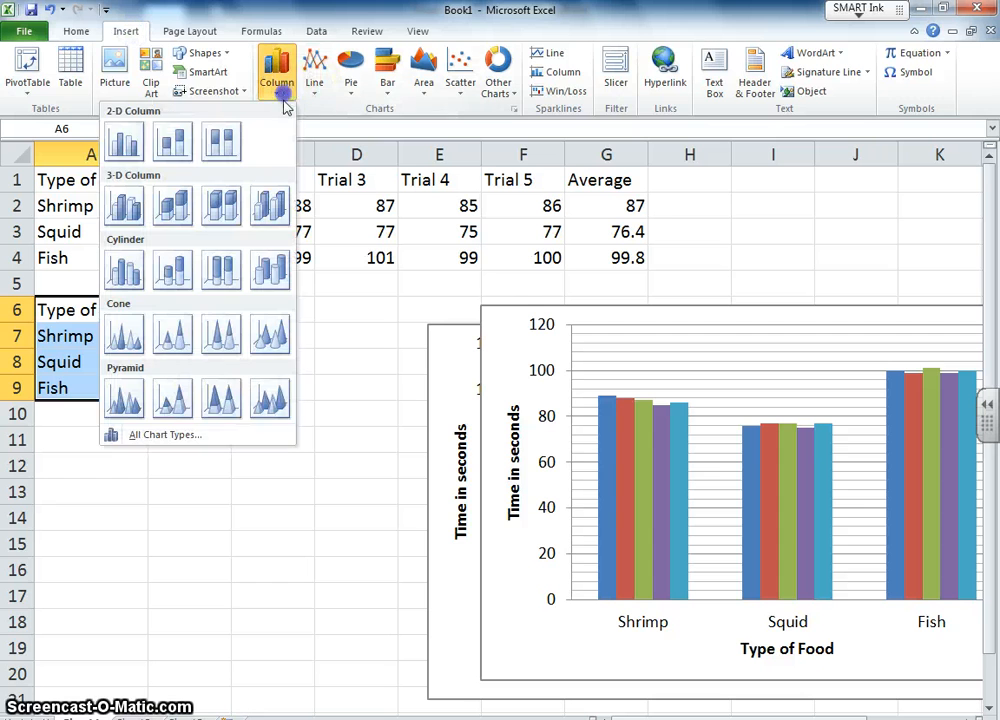
- Create a 2-D clustered column chart of the averages with a gridlines-and-axis-titles layout, axis titled Type of Food
click(124, 140)
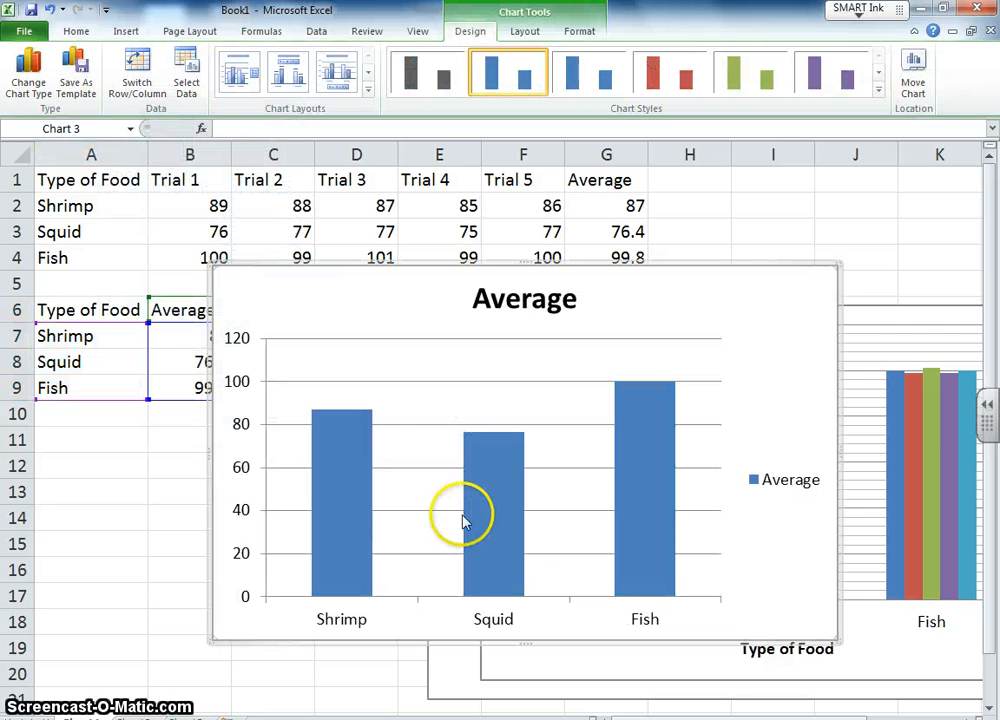
mouse_move(344, 620)
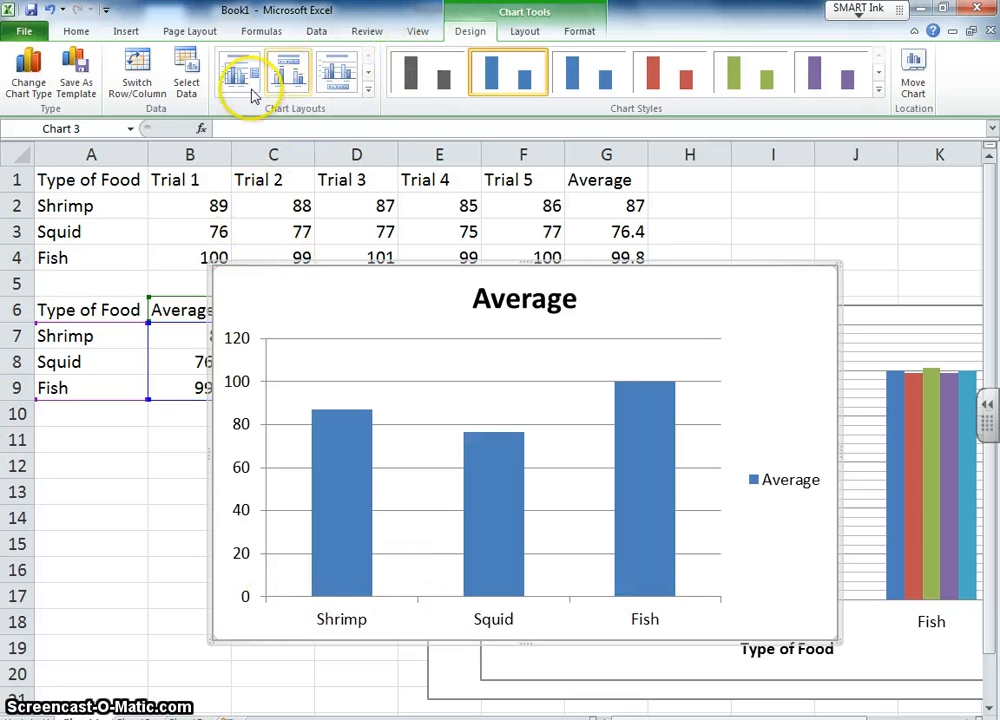
click(368, 90)
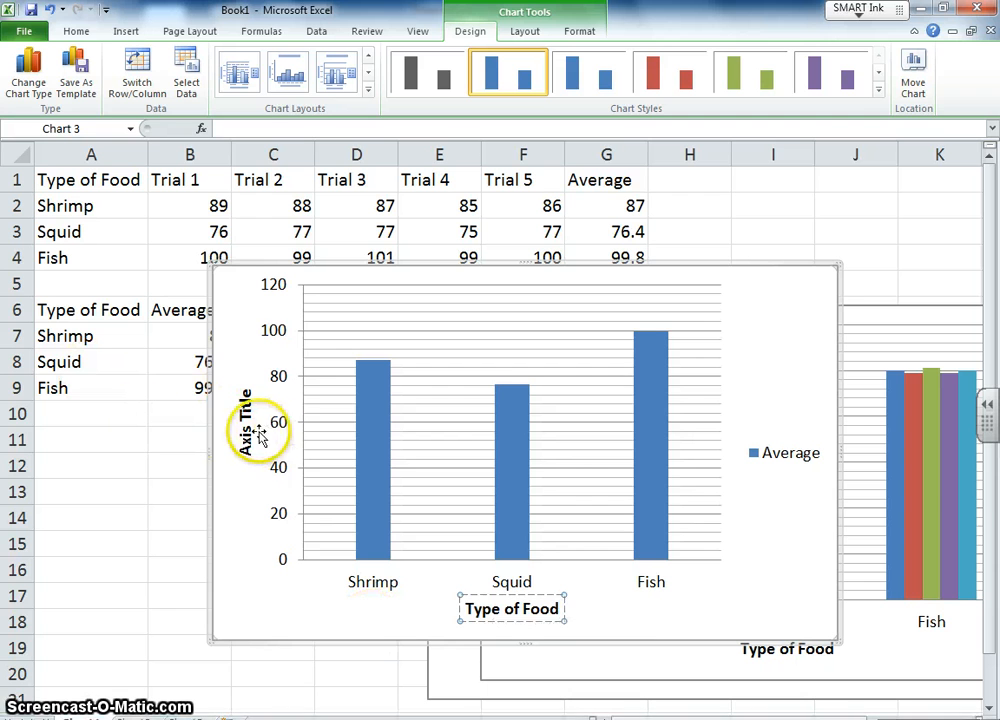
click(244, 422)
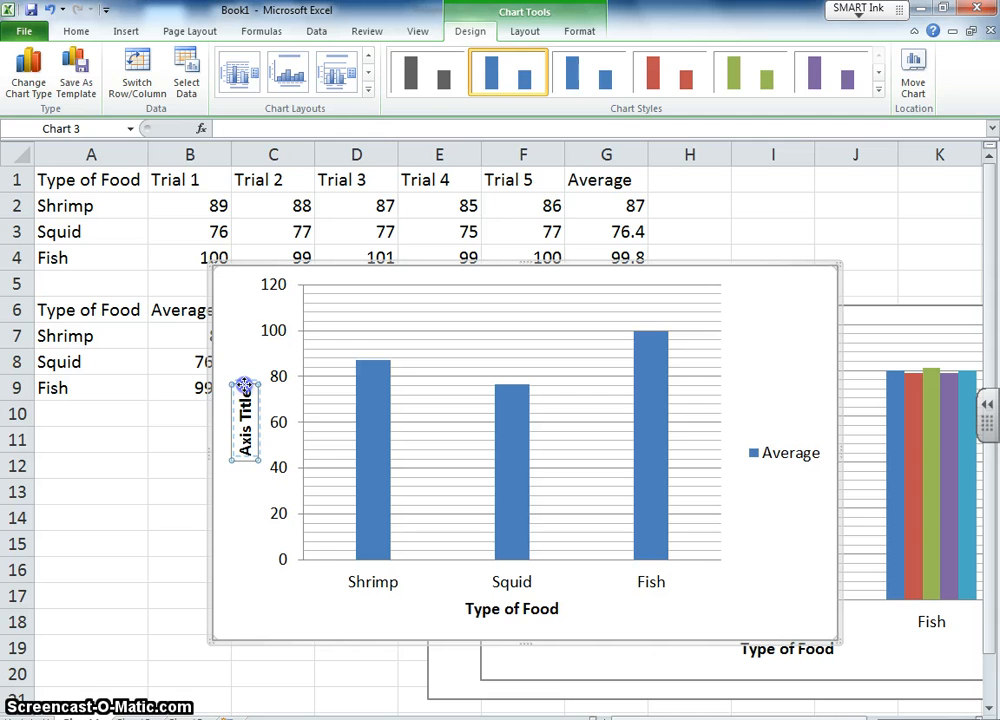
click(244, 420)
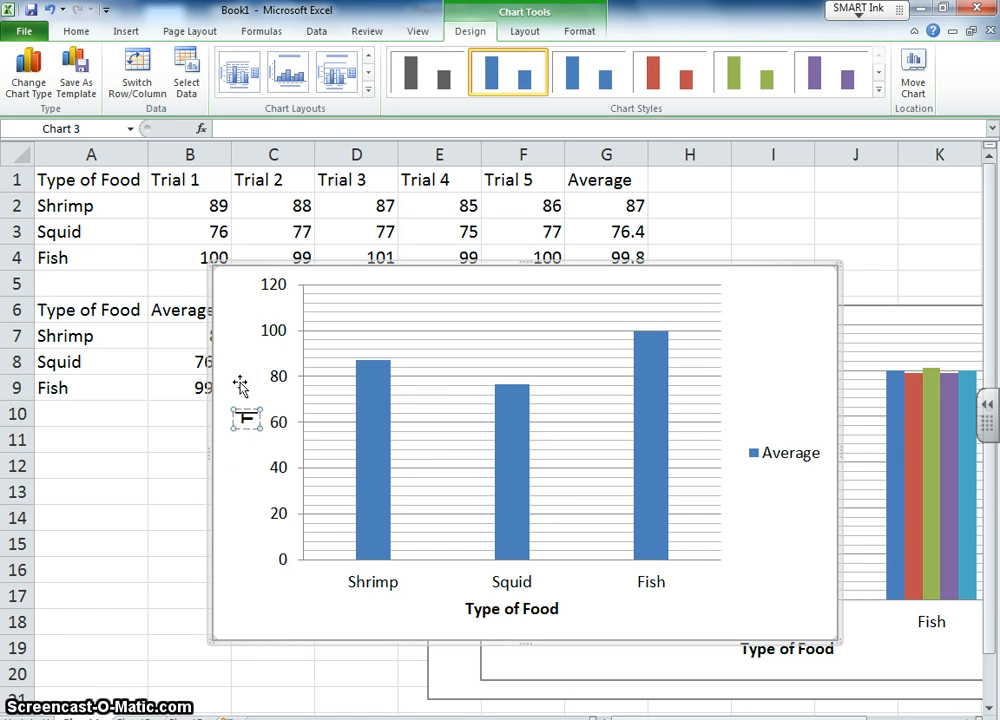
mouse_move(240, 388)
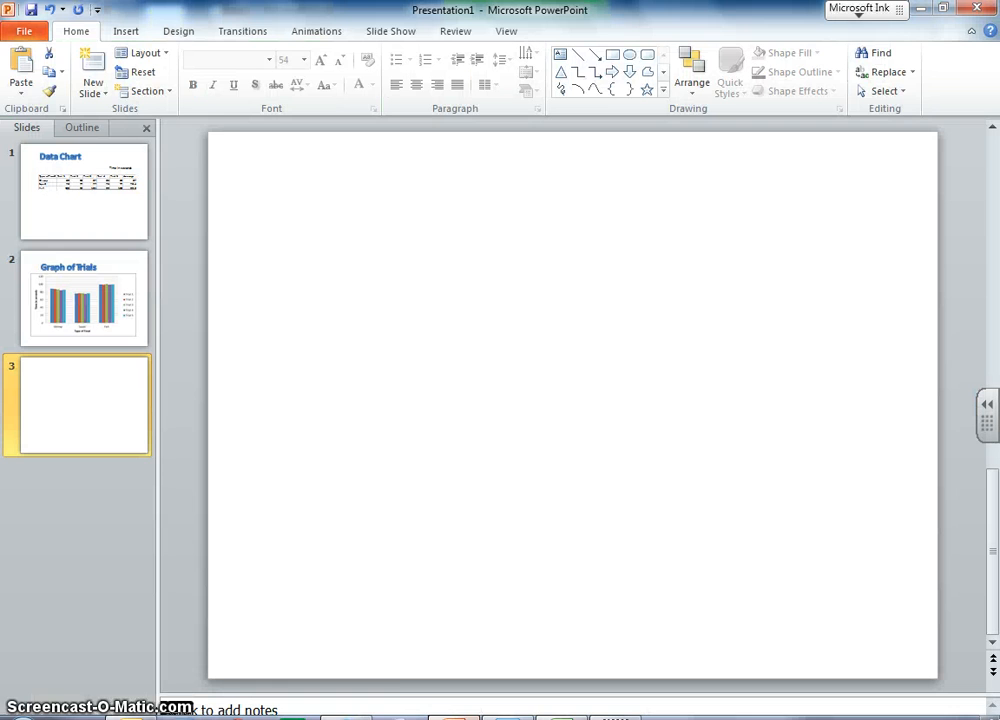
- Paste the averages chart onto slide 3 as a picture and enlarge it to fill the slide
right_click(568, 390)
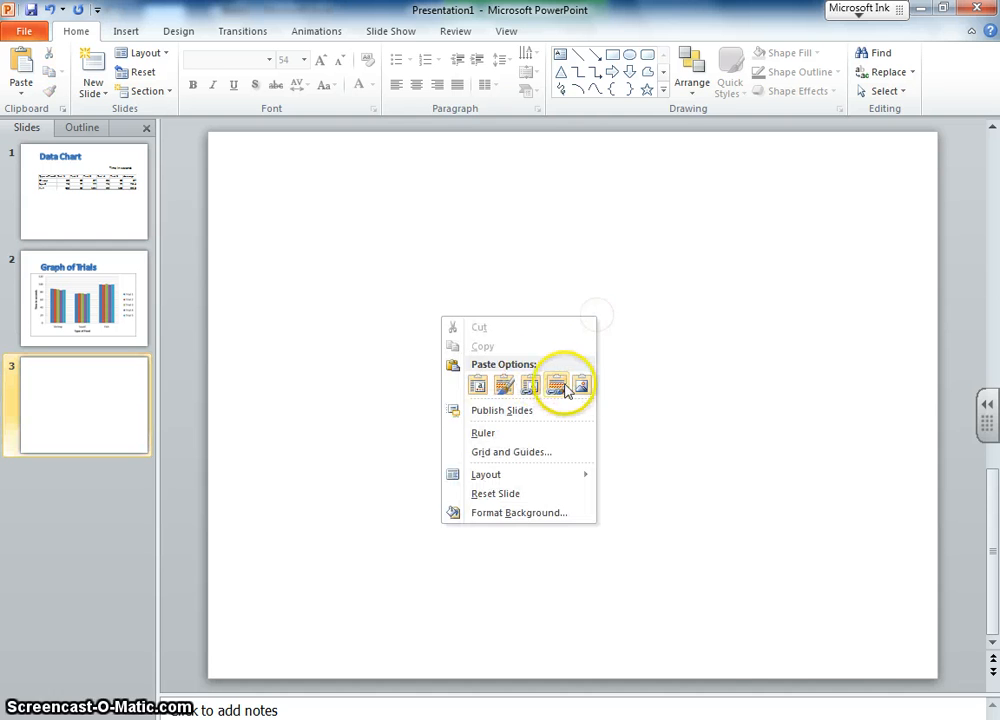
click(556, 384)
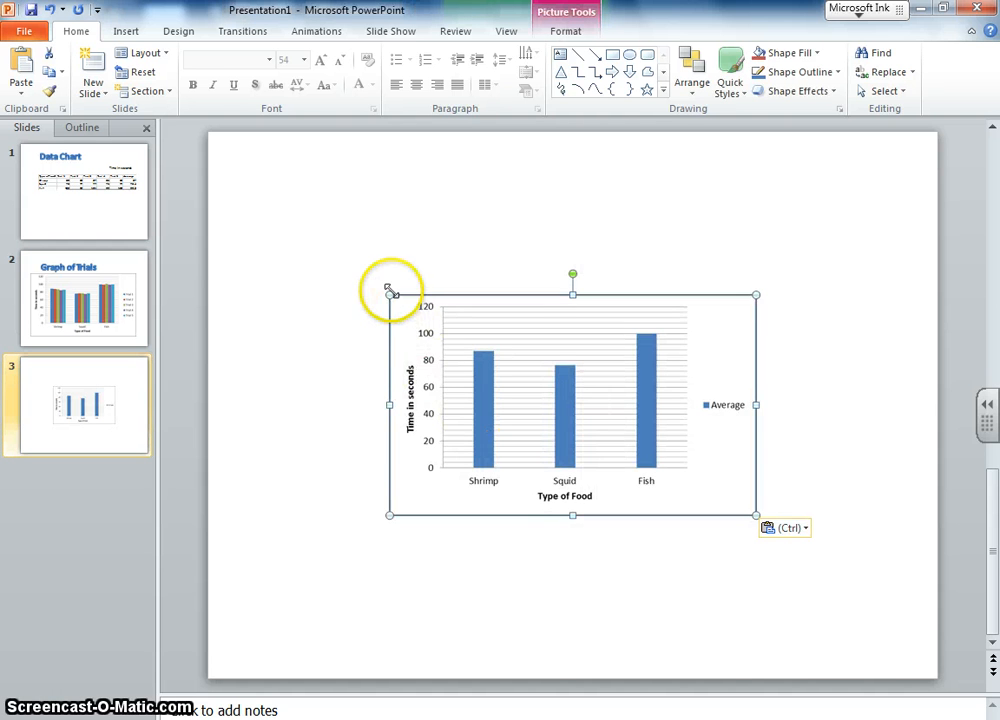
drag(388, 292, 256, 216)
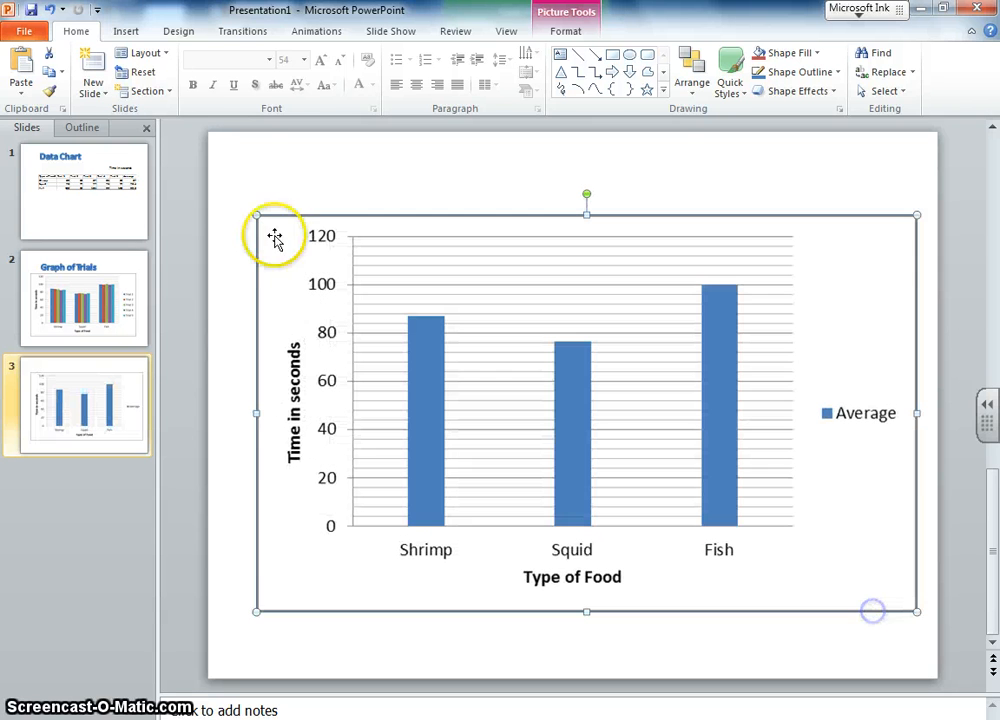
- Add the WordArt title 'Graph for Averages' at the top of the slide
click(148, 32)
text(Gra)
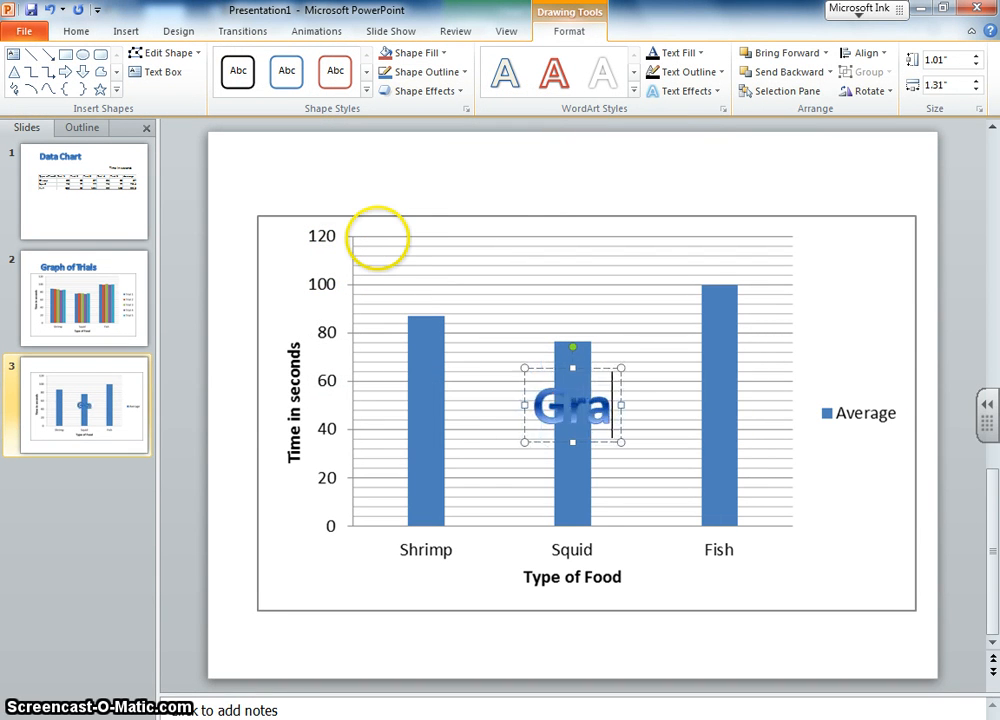
drag(620, 404, 724, 404)
text(ph for Averages)
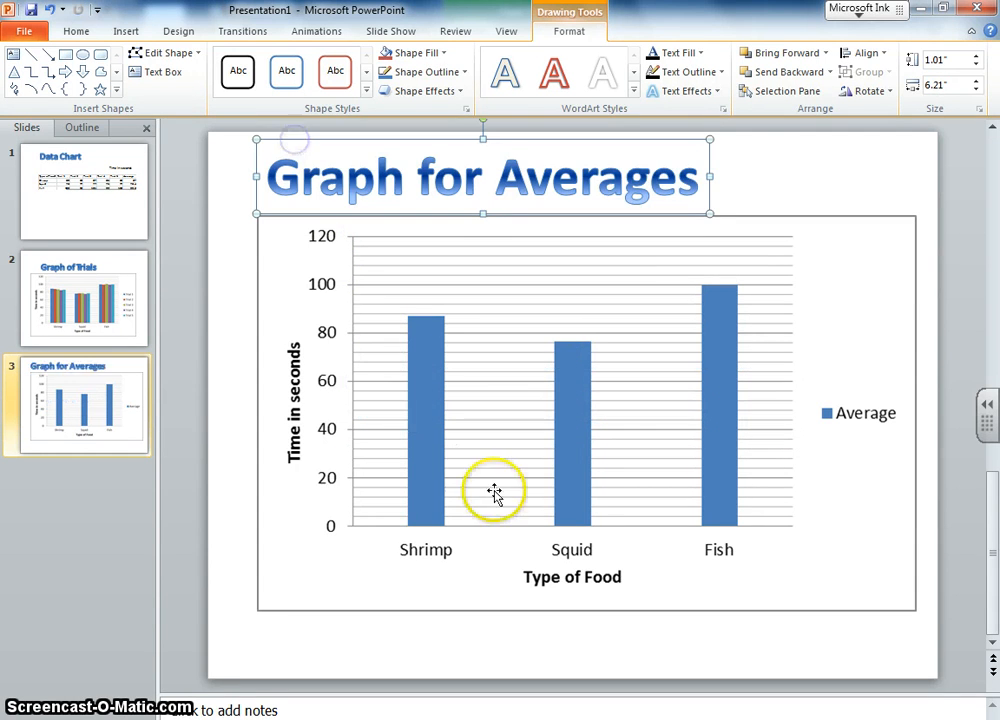
mouse_move(136, 516)
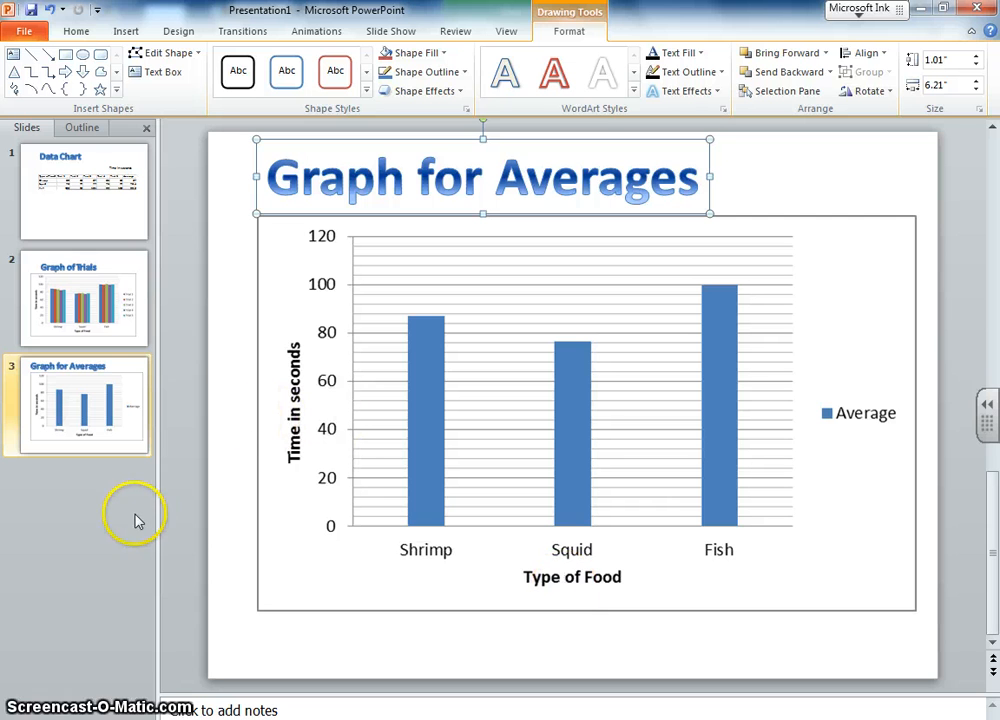
click(100, 34)
text(R)
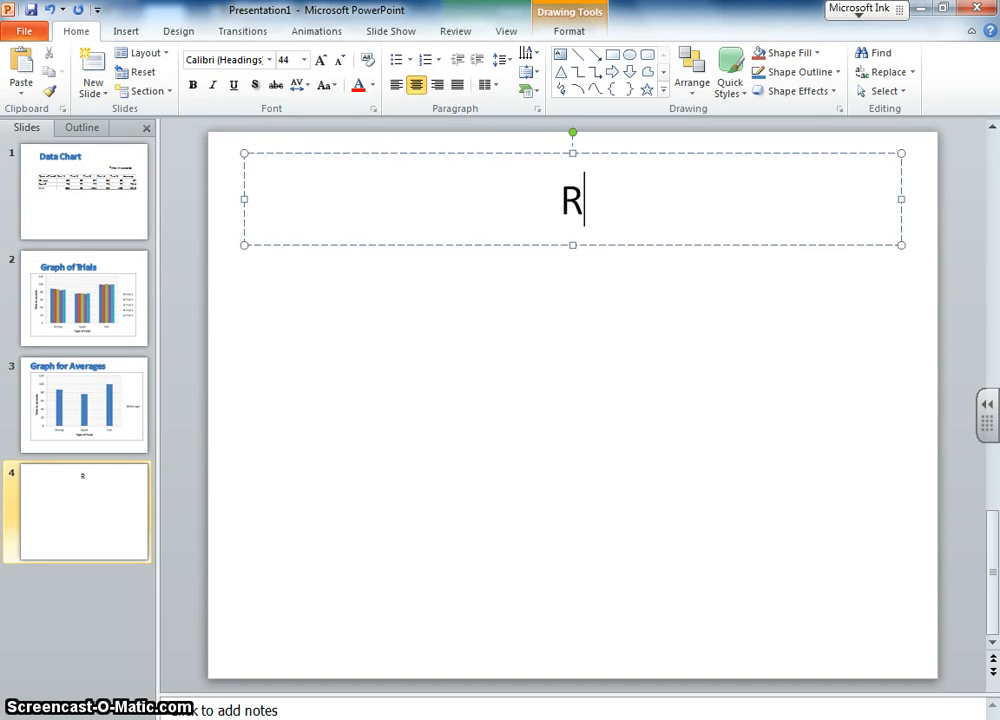
- Title the fourth slide 'Results' and return to the Graph of Trials slide
text(esults)
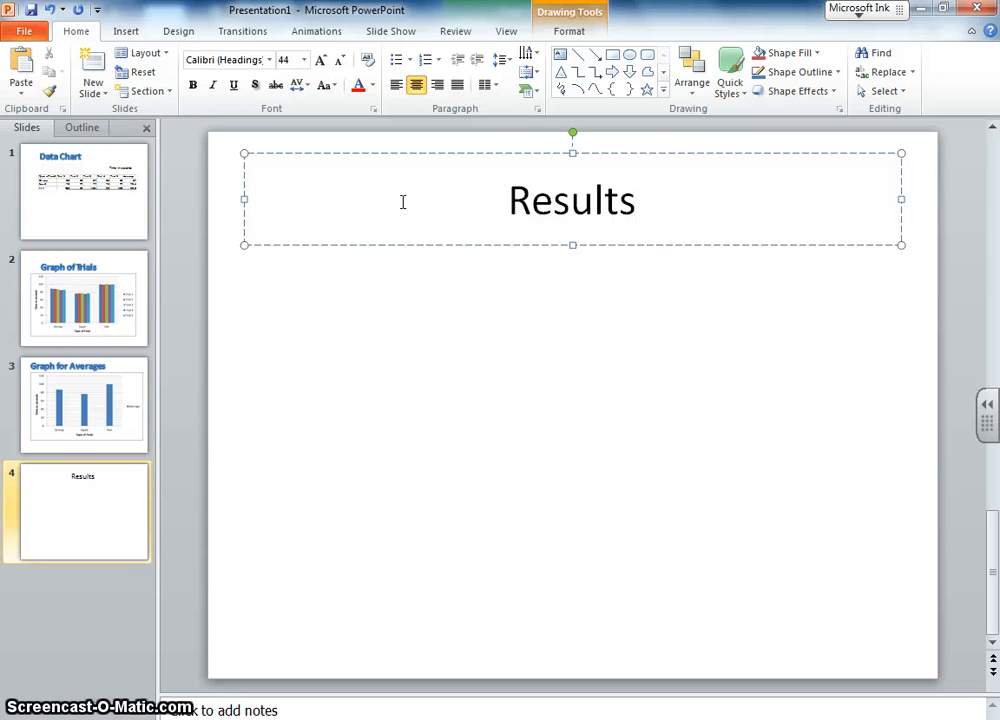
click(398, 292)
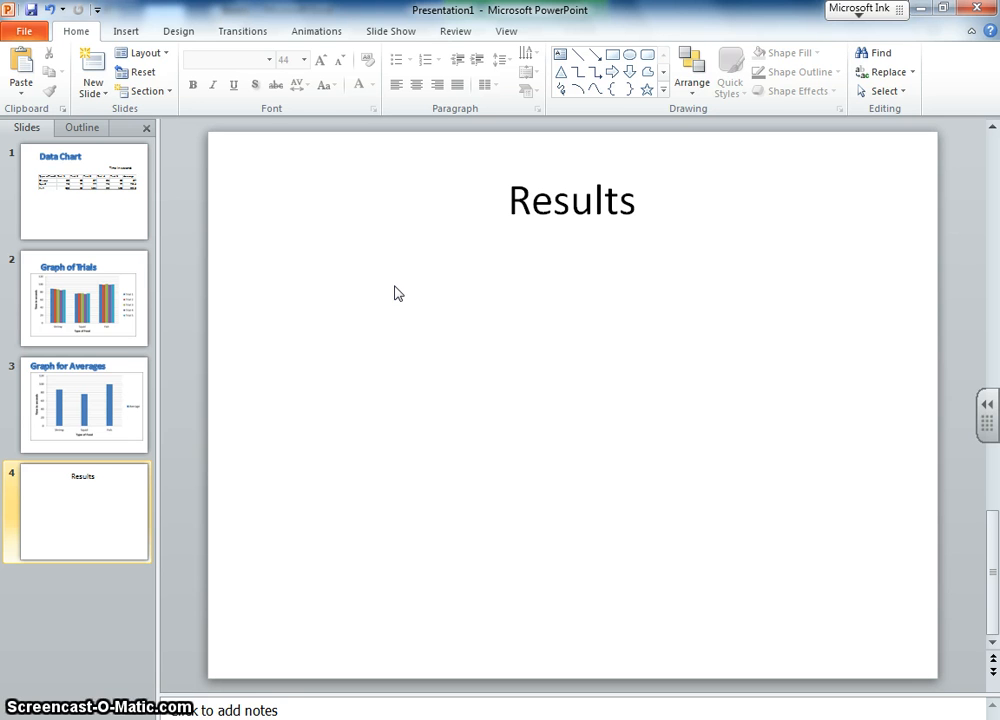
click(84, 296)
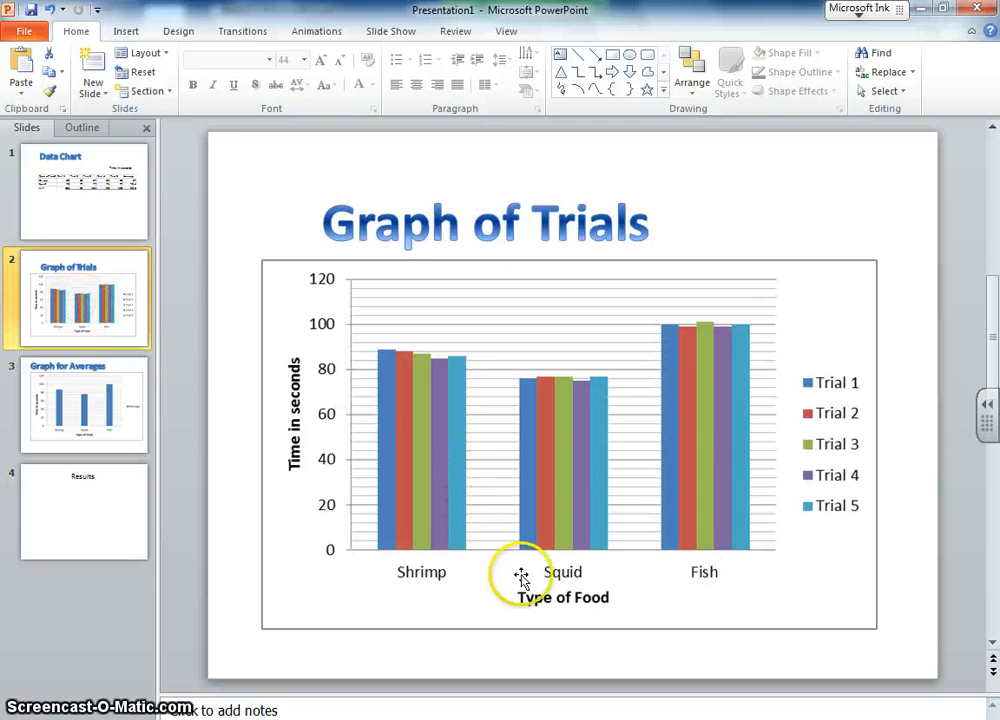
mouse_move(568, 486)
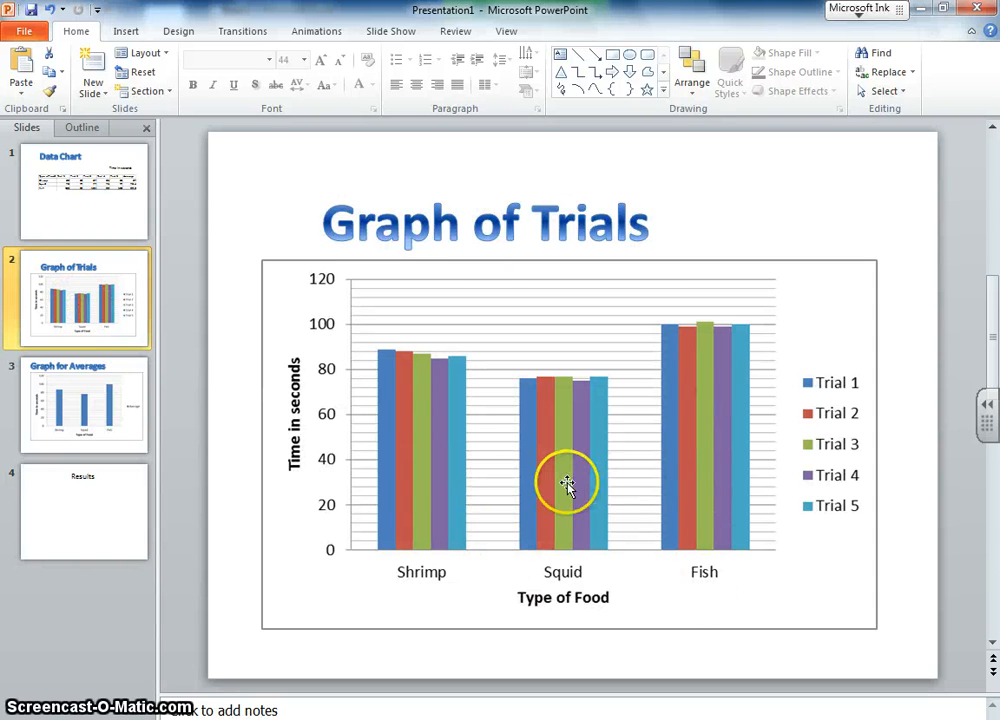
mouse_move(312, 444)
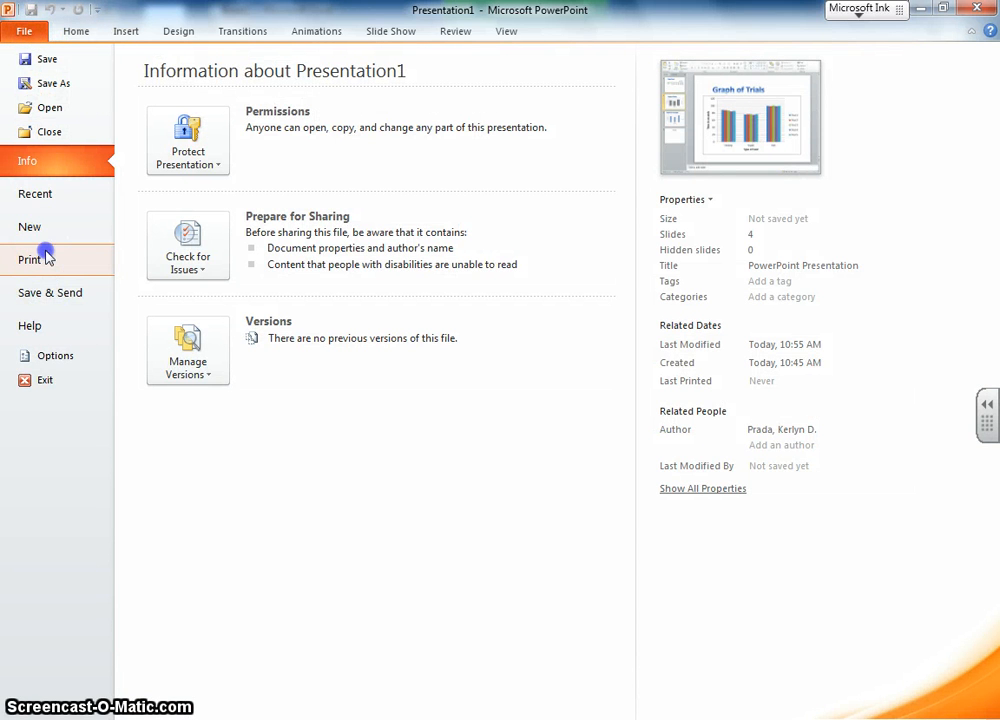
- Bring up the Print settings with a preview of the presentation
click(30, 260)
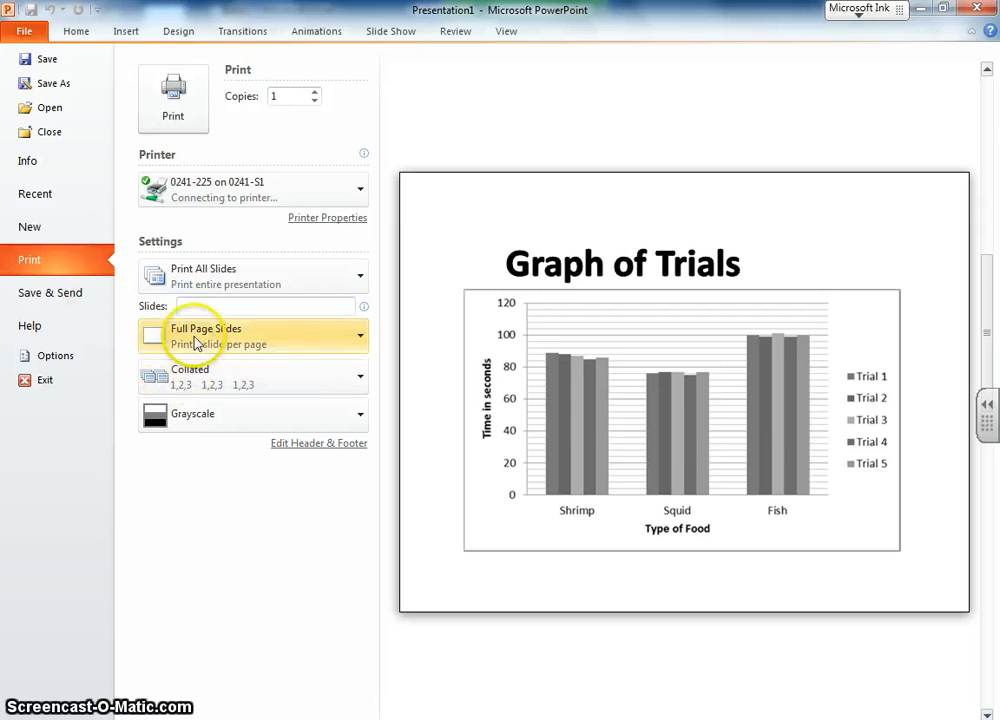